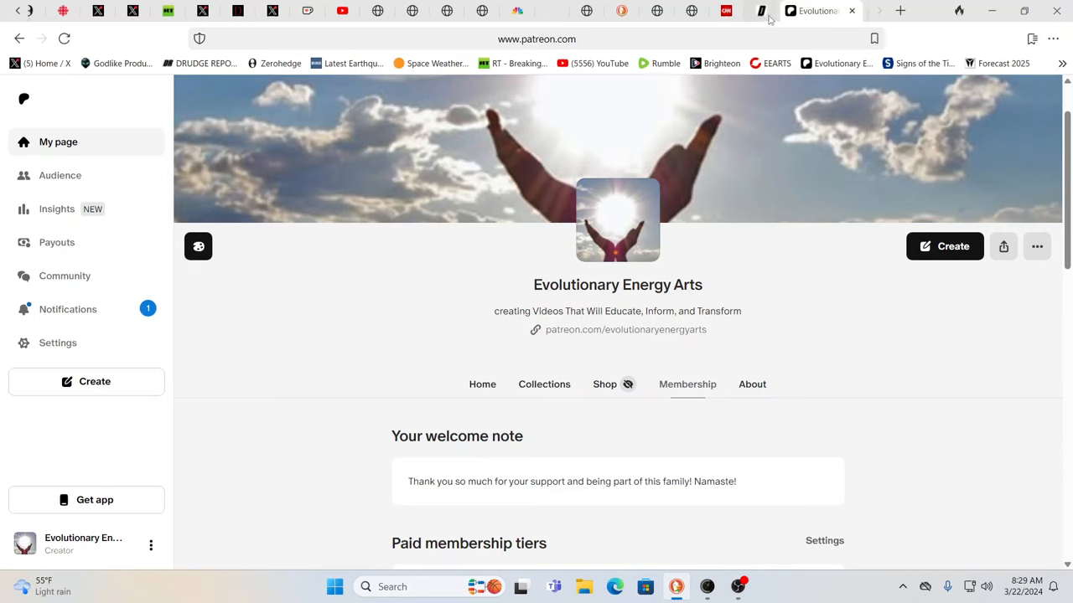
- Show the starry night sky photo over silhouetted pines from thedebrief.b-cdn.net
click(779, 10)
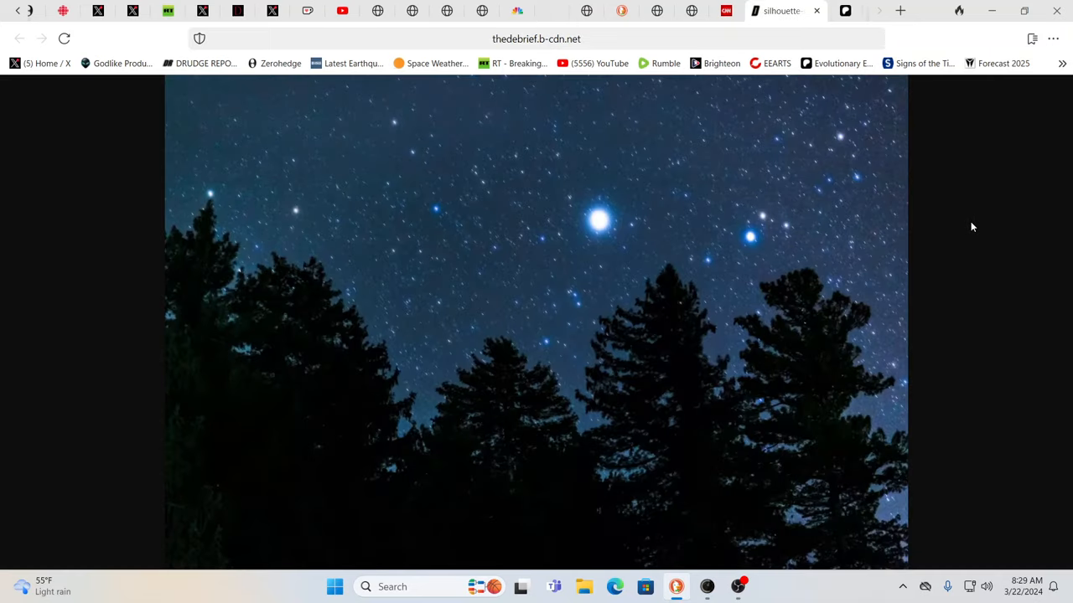
mouse_move(593, 201)
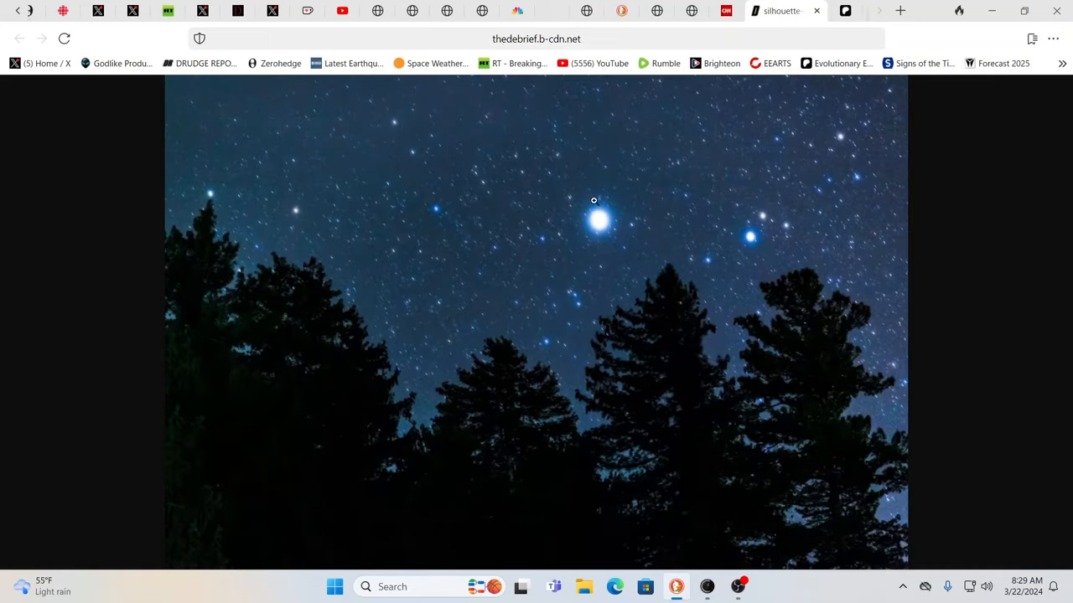
mouse_move(791, 255)
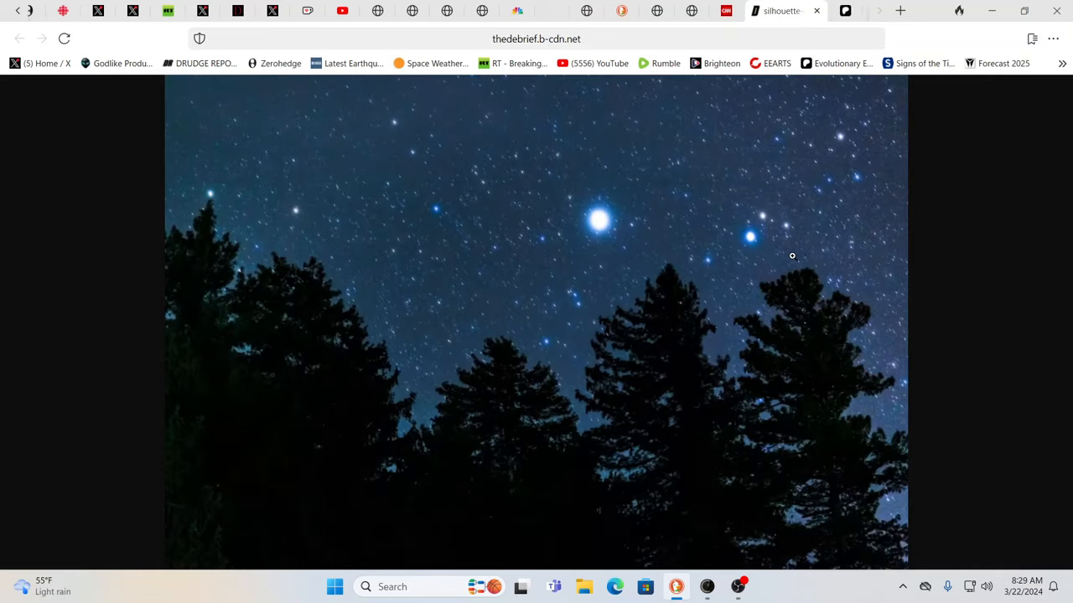
mouse_move(729, 231)
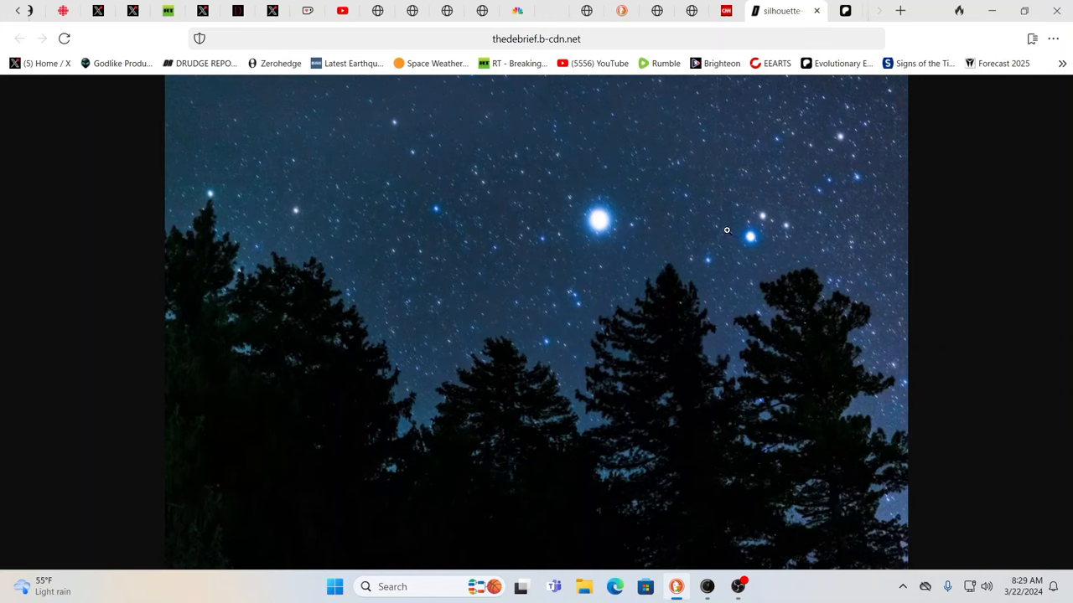
mouse_move(785, 113)
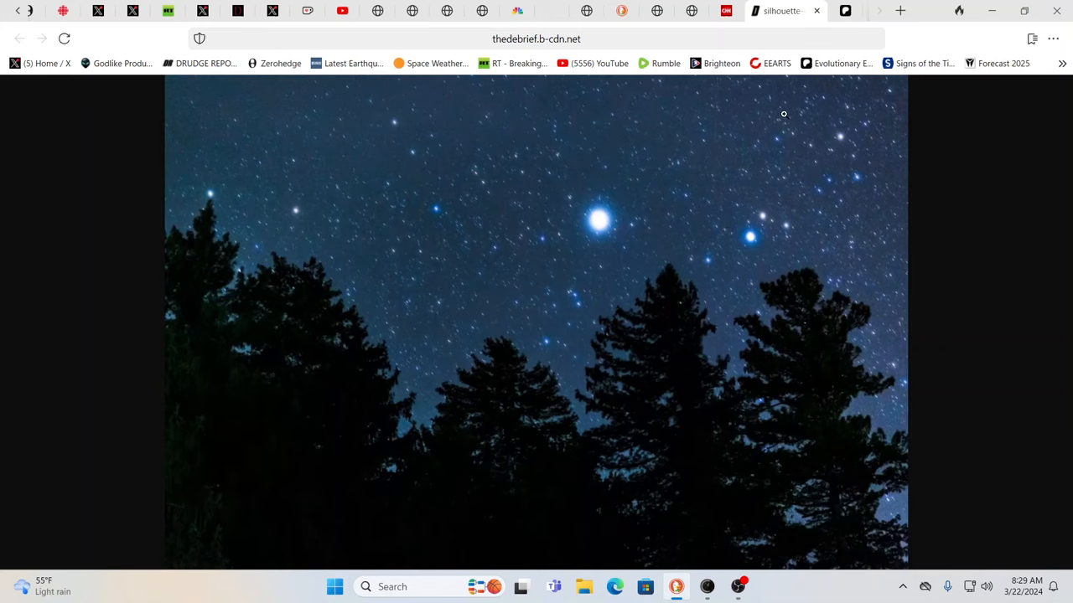
mouse_move(771, 111)
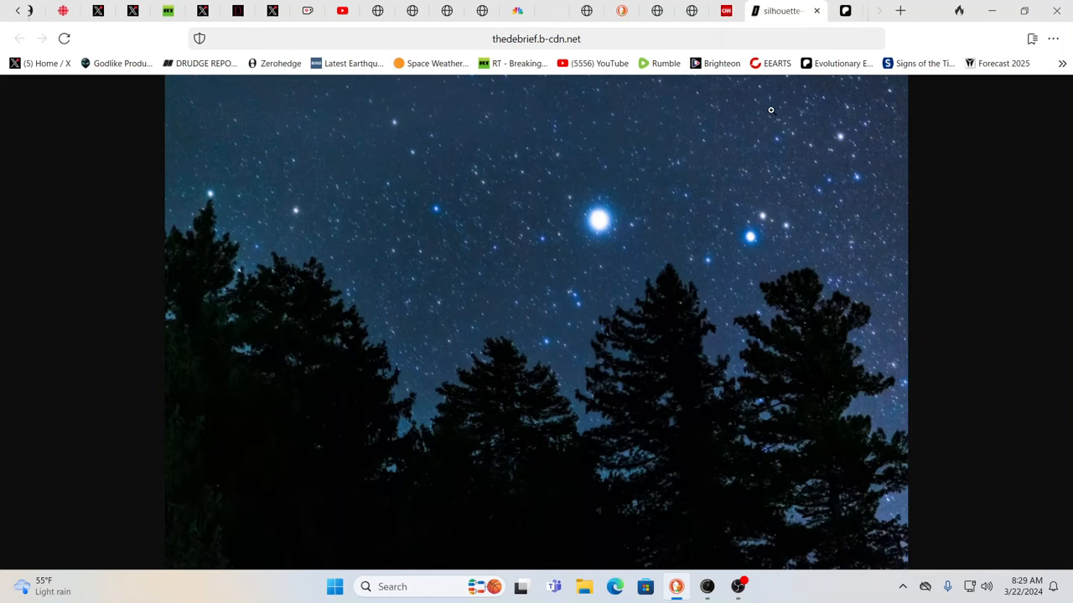
mouse_move(751, 117)
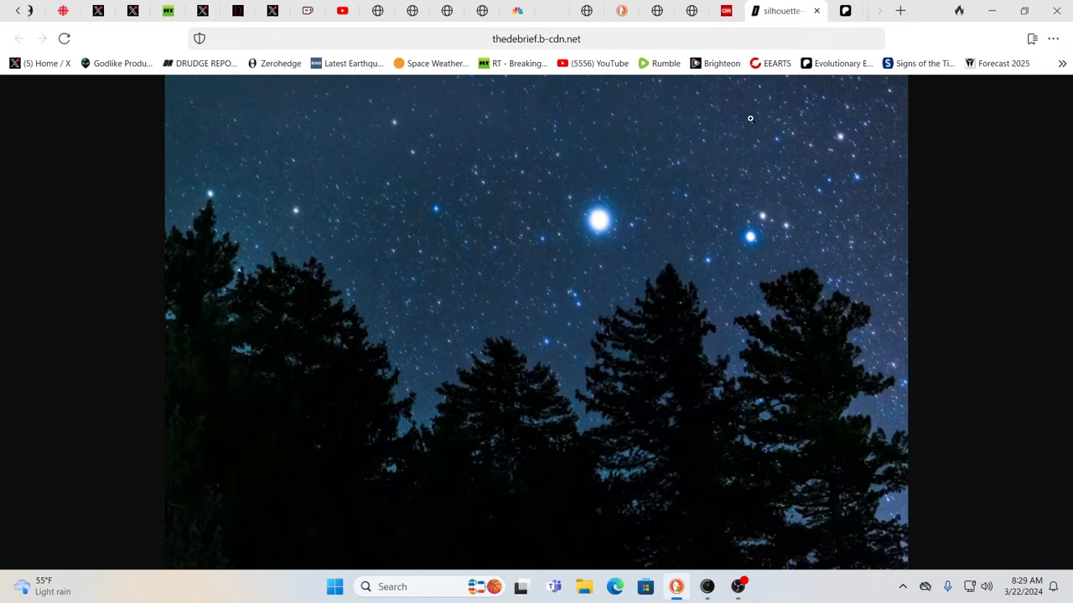
mouse_move(724, 19)
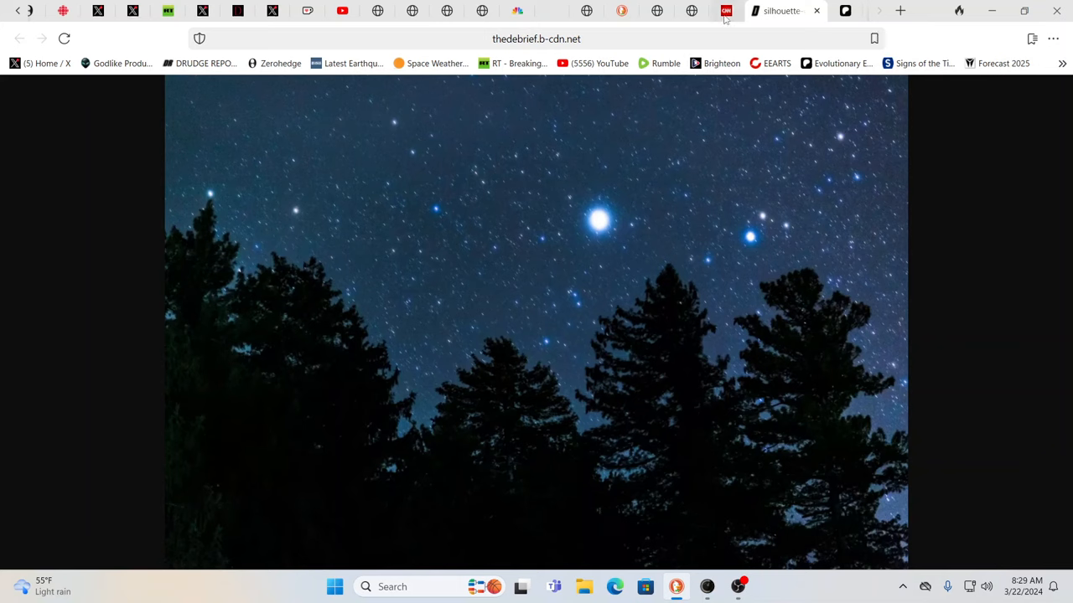
mouse_move(726, 10)
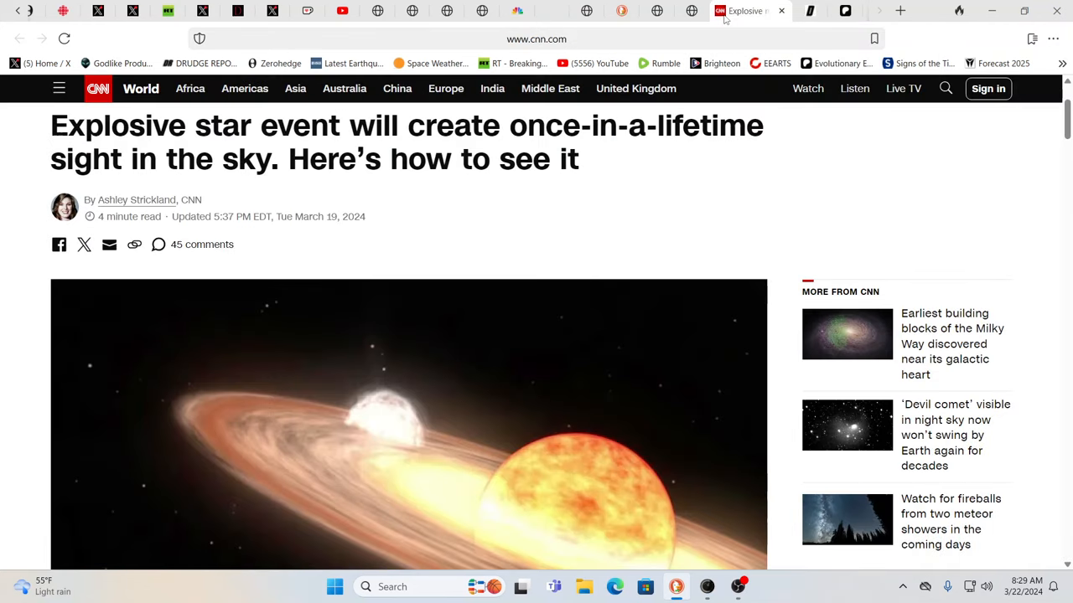
mouse_move(997, 211)
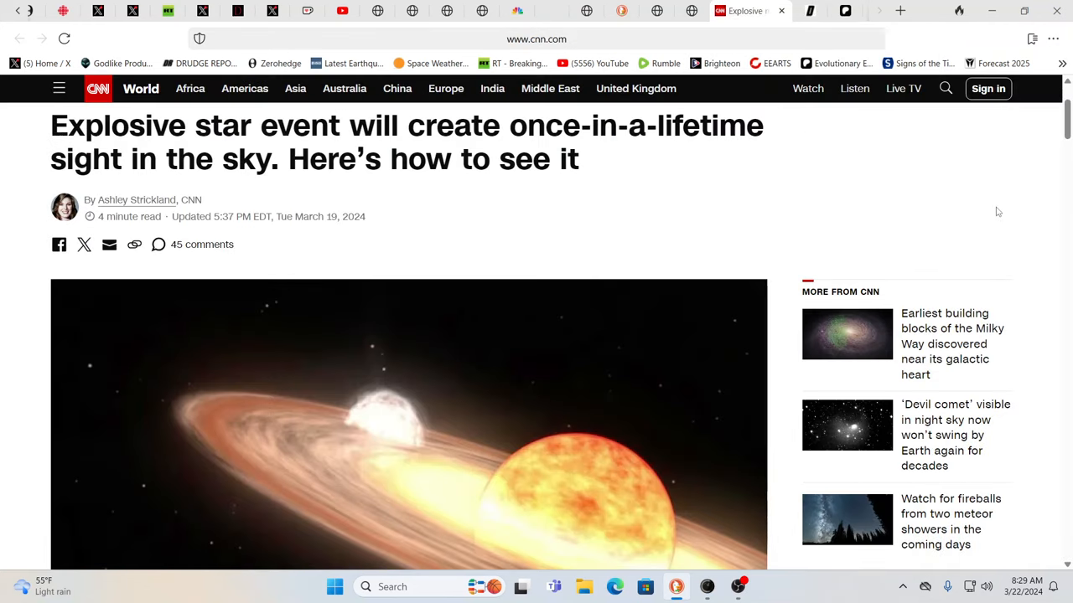
mouse_move(1019, 216)
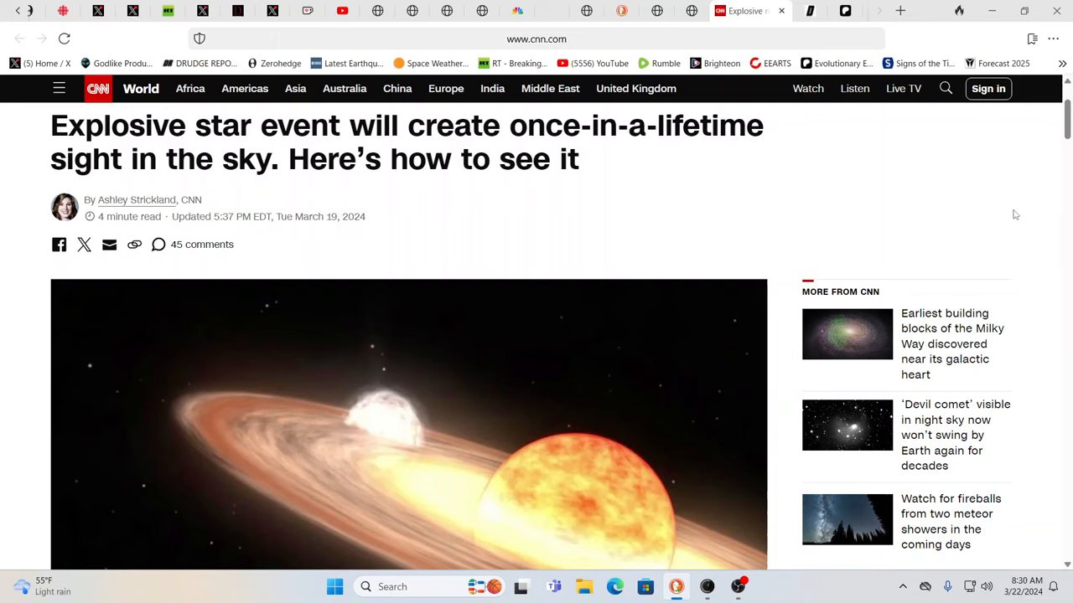
mouse_move(562, 320)
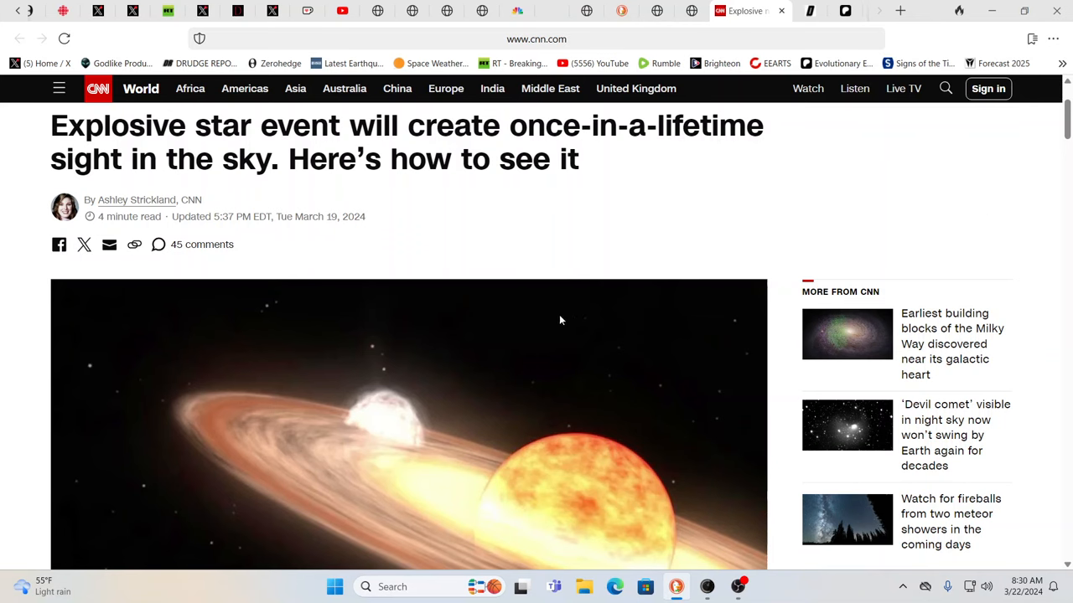
mouse_move(644, 332)
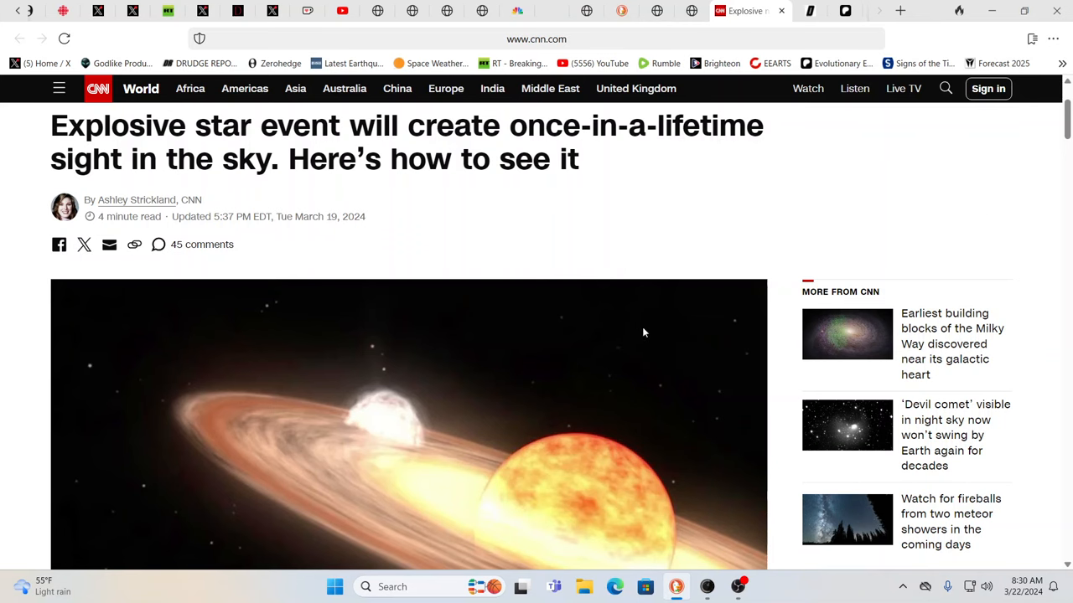
- Scroll the CNN story past the nova illustration to the 'Blaze Star' T Coronae Borealis paragraphs
scroll(down, 3)
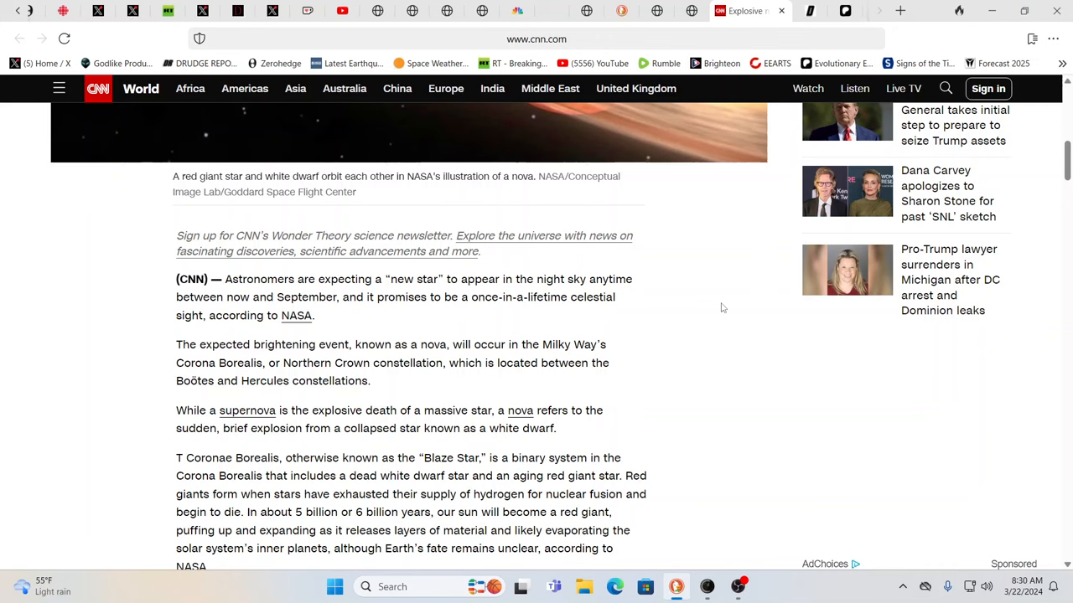
mouse_move(713, 308)
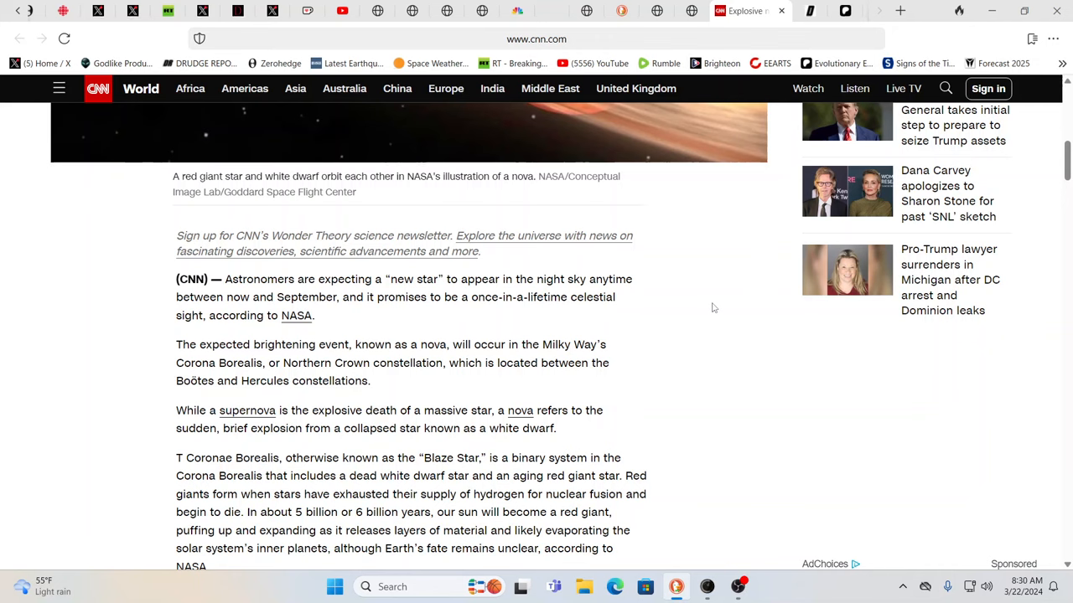
mouse_move(701, 298)
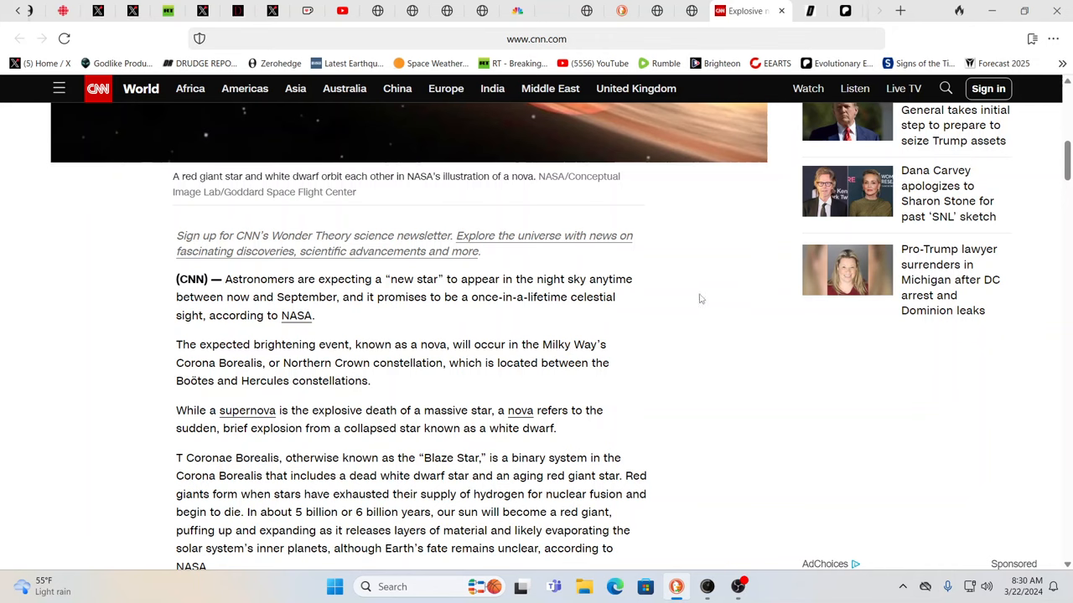
mouse_move(675, 288)
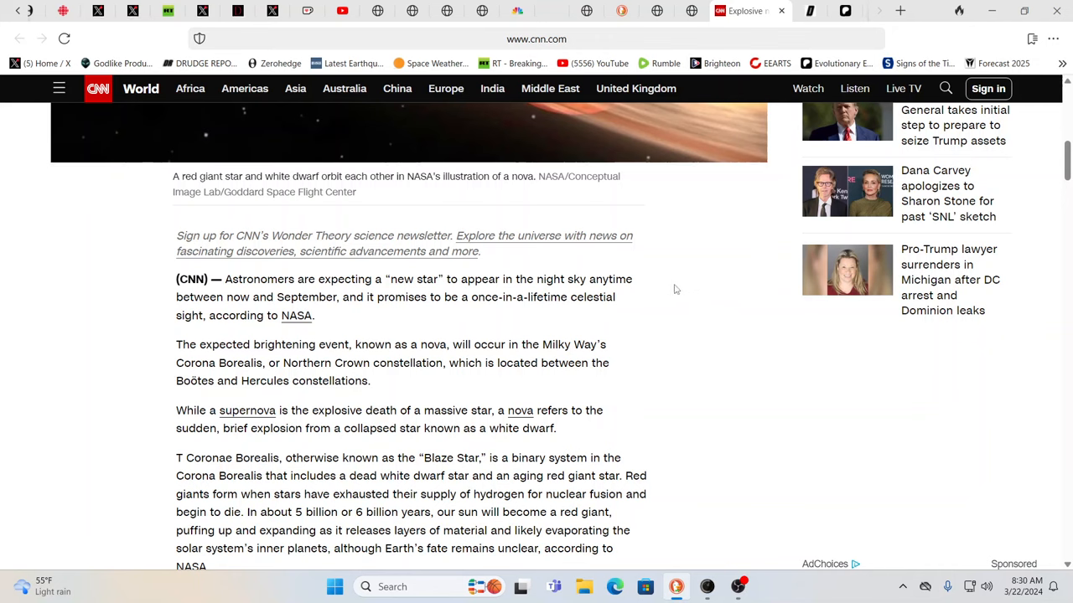
mouse_move(657, 291)
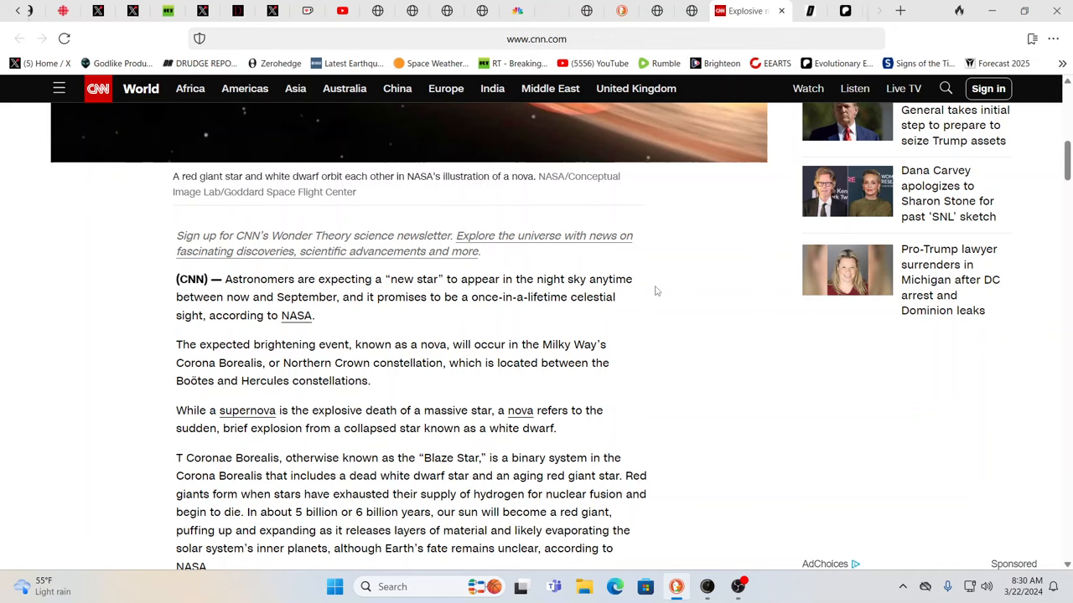
mouse_move(749, 416)
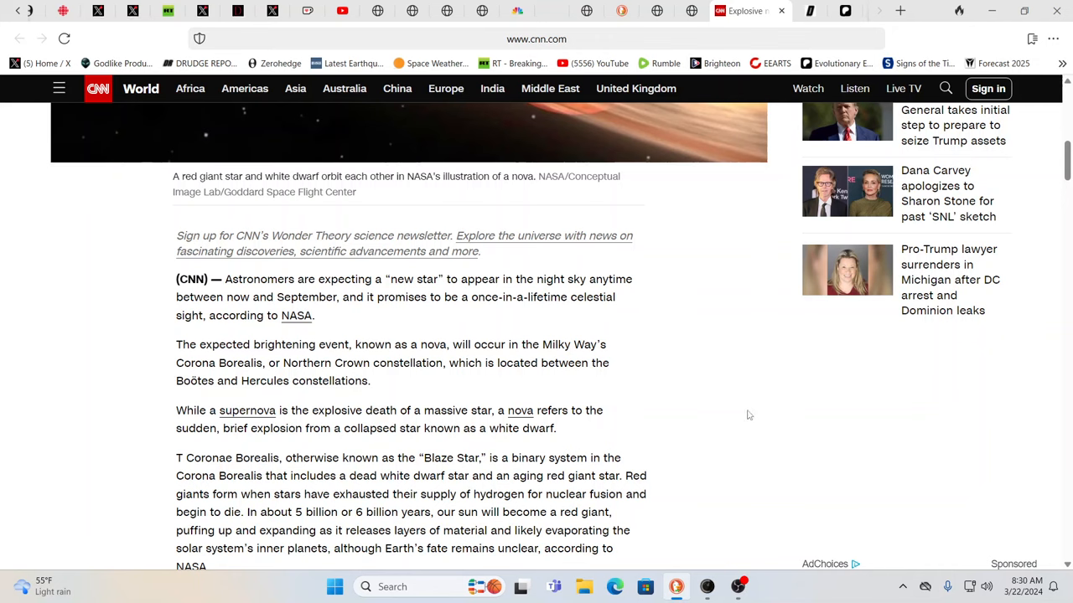
mouse_move(720, 417)
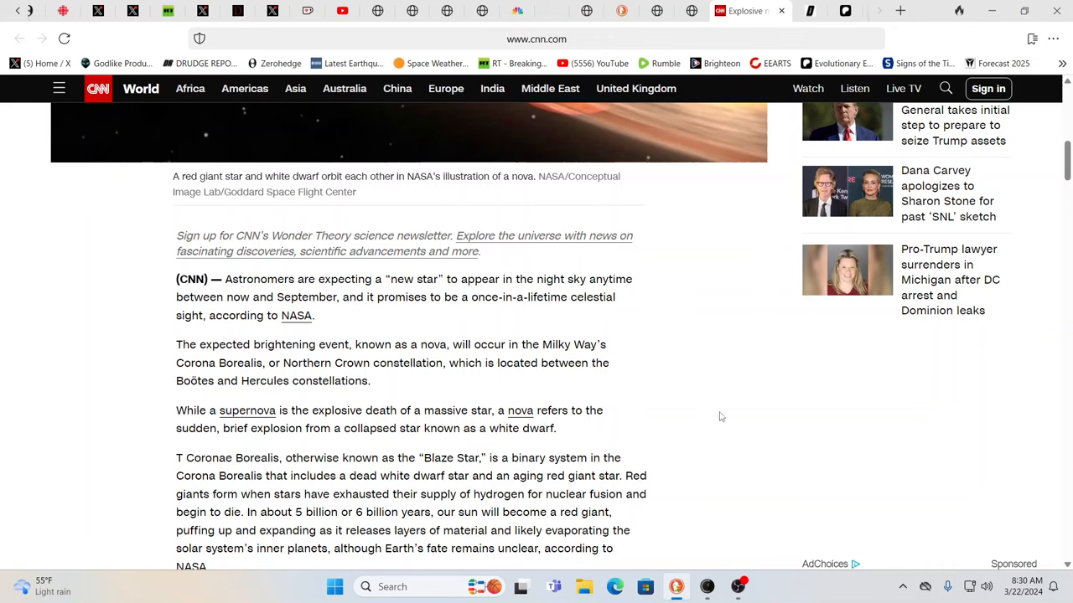
mouse_move(721, 417)
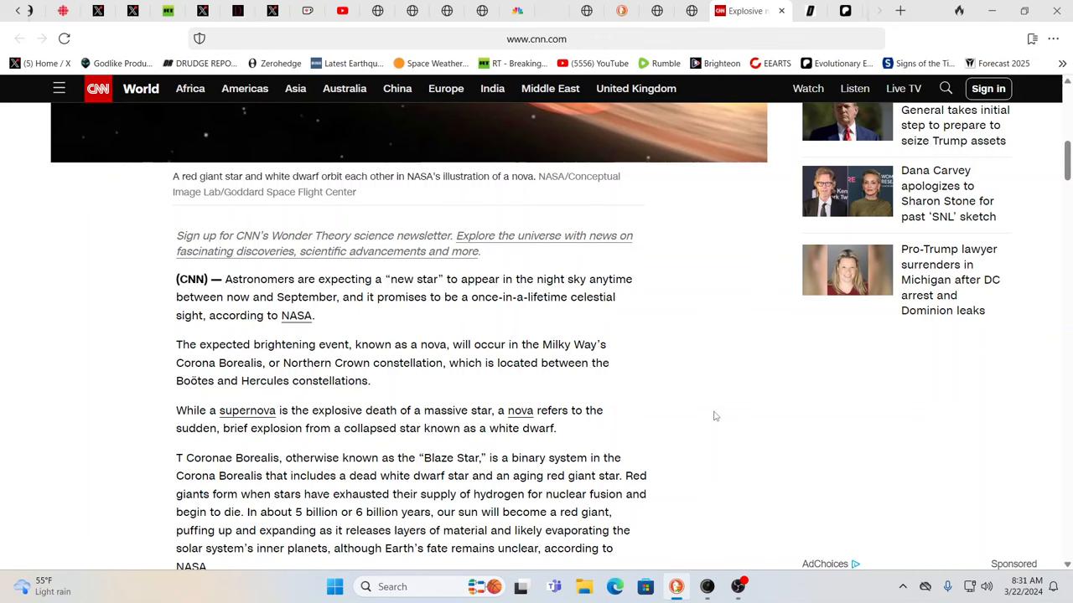
mouse_move(727, 415)
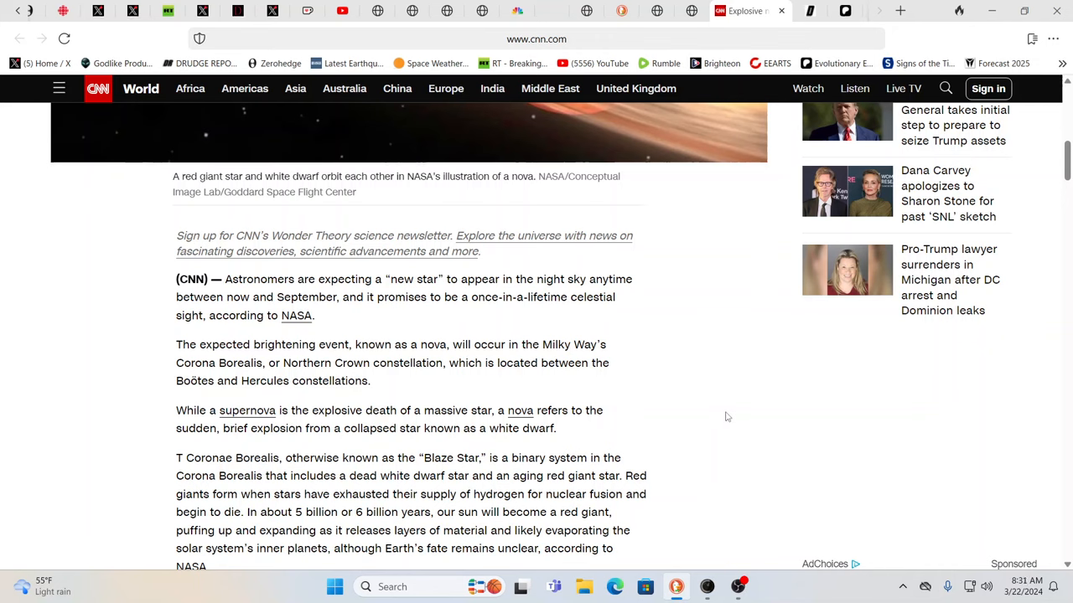
mouse_move(744, 427)
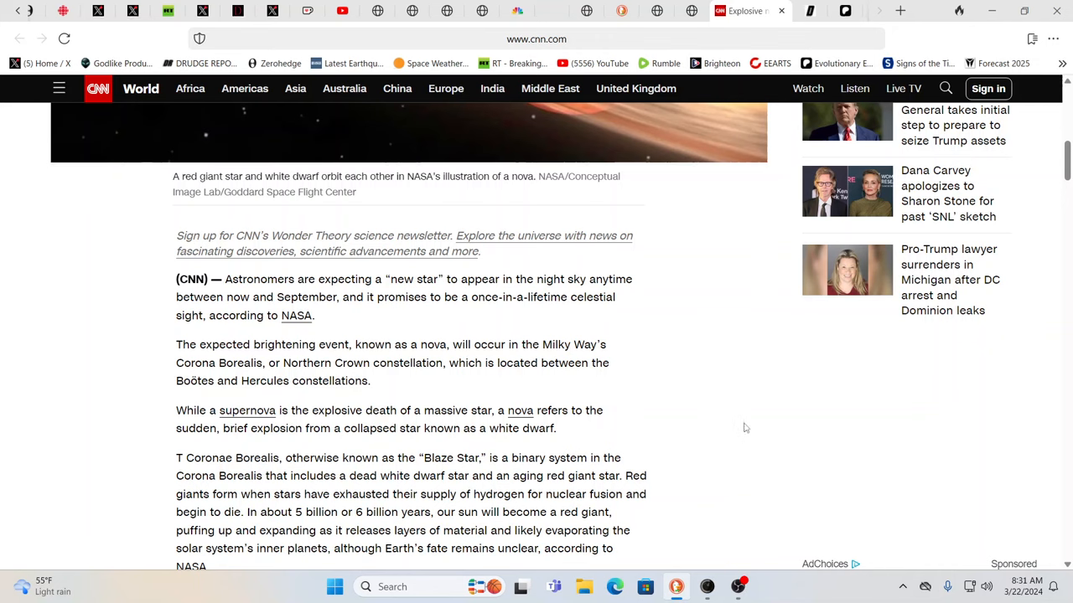
mouse_move(738, 425)
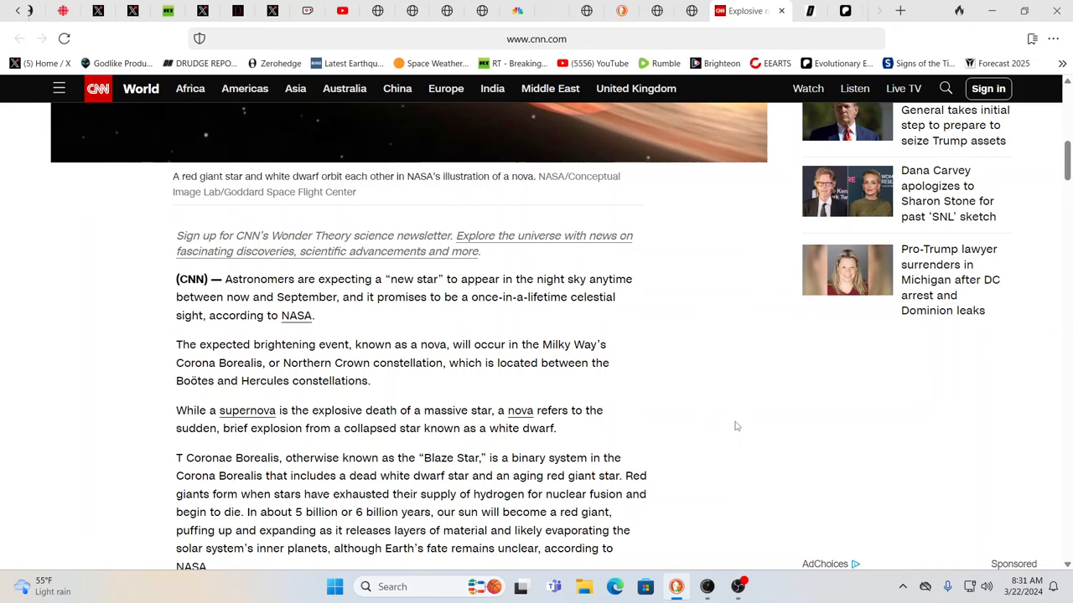
mouse_move(737, 419)
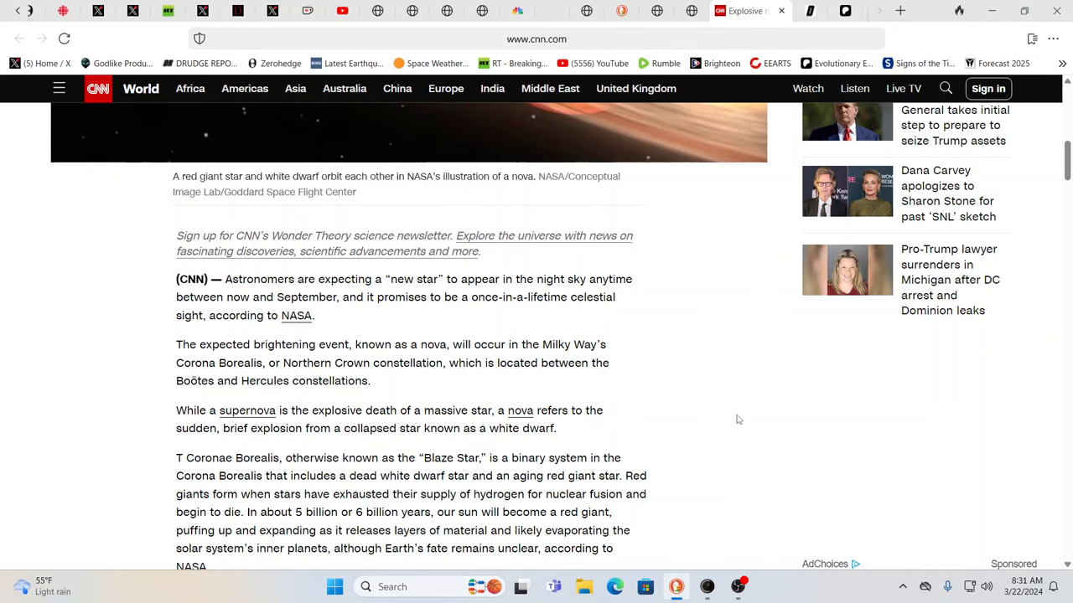
mouse_move(712, 422)
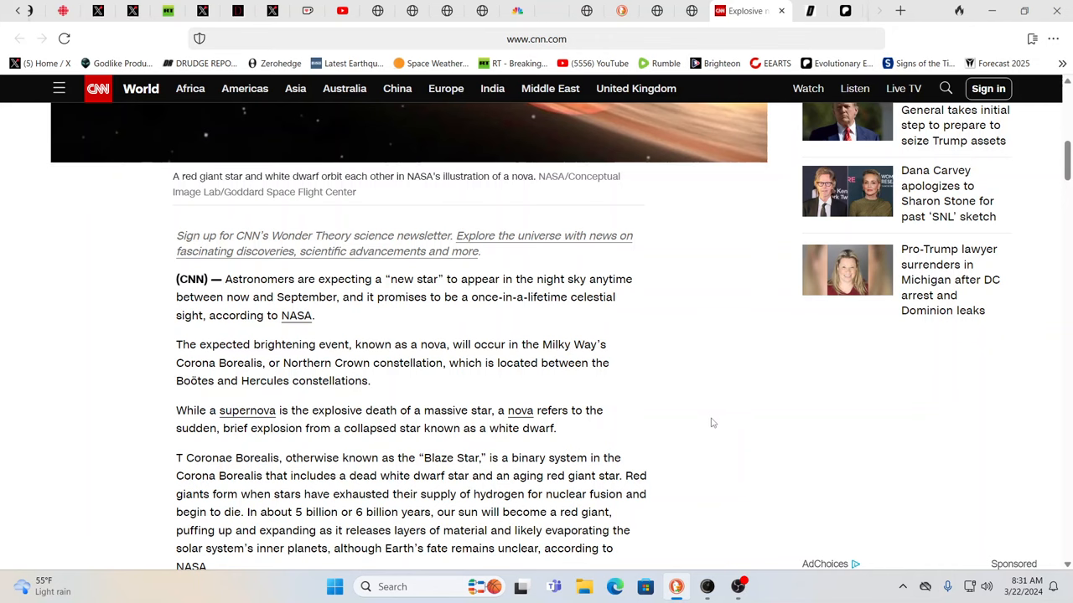
mouse_move(704, 367)
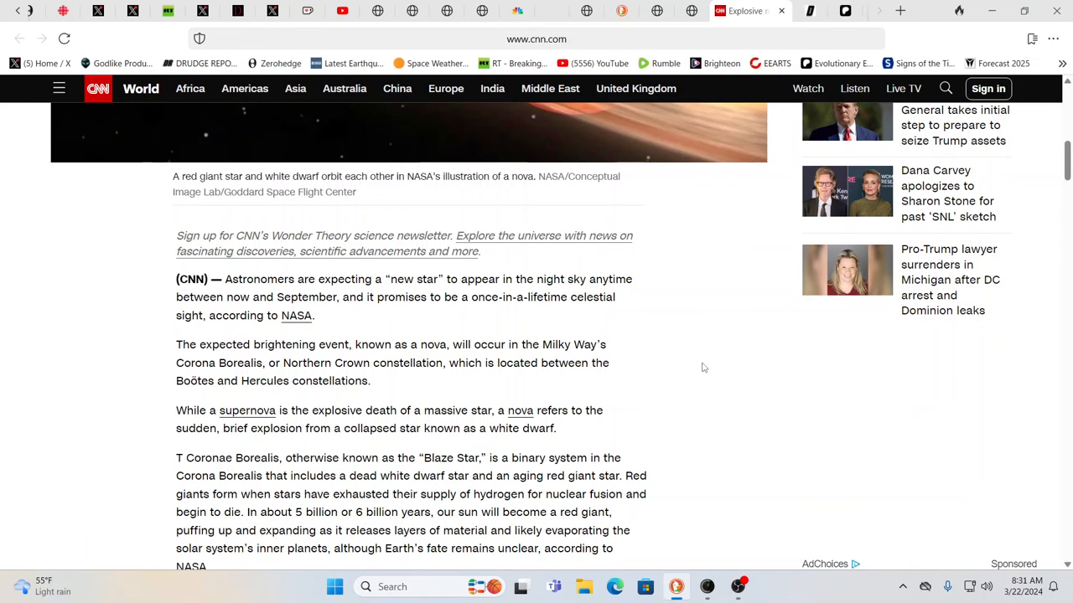
scroll(down, 3)
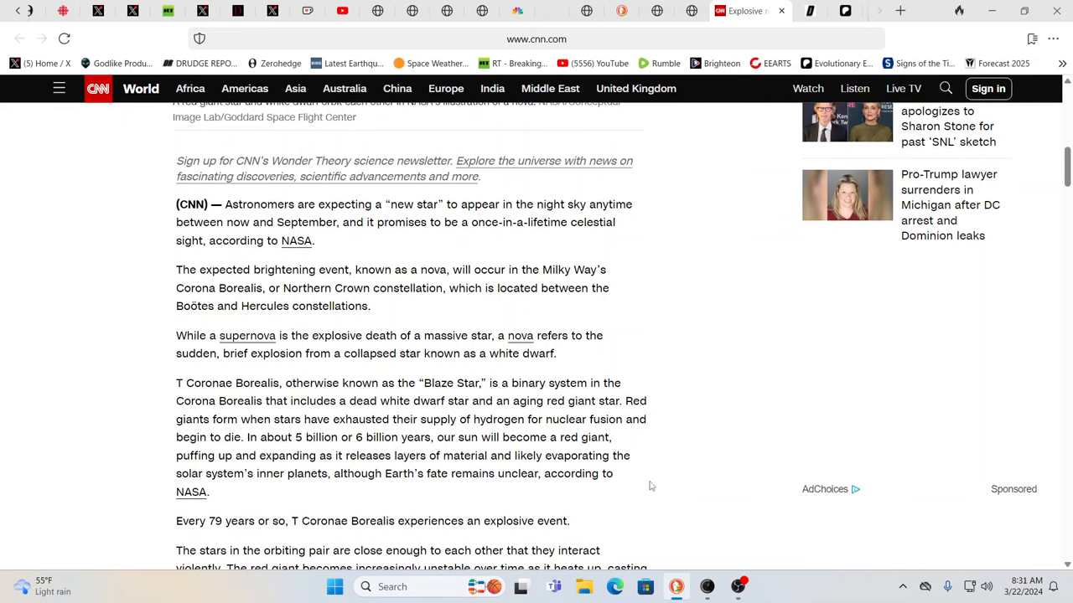
scroll(down, 3)
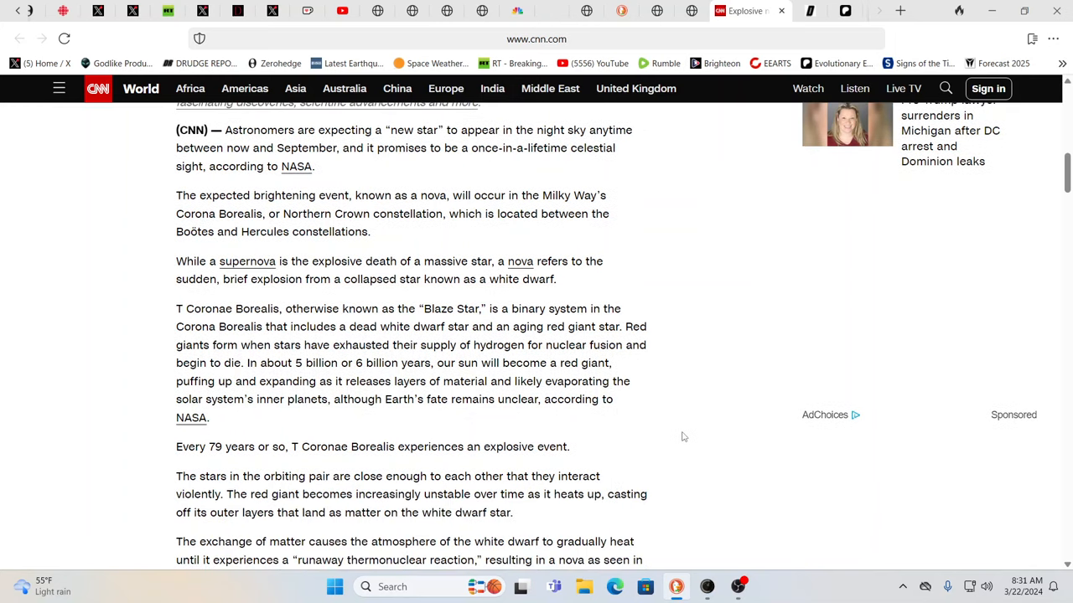
scroll(down, 3)
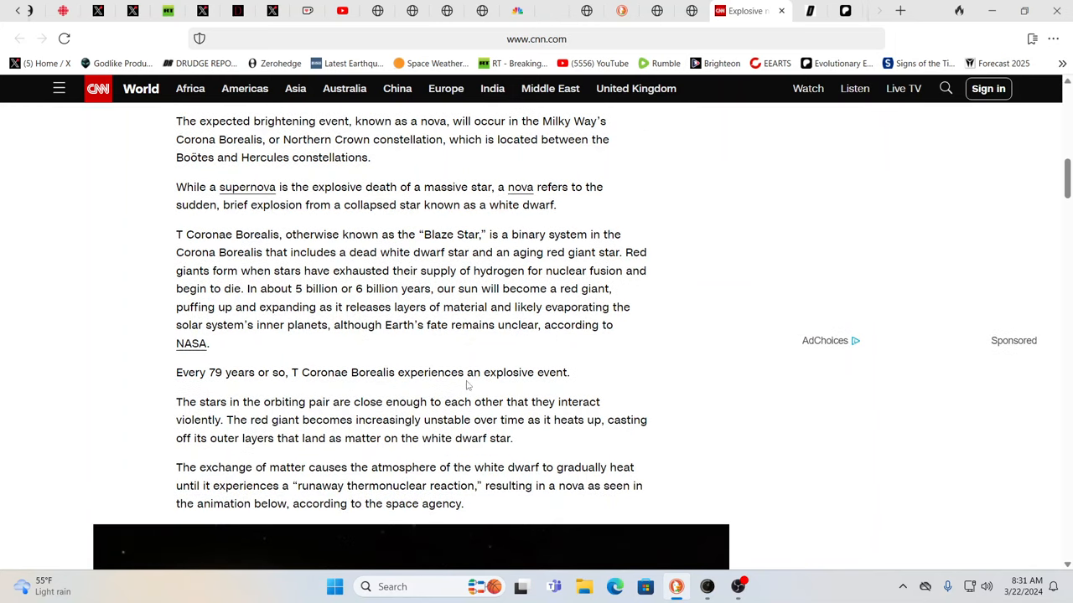
mouse_move(551, 390)
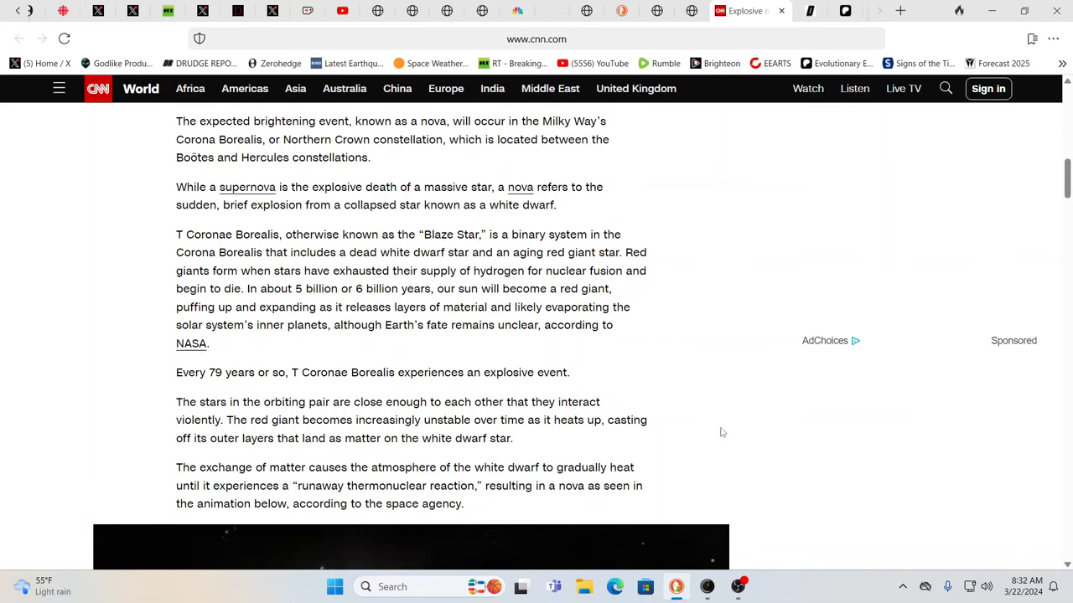
mouse_move(751, 434)
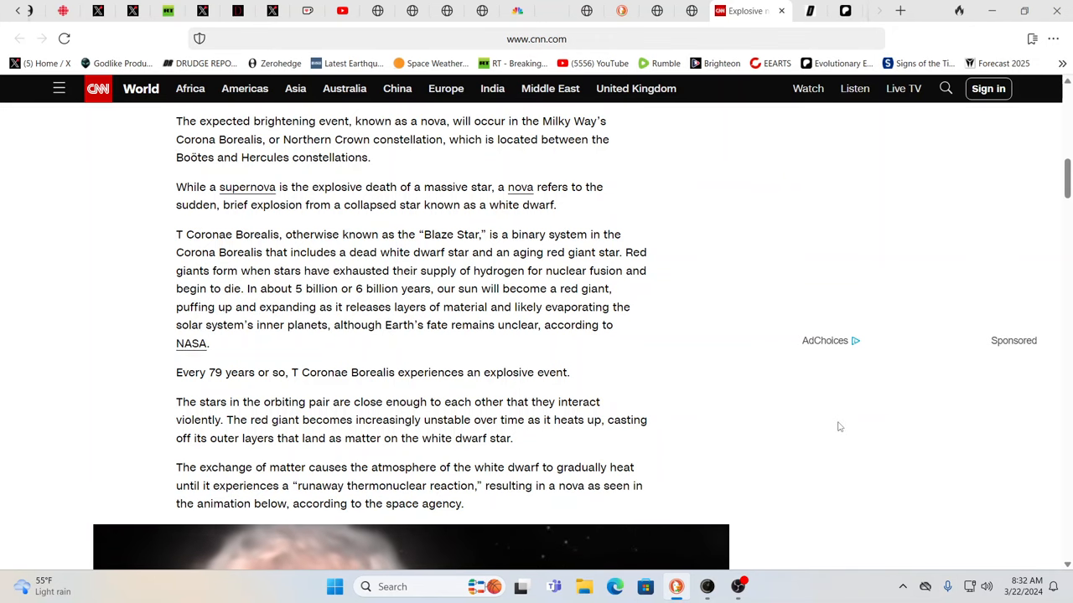
scroll(down, 3)
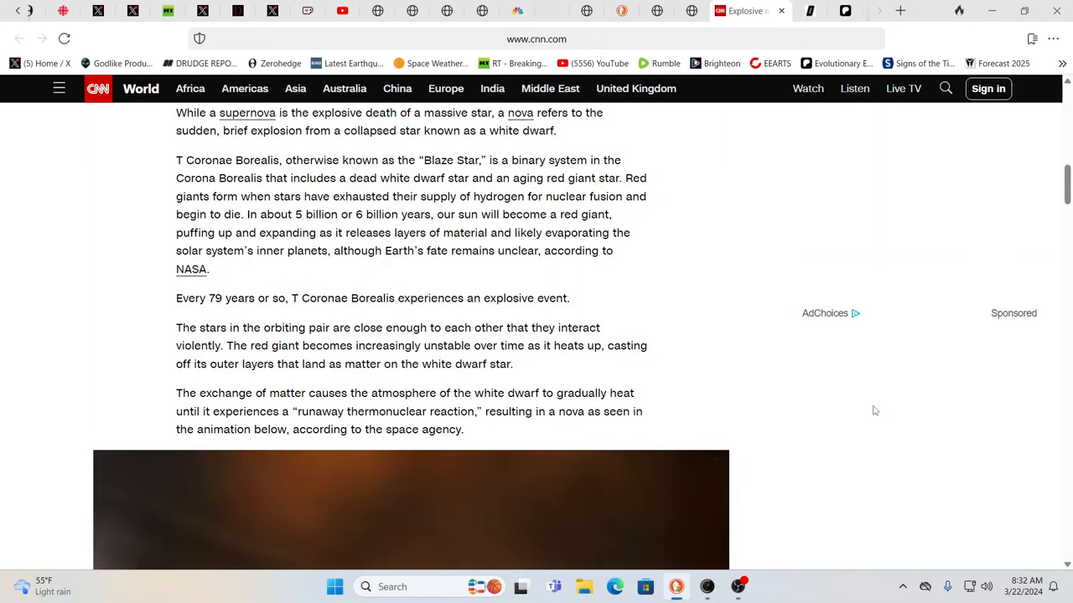
scroll(down, 3)
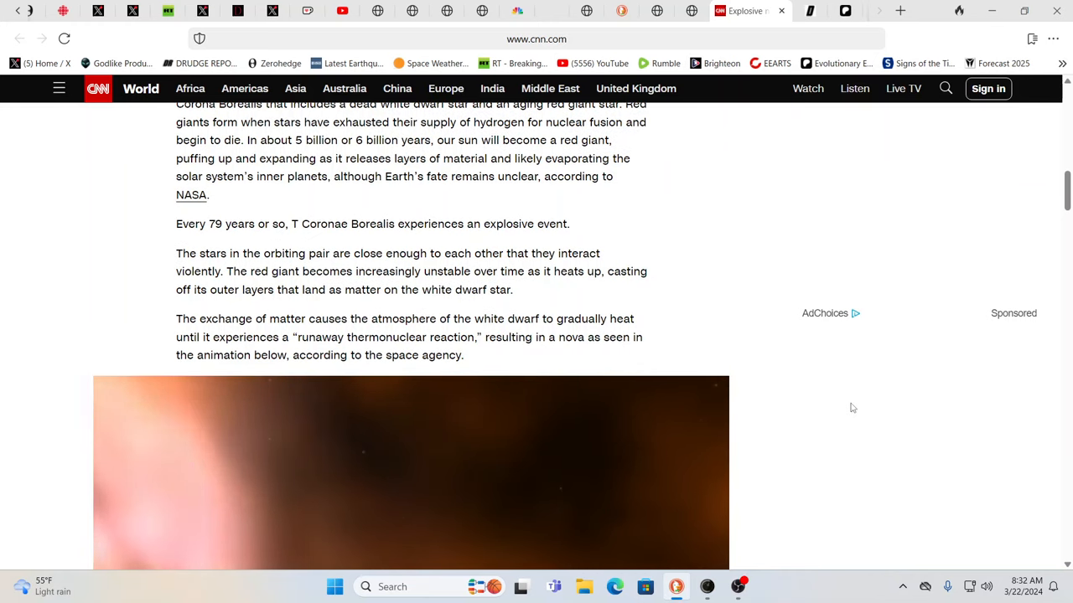
scroll(down, 3)
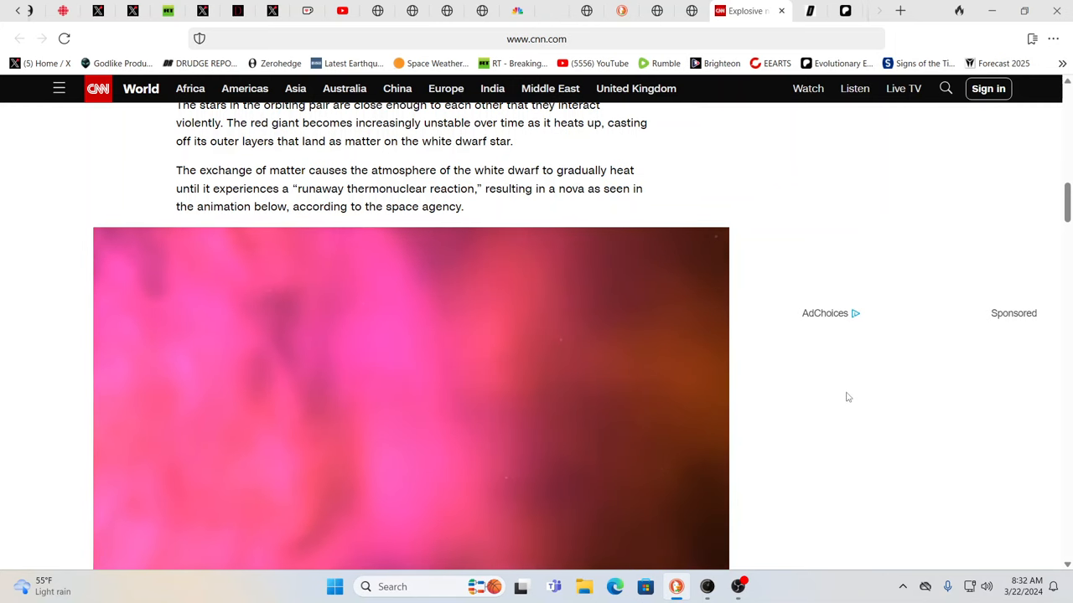
scroll(up, 3)
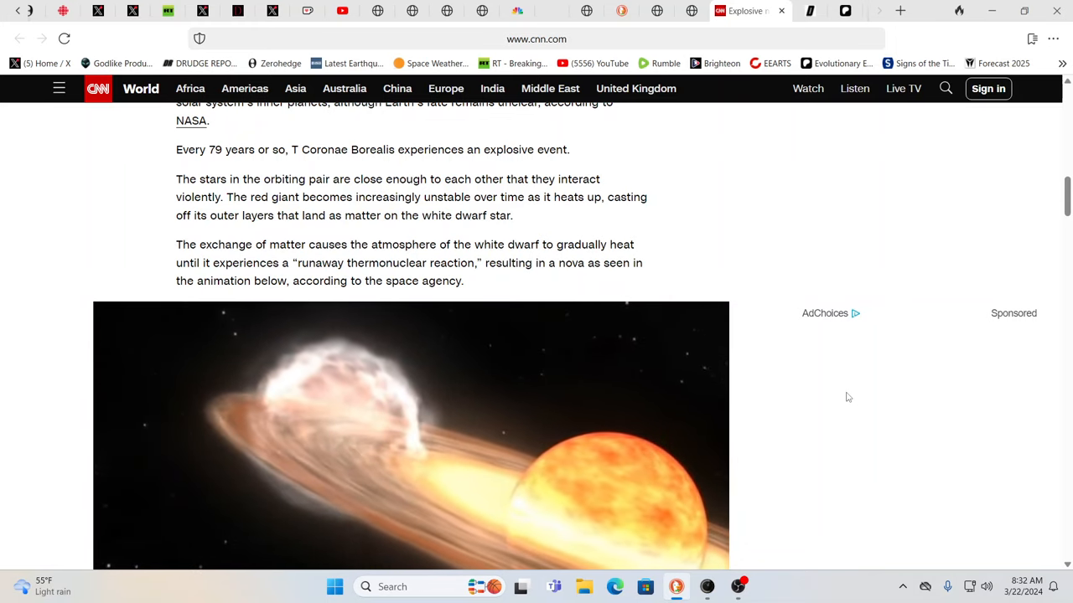
scroll(down, 3)
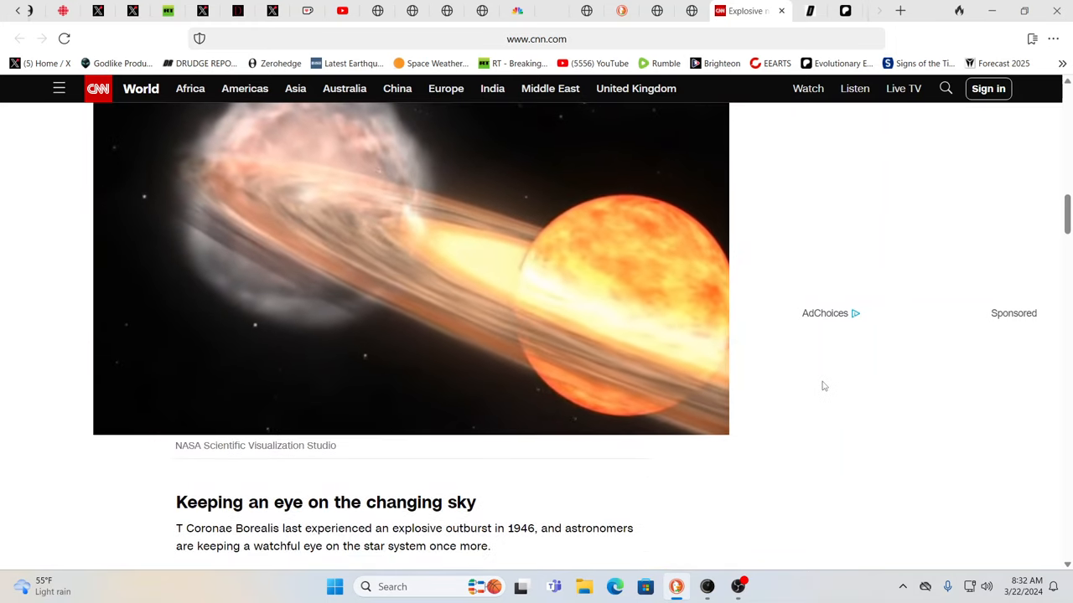
scroll(down, 3)
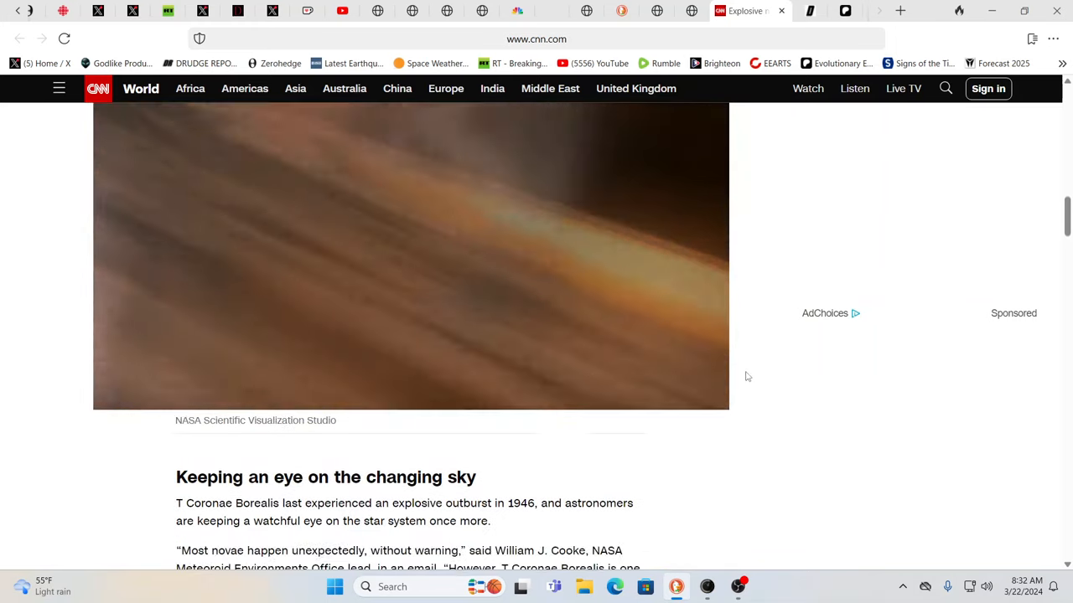
scroll(down, 3)
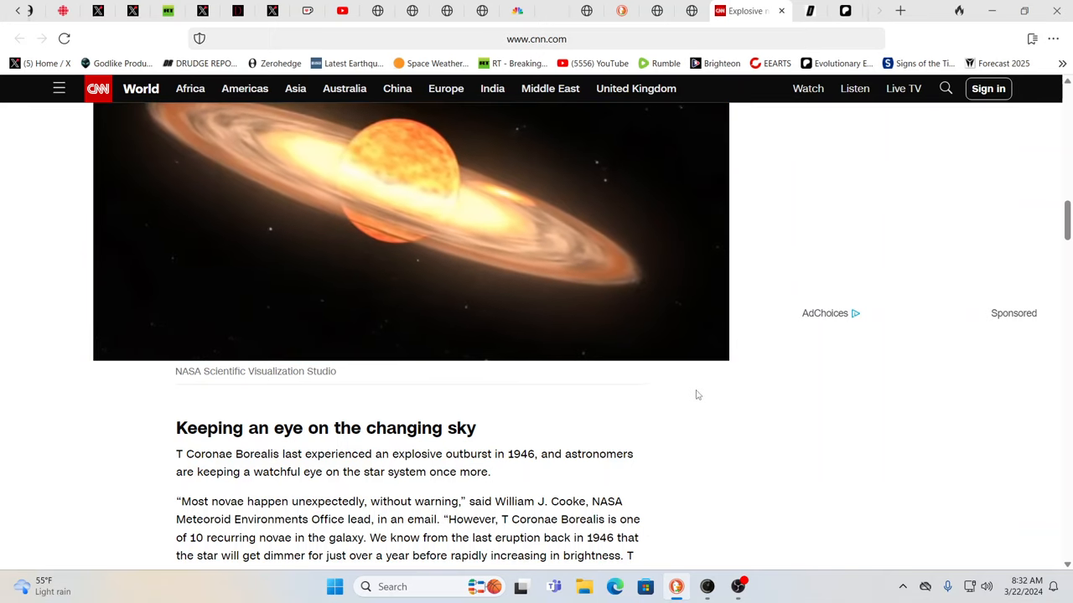
scroll(down, 3)
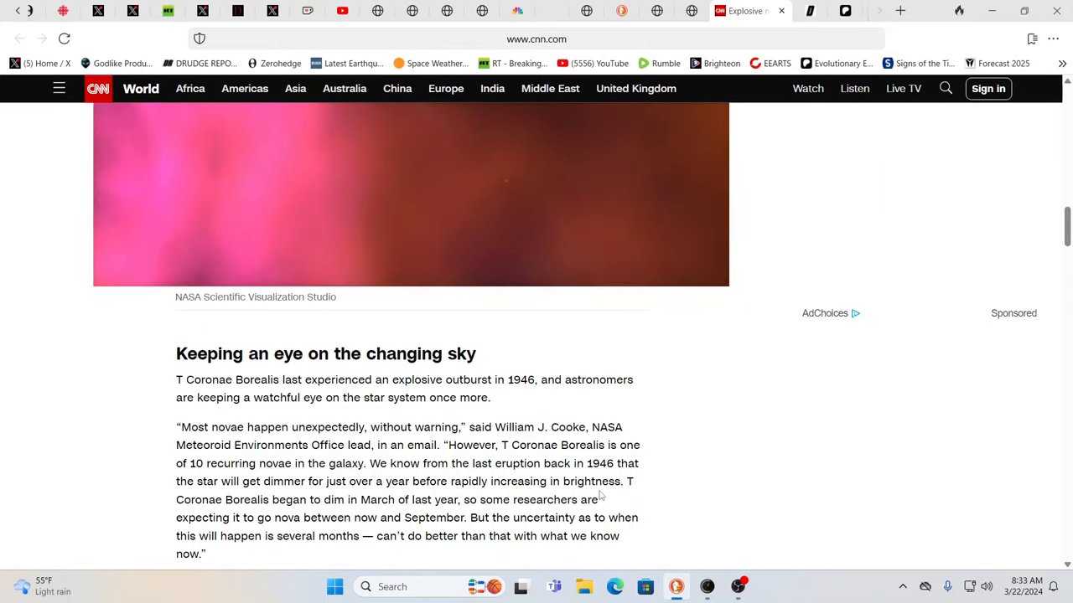
scroll(up, 3)
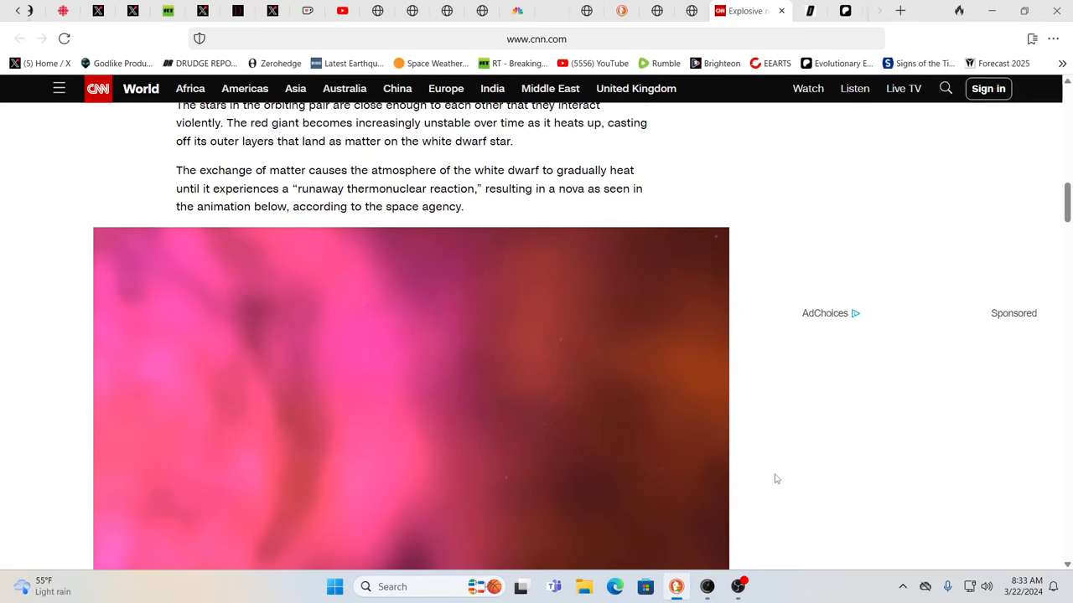
scroll(down, 3)
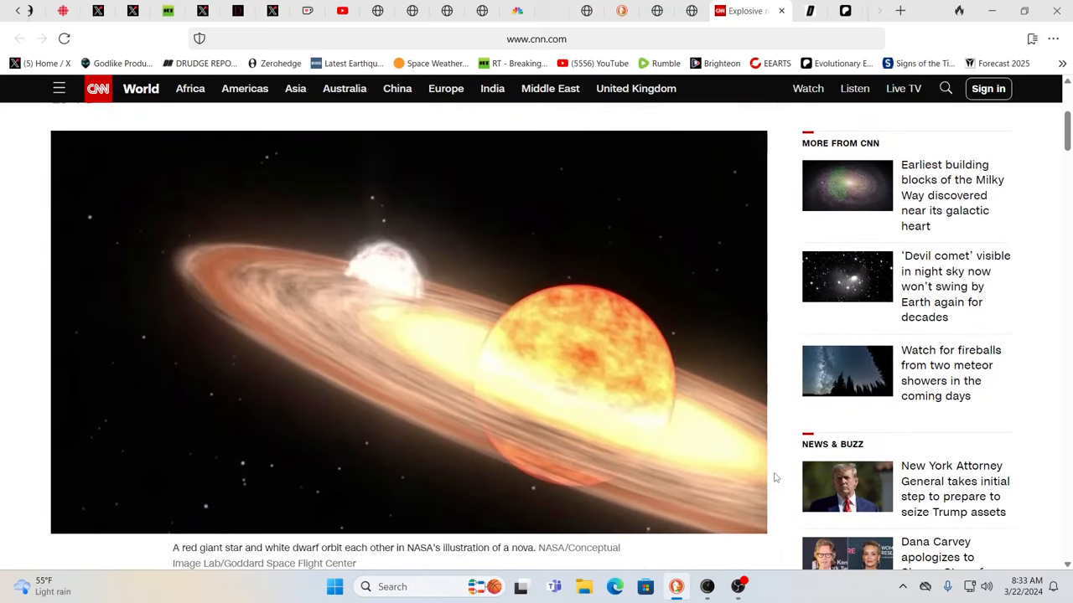
scroll(up, 3)
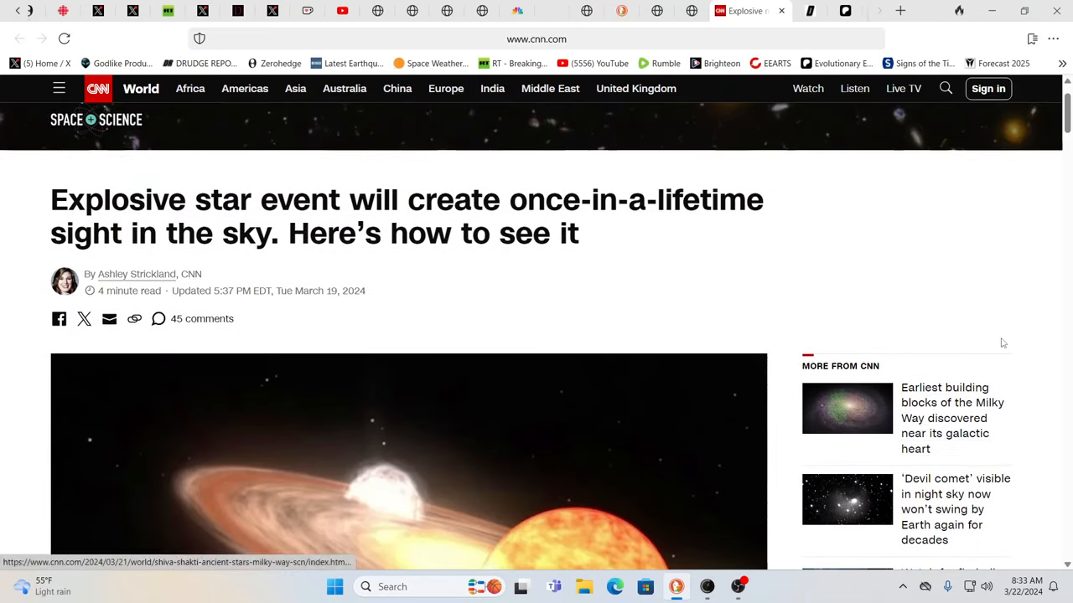
mouse_move(1002, 265)
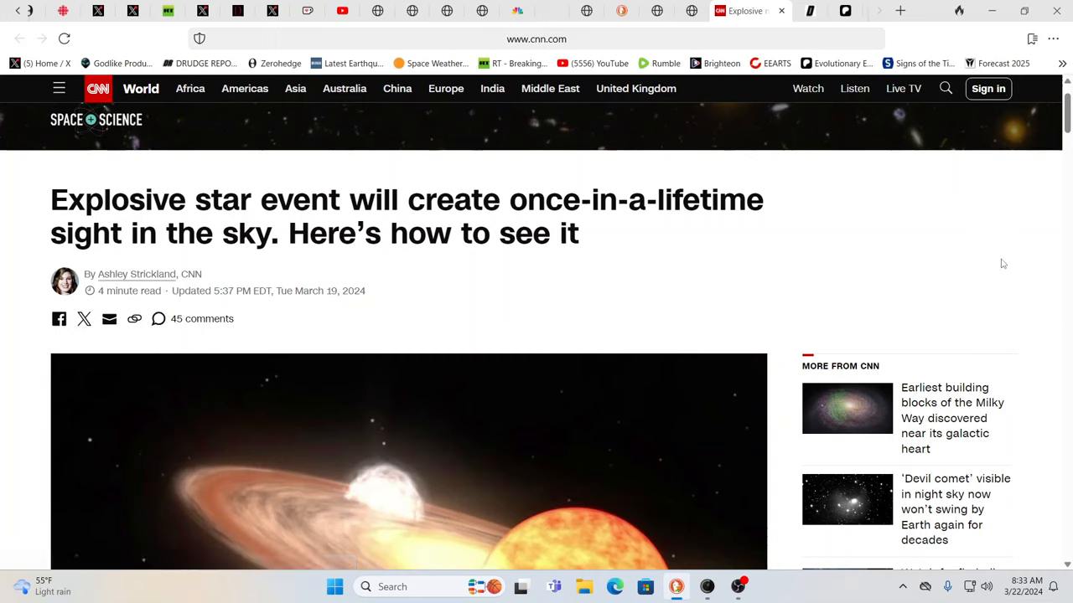
mouse_move(950, 257)
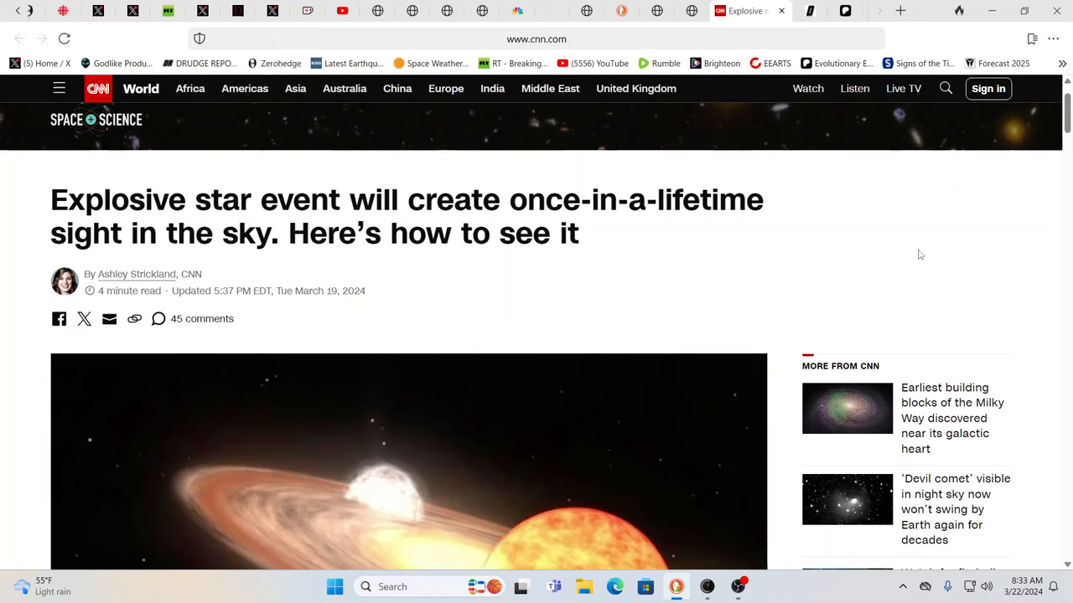
mouse_move(821, 248)
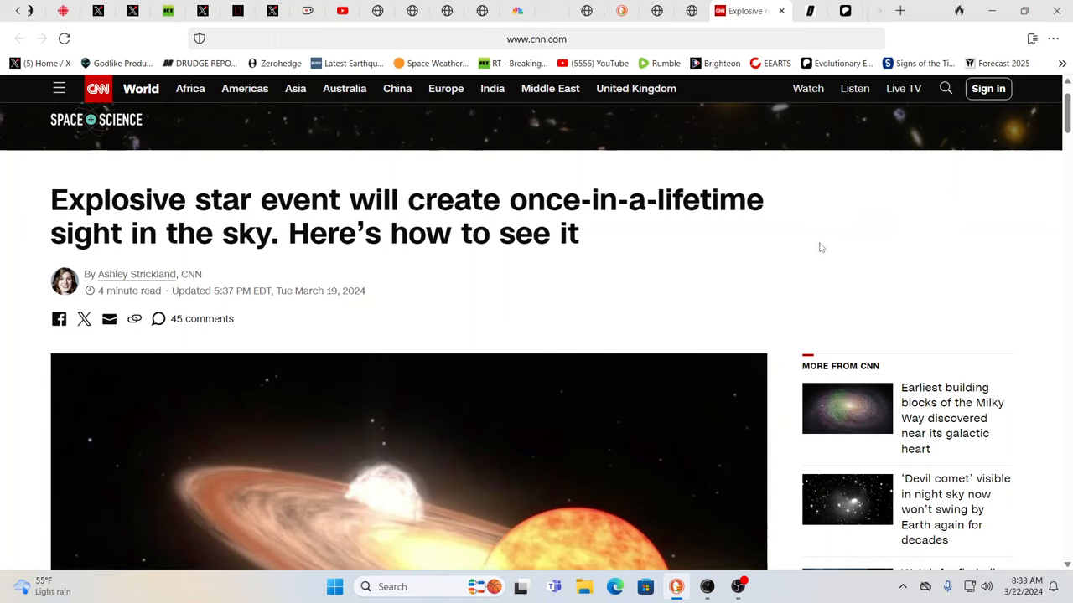
mouse_move(788, 221)
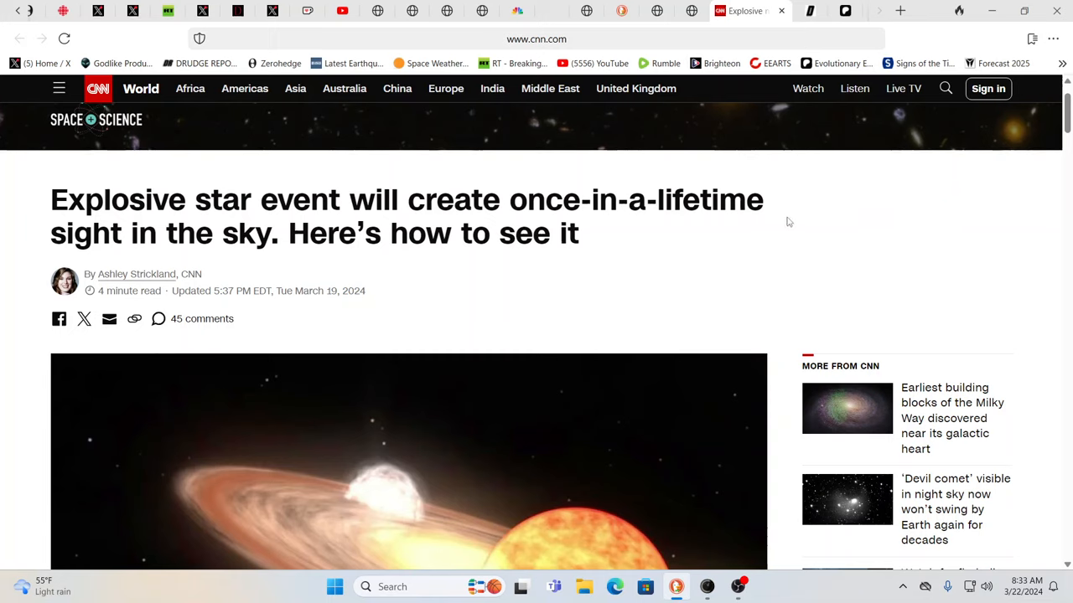
mouse_move(751, 214)
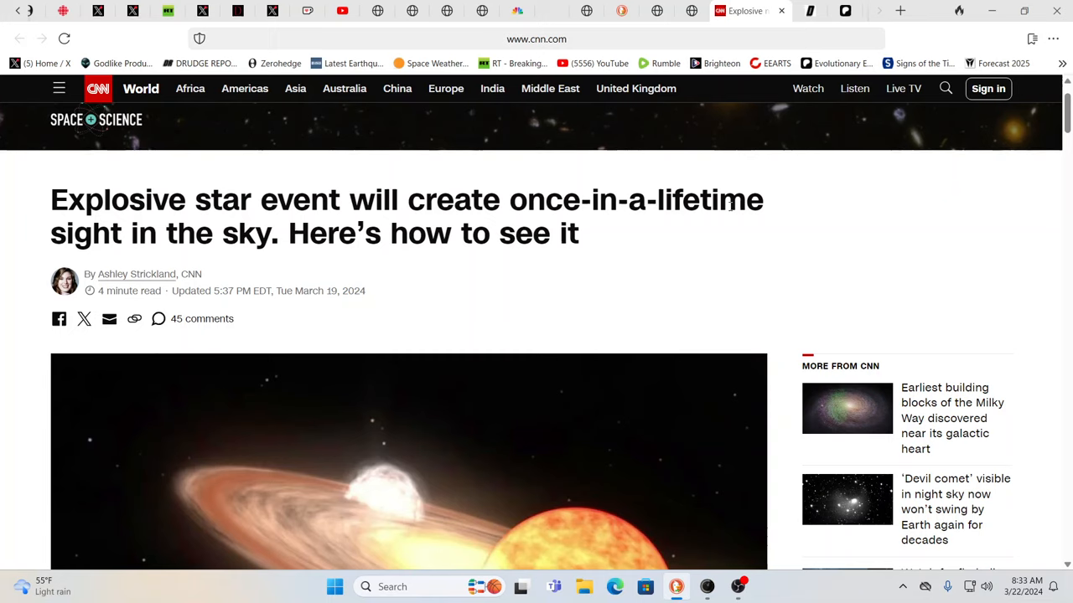
mouse_move(875, 255)
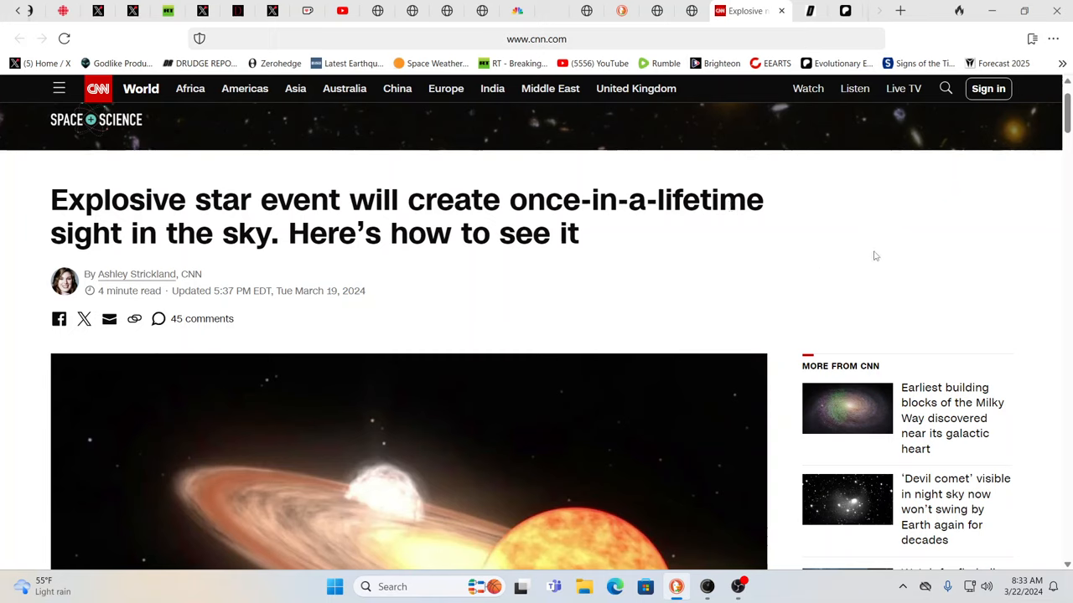
mouse_move(890, 255)
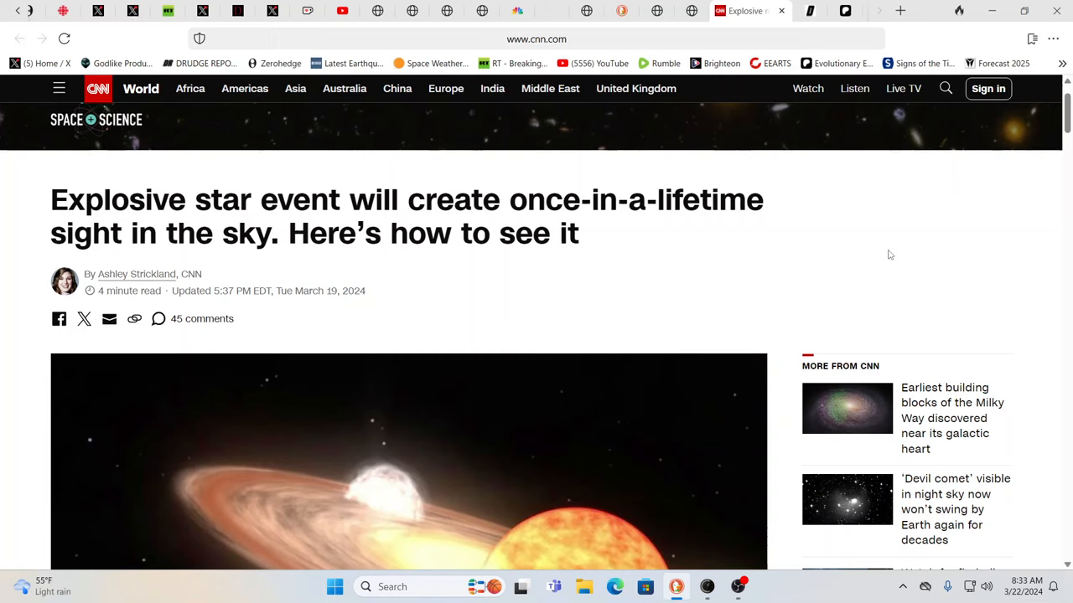
mouse_move(925, 231)
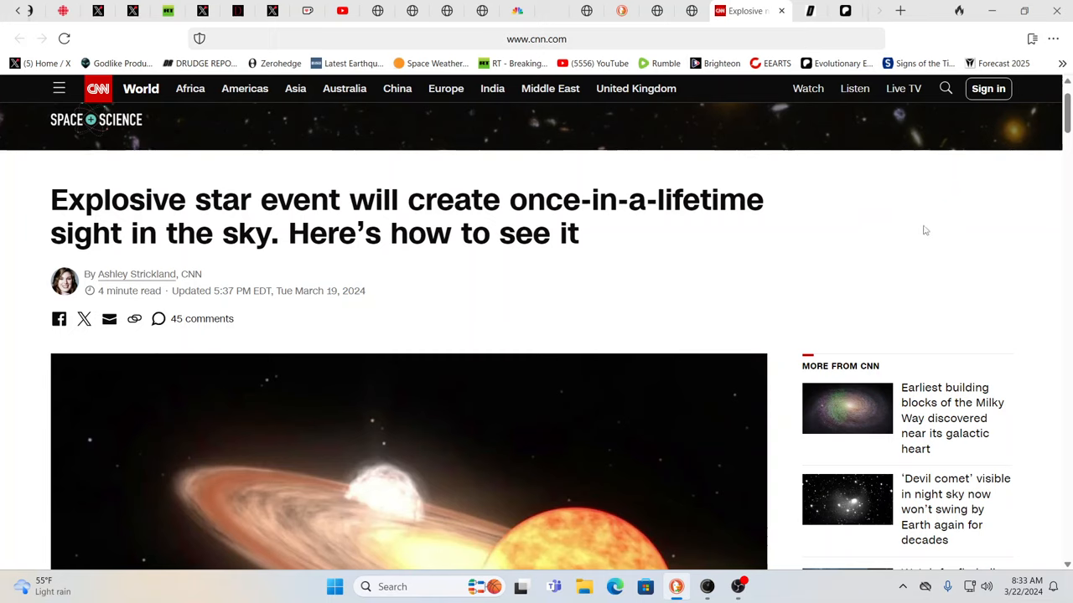
mouse_move(678, 111)
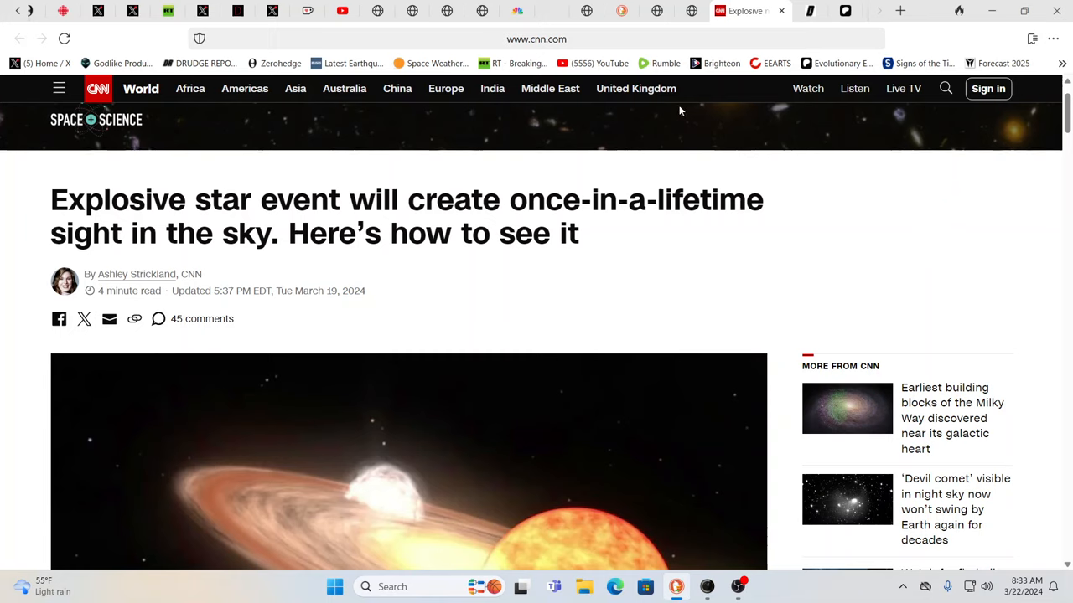
mouse_move(738, 50)
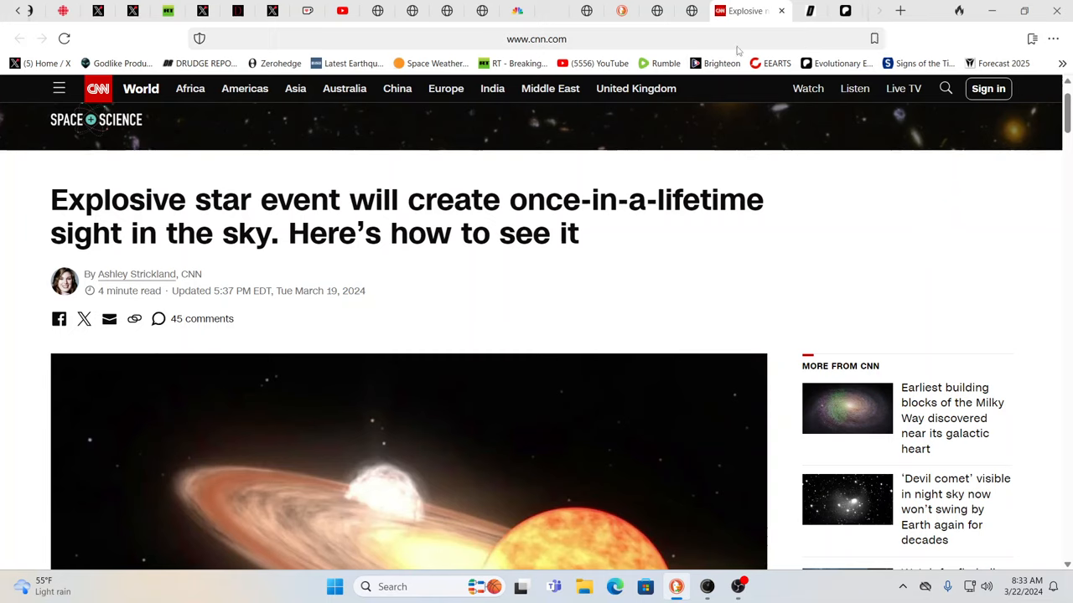
mouse_move(763, 47)
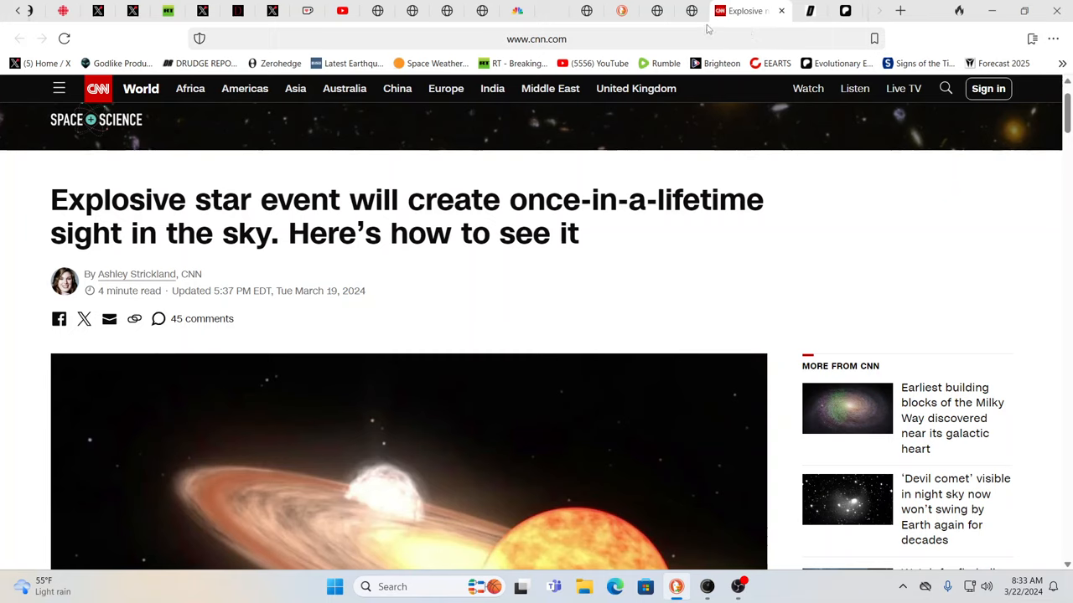
mouse_move(702, 27)
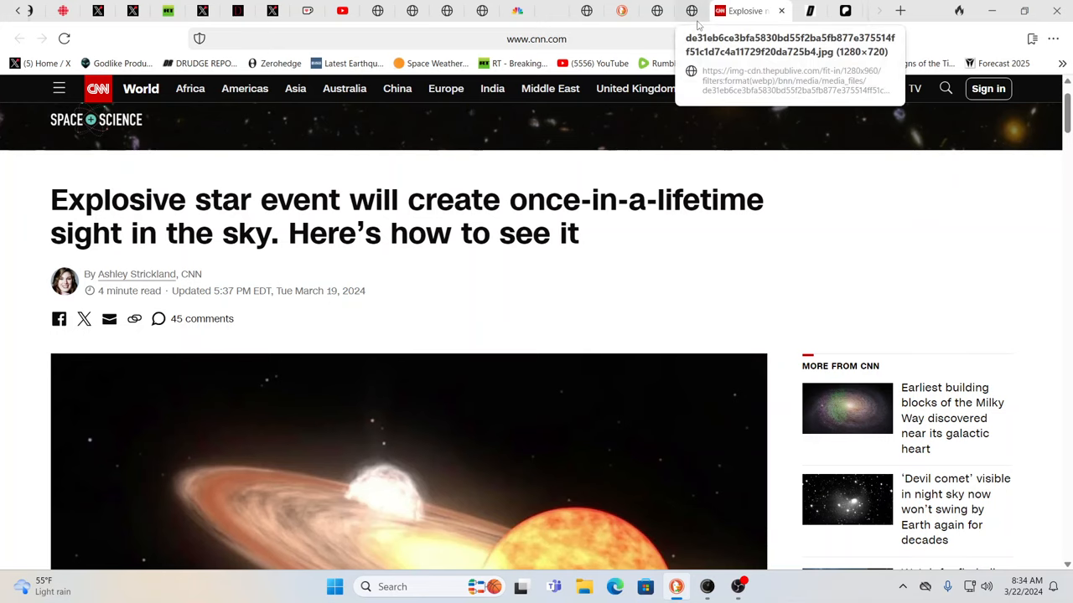
mouse_move(690, 10)
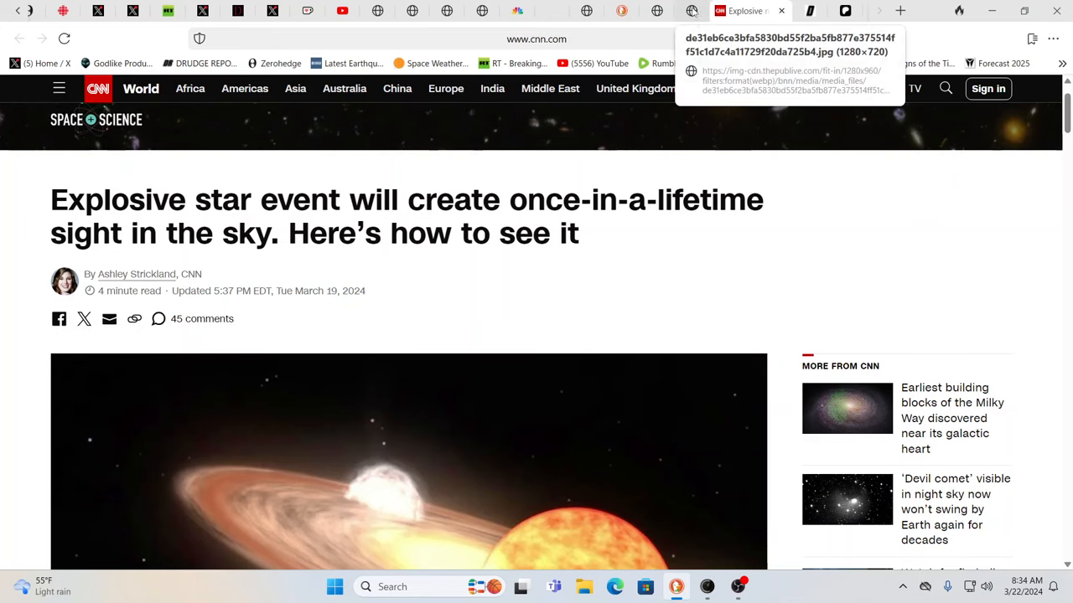
mouse_move(687, 20)
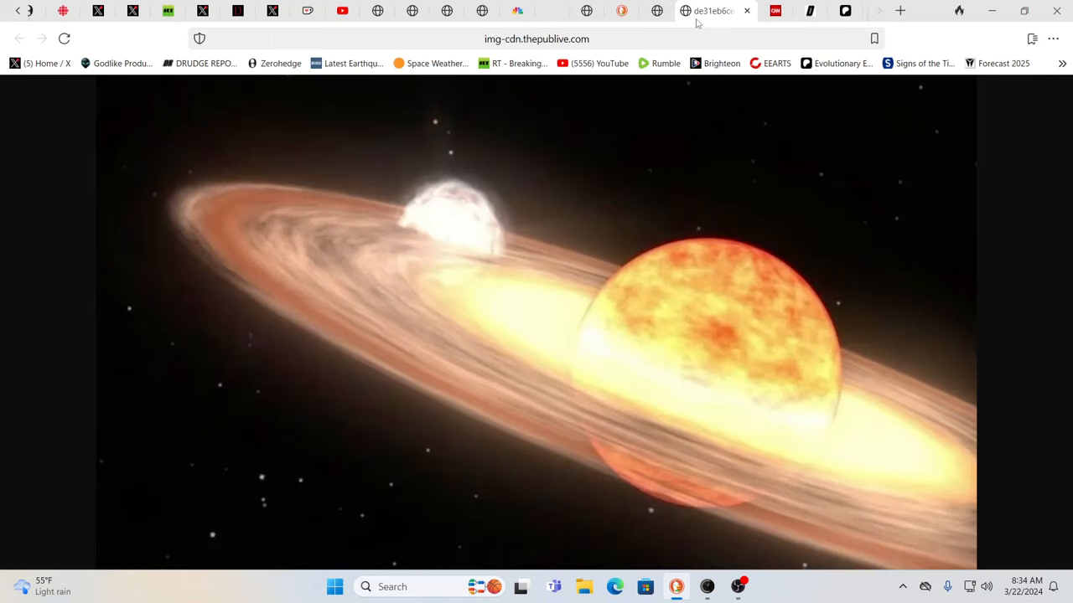
mouse_move(712, 10)
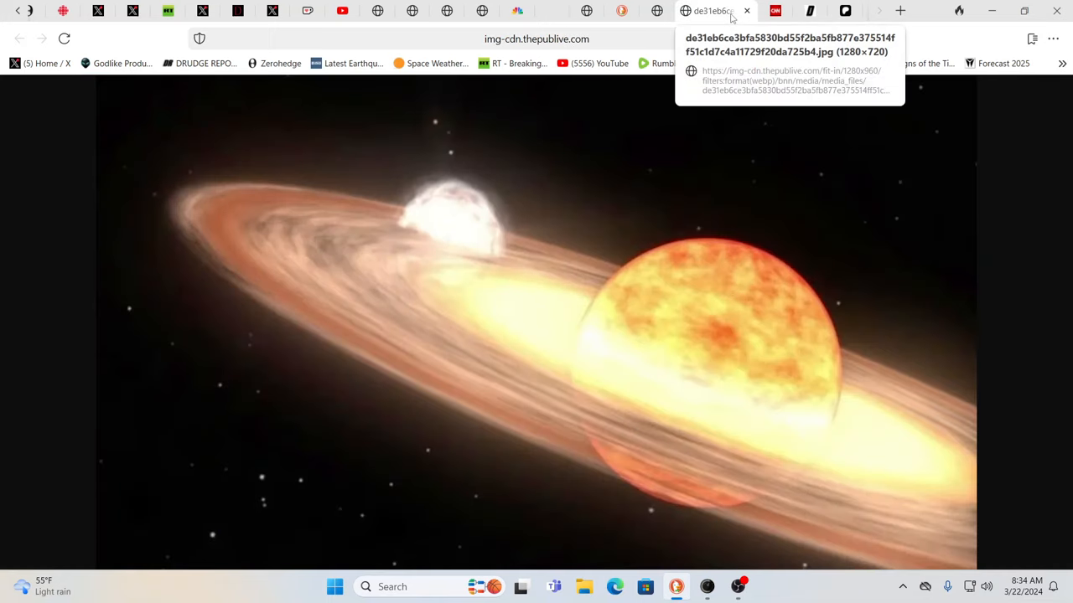
mouse_move(698, 10)
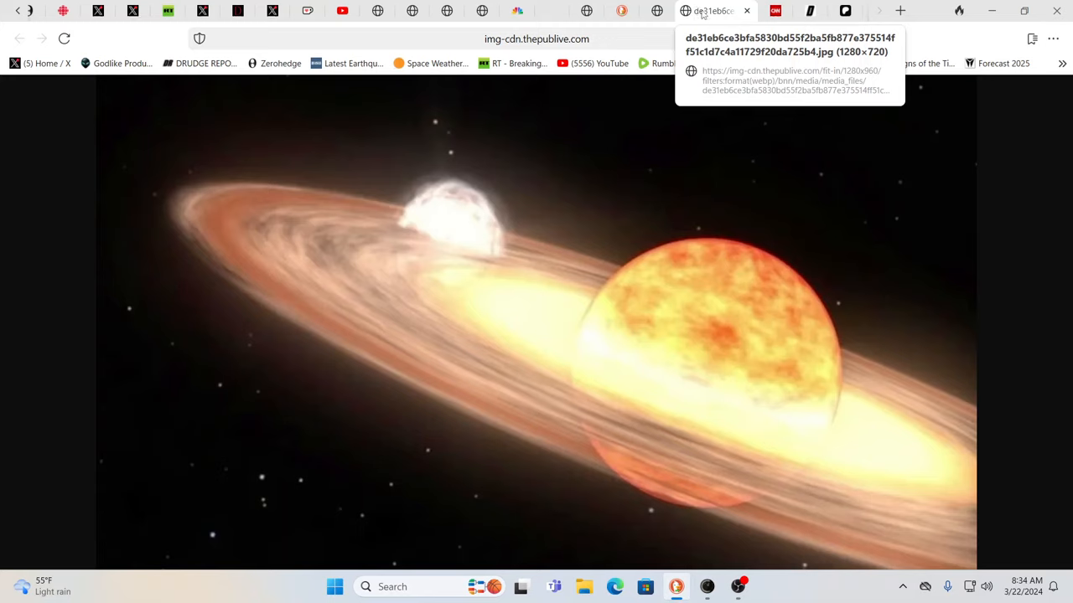
mouse_move(711, 19)
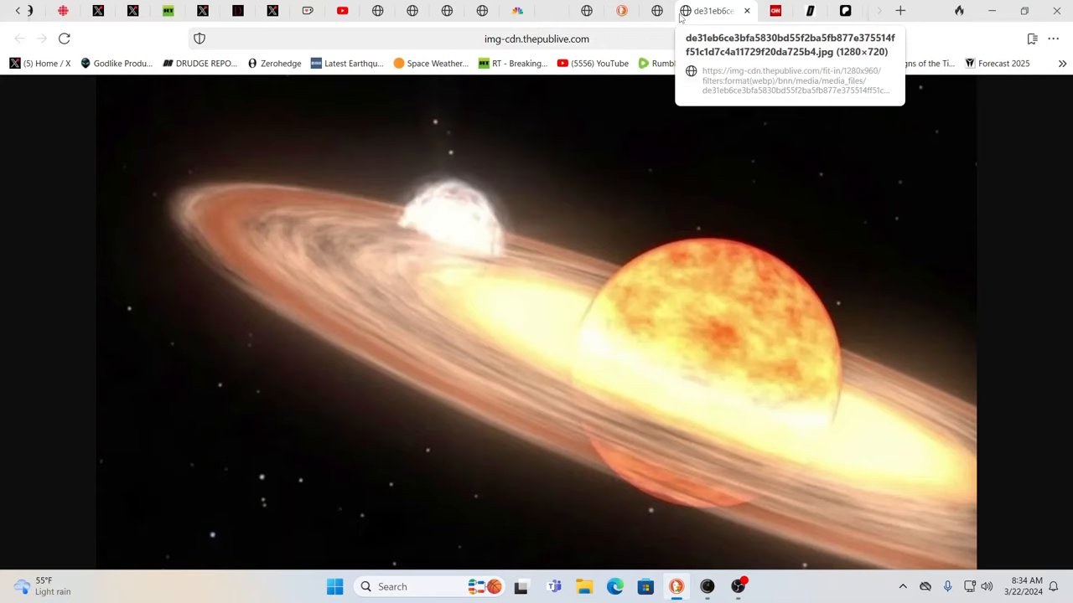
mouse_move(698, 15)
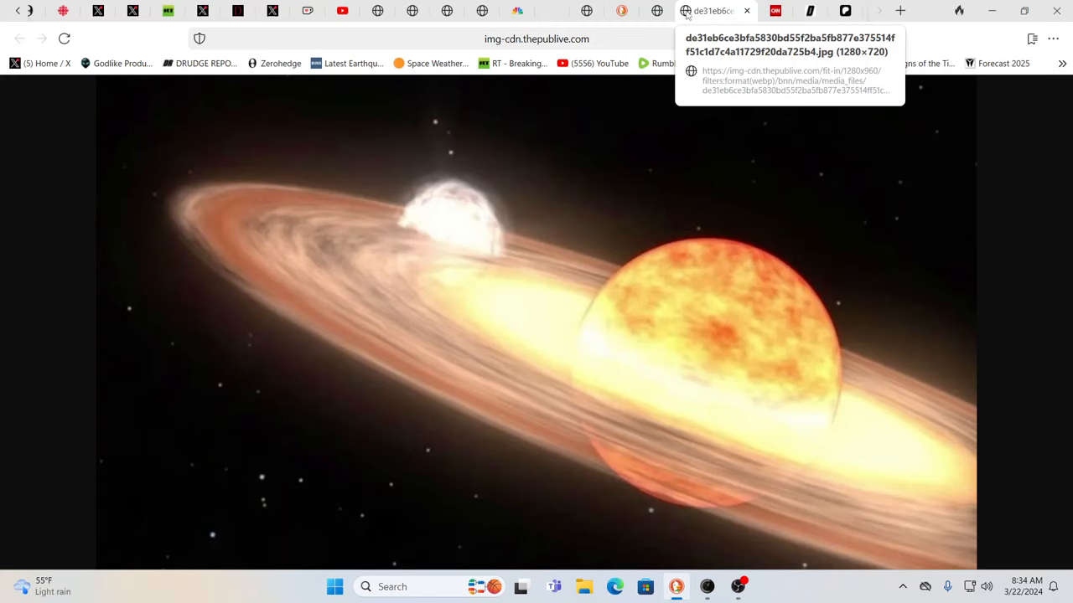
mouse_move(717, 47)
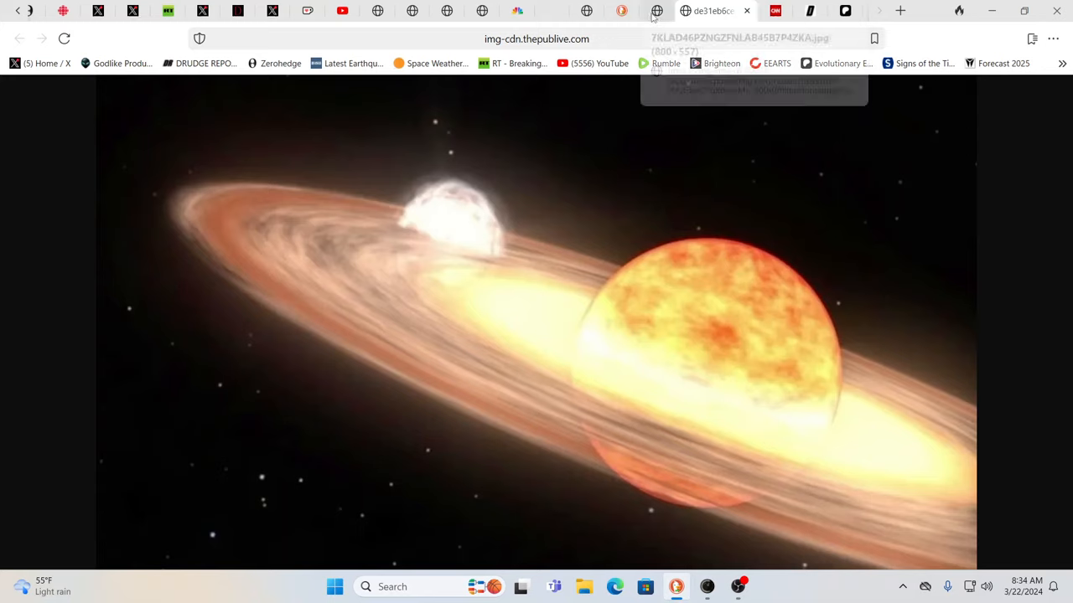
mouse_move(657, 15)
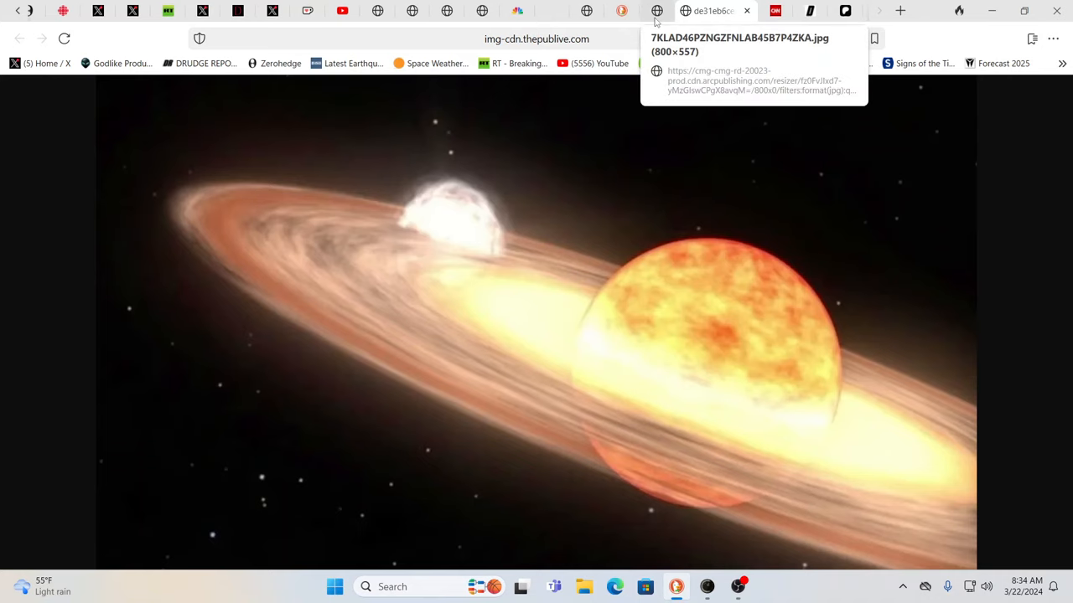
- Show the article's star-explosion illustration full size on its own page
click(671, 10)
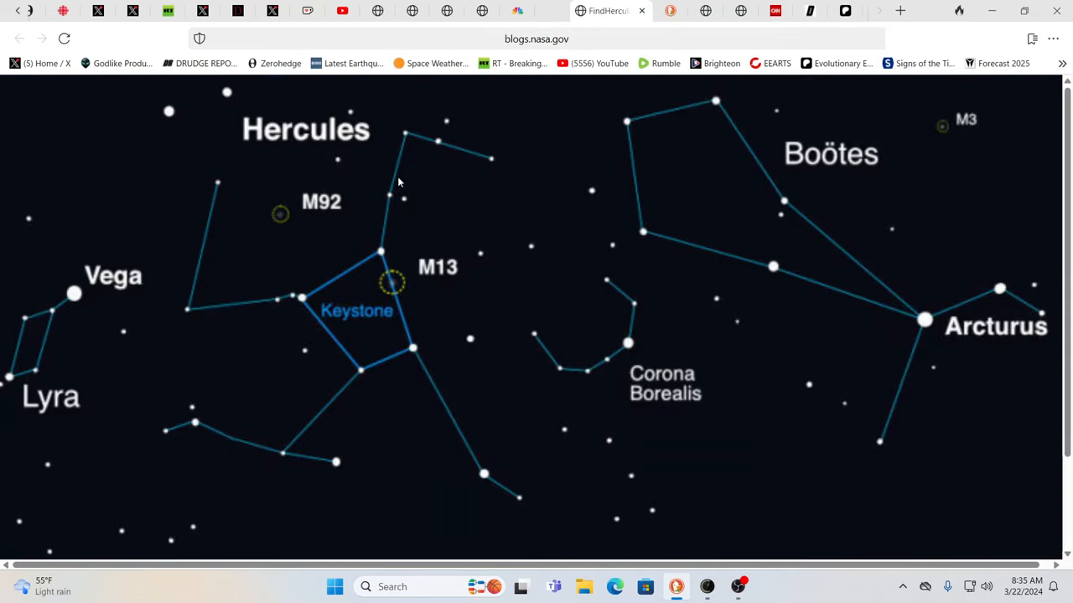
mouse_move(350, 299)
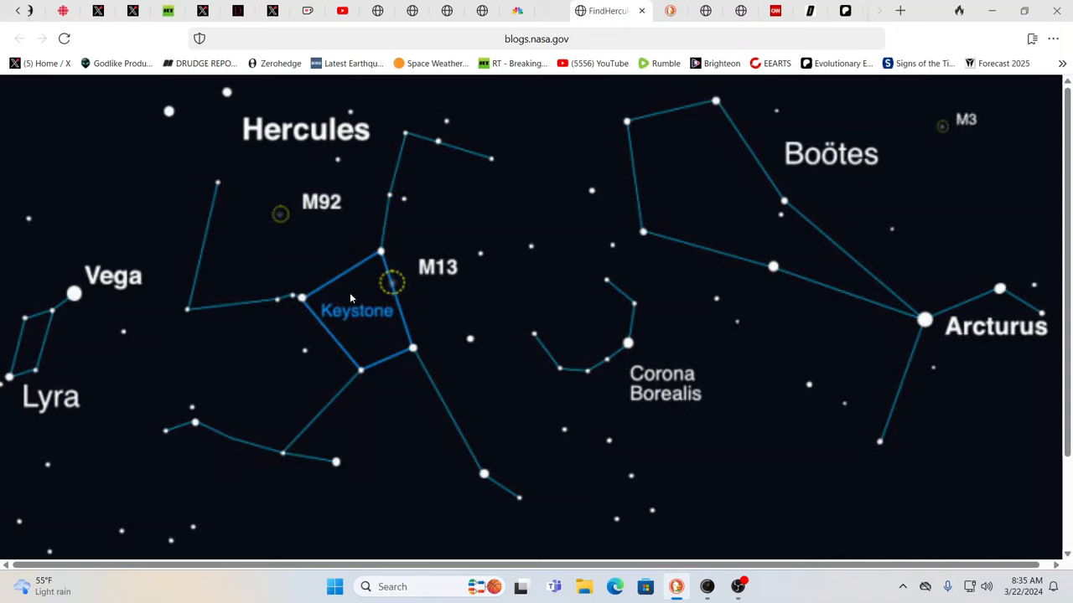
mouse_move(482, 327)
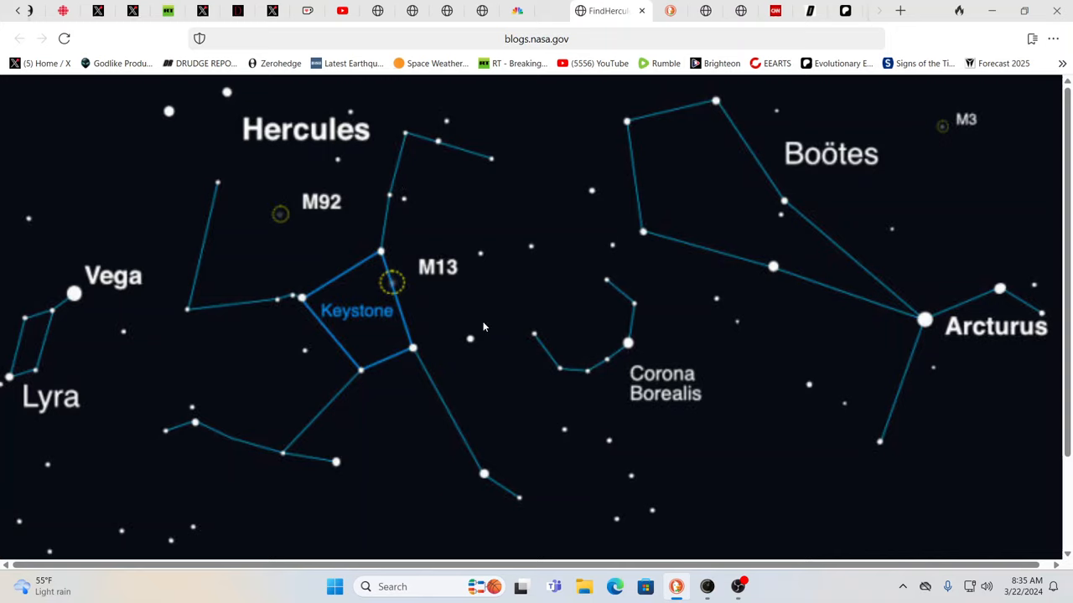
mouse_move(453, 374)
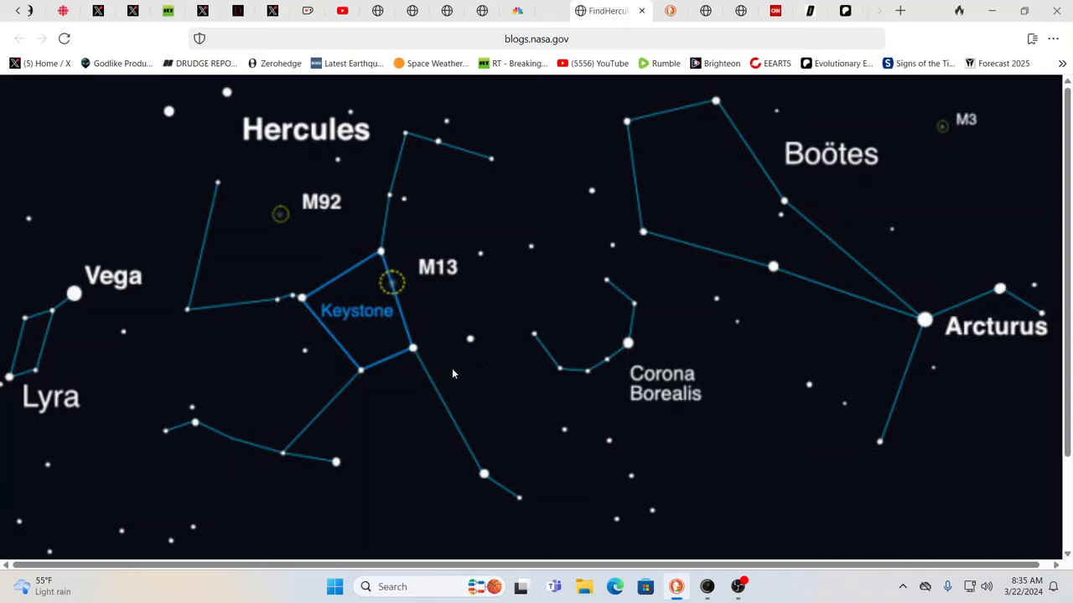
mouse_move(385, 266)
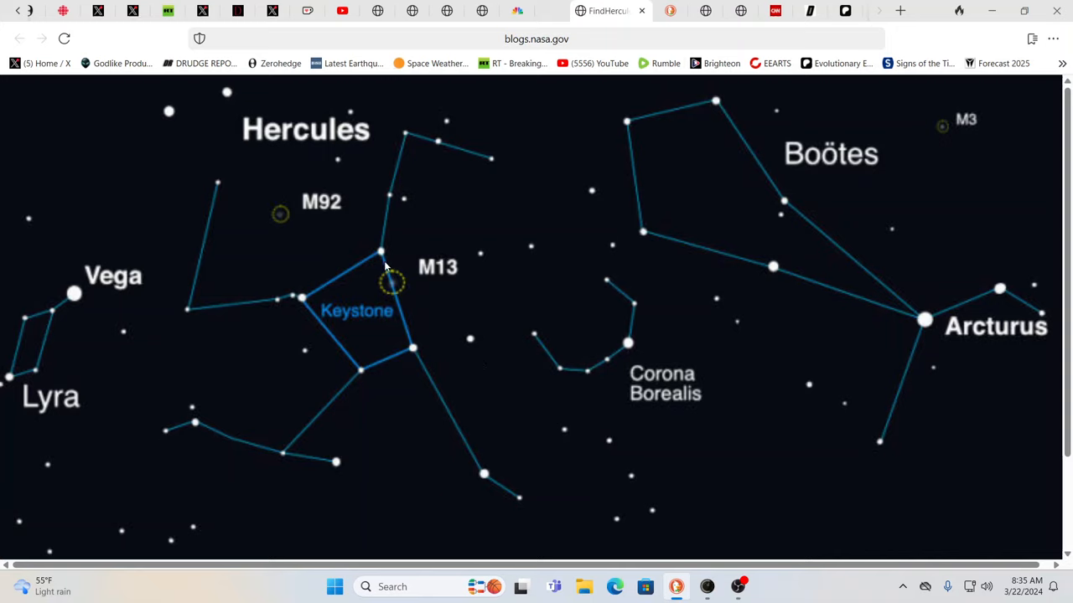
mouse_move(389, 298)
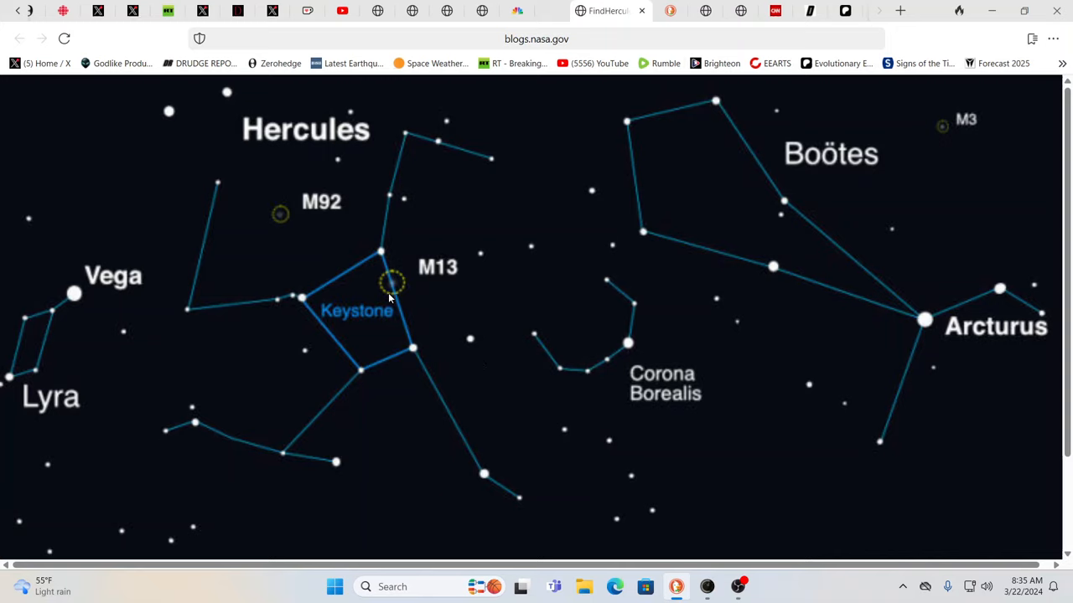
mouse_move(459, 301)
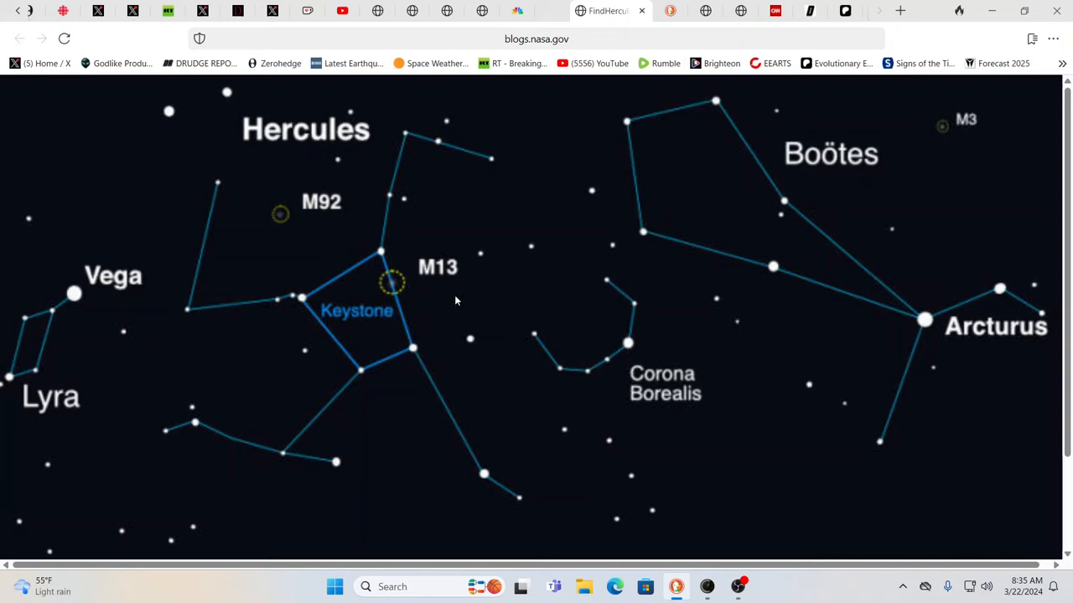
mouse_move(453, 302)
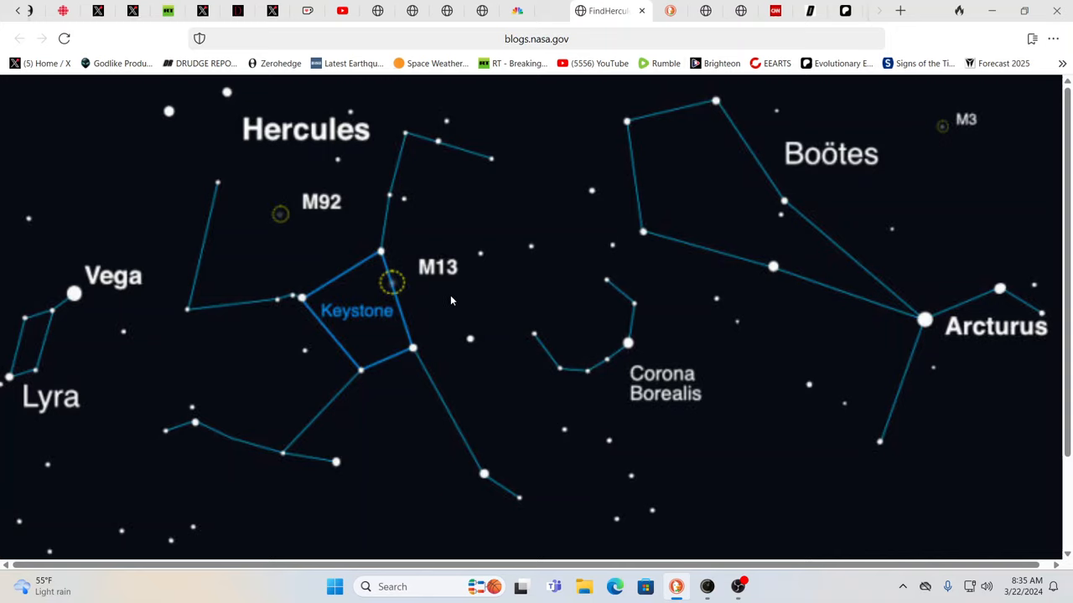
mouse_move(387, 289)
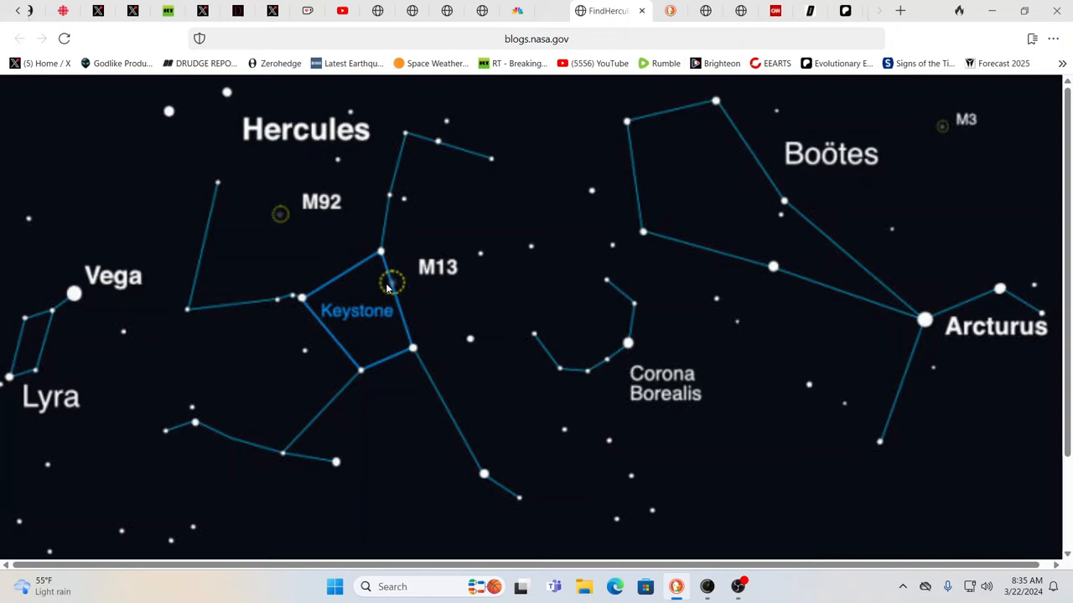
mouse_move(372, 275)
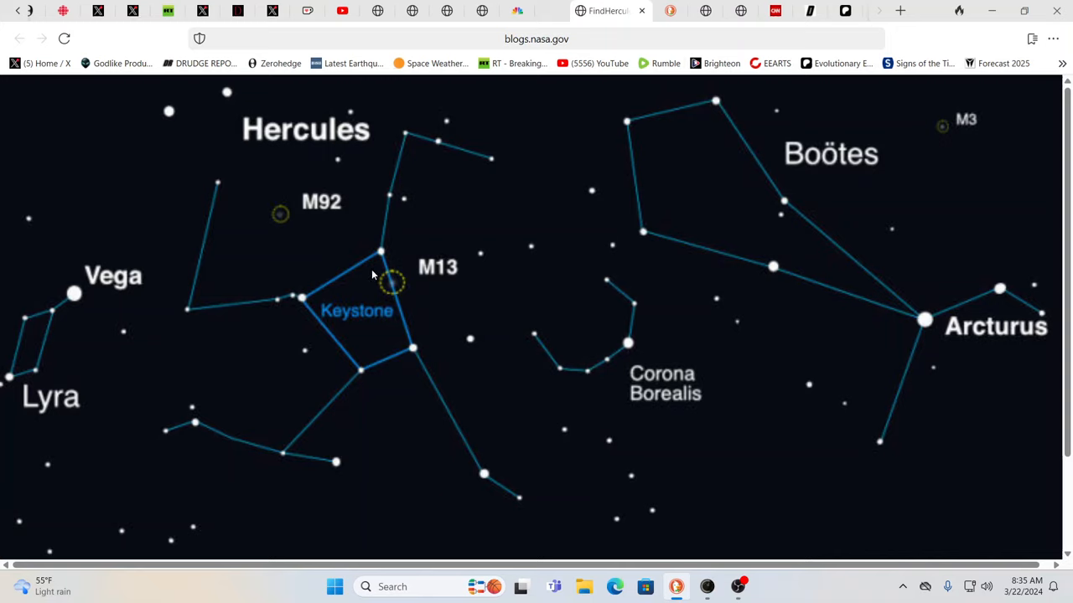
mouse_move(157, 352)
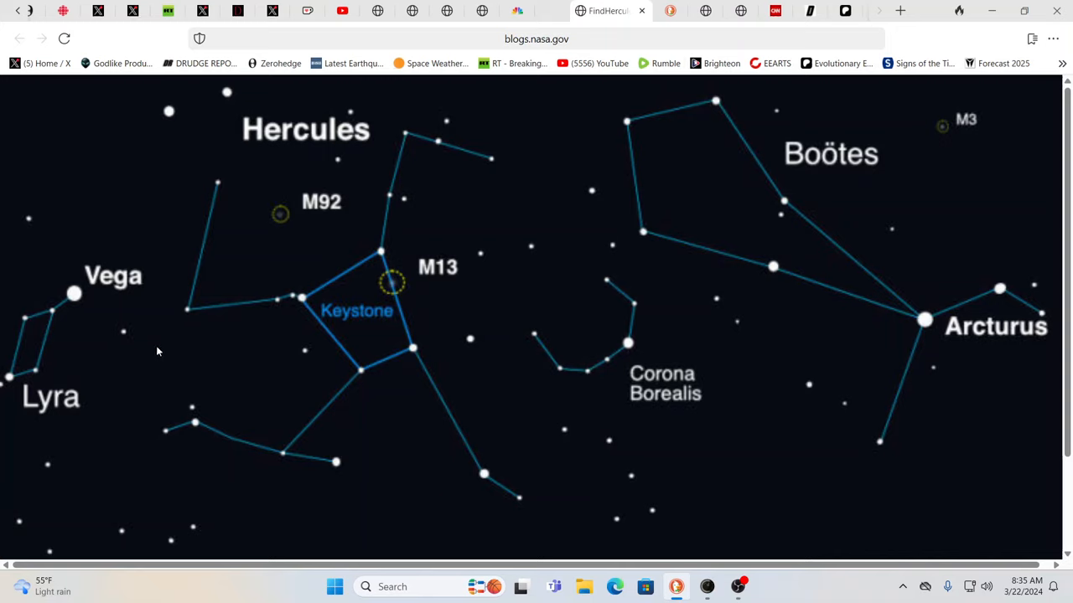
mouse_move(52, 407)
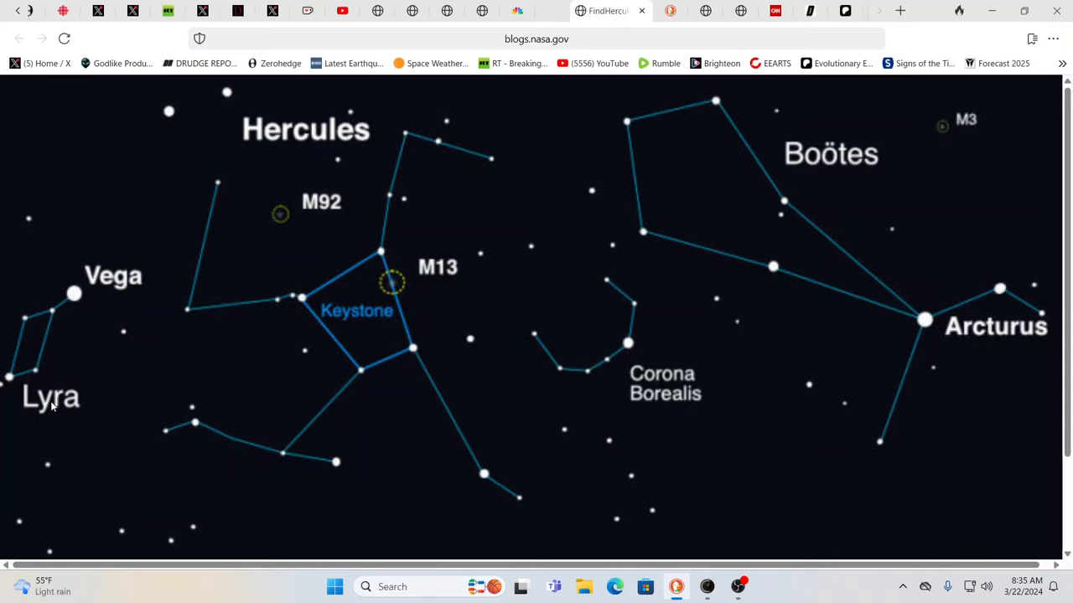
mouse_move(52, 399)
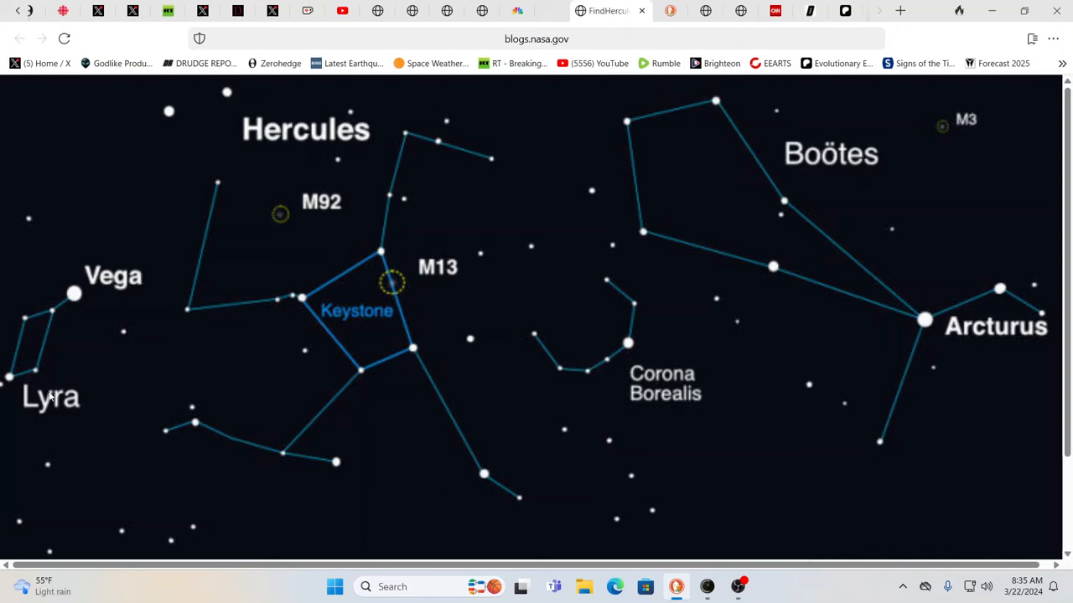
mouse_move(67, 432)
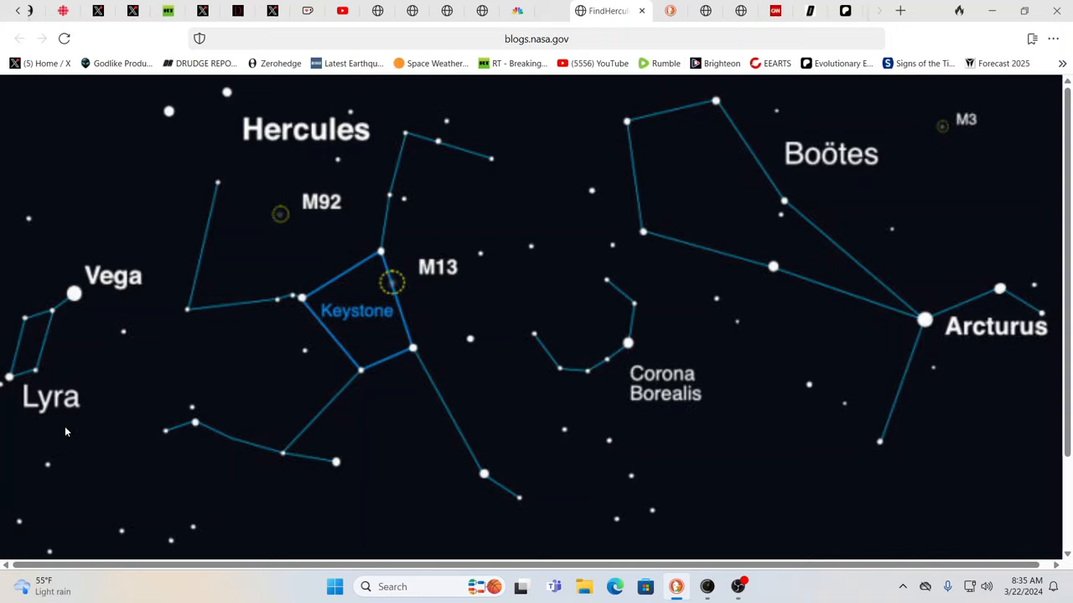
mouse_move(59, 288)
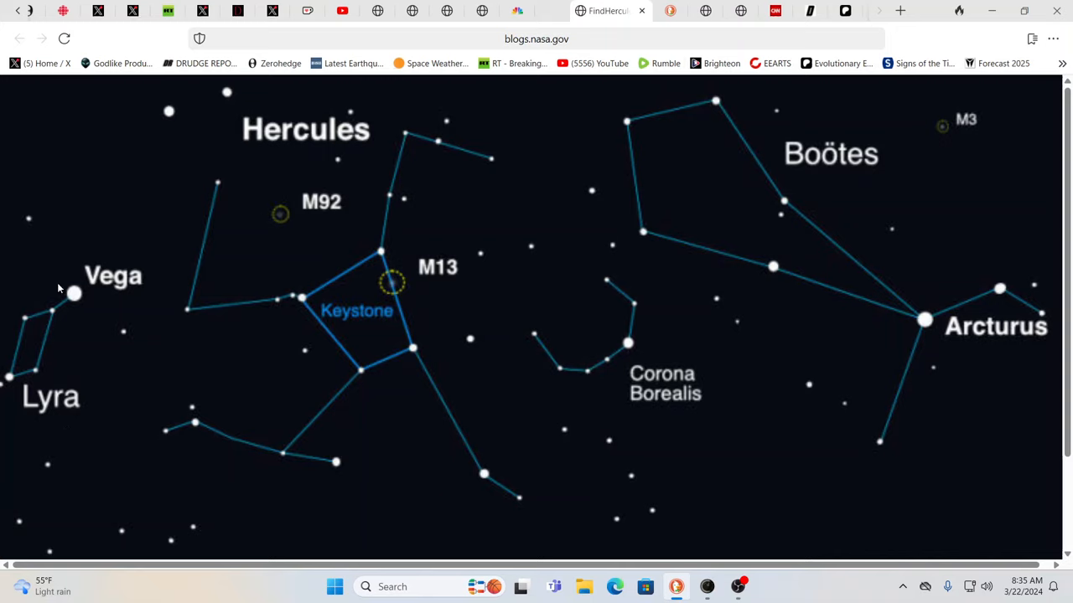
mouse_move(4, 409)
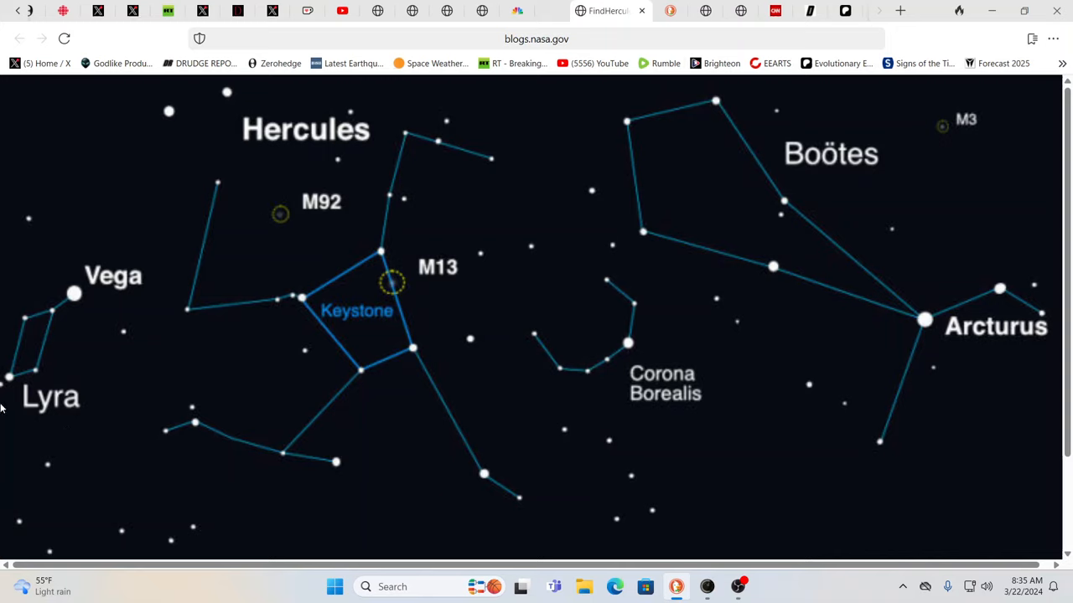
mouse_move(76, 332)
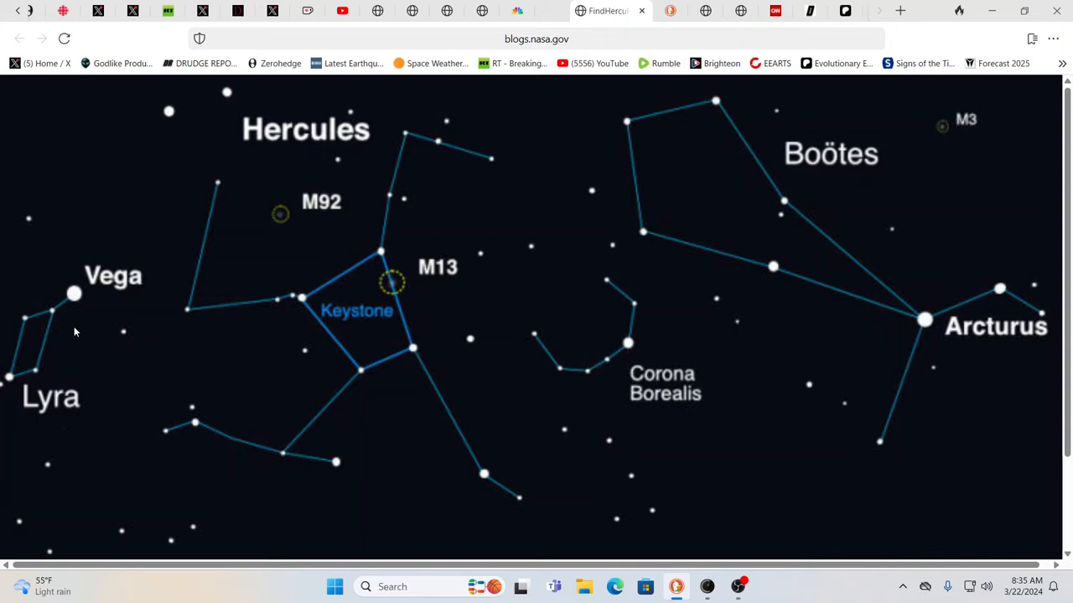
mouse_move(91, 425)
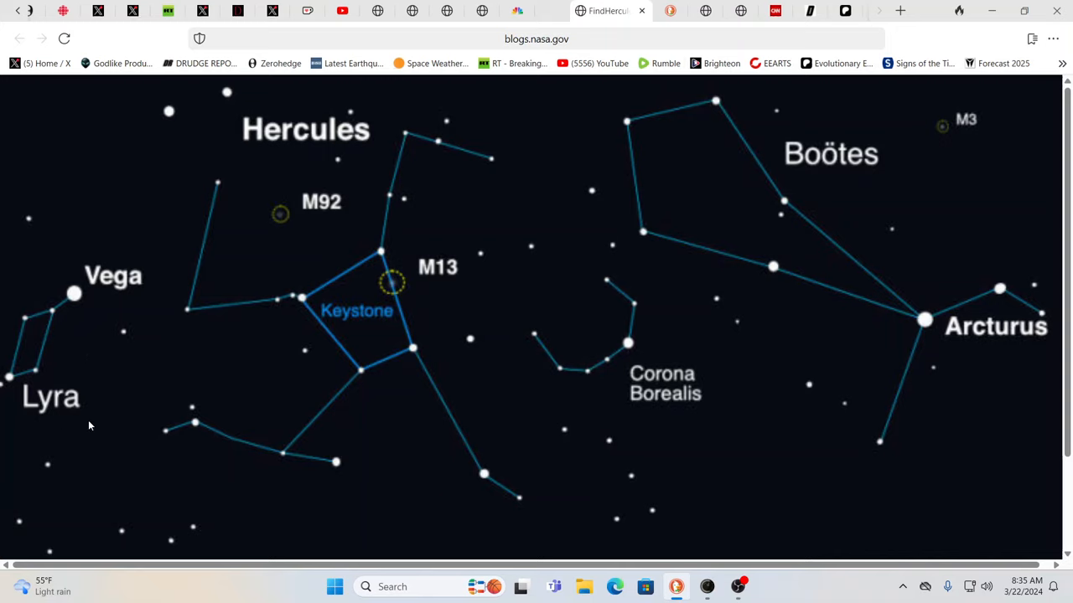
mouse_move(57, 355)
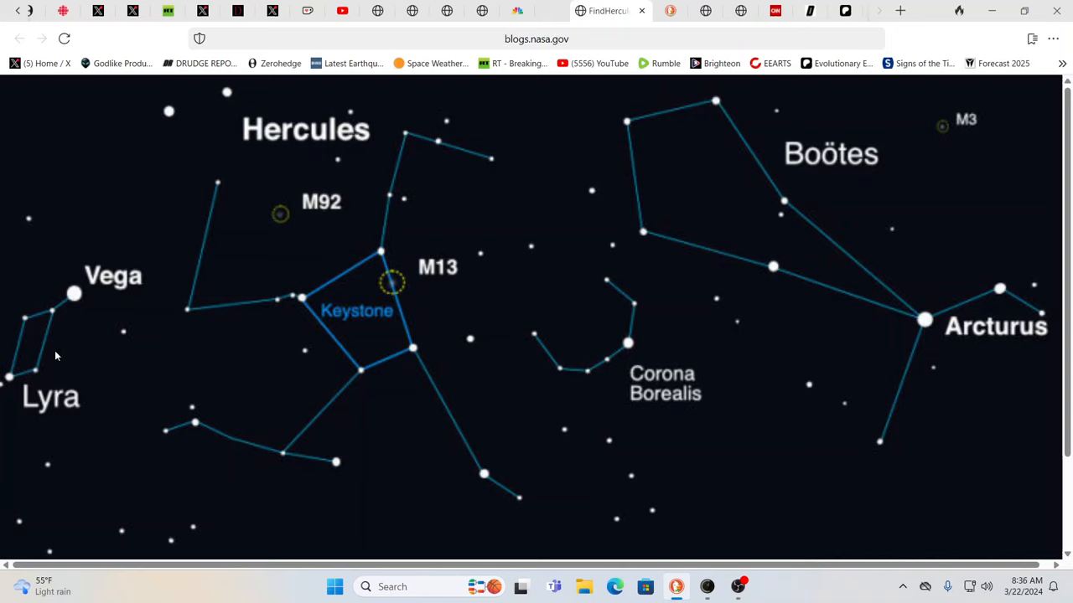
mouse_move(202, 338)
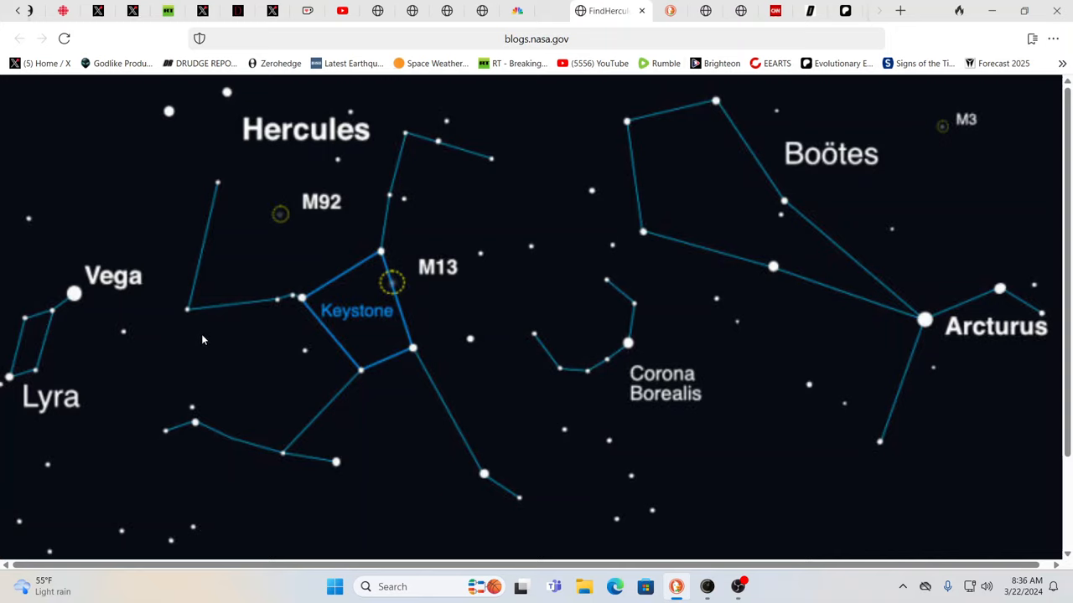
mouse_move(518, 235)
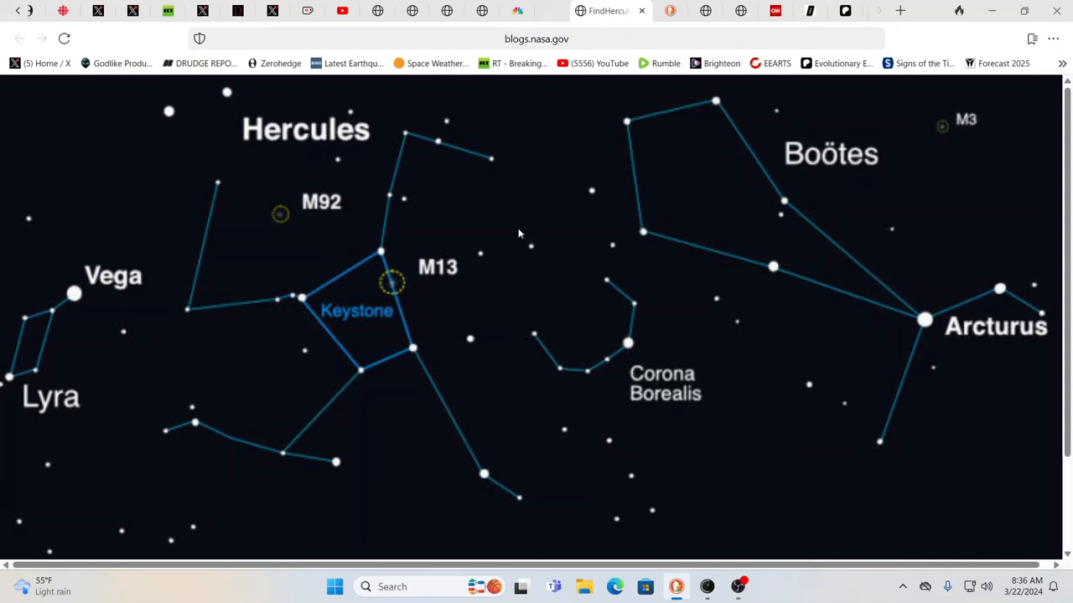
mouse_move(546, 137)
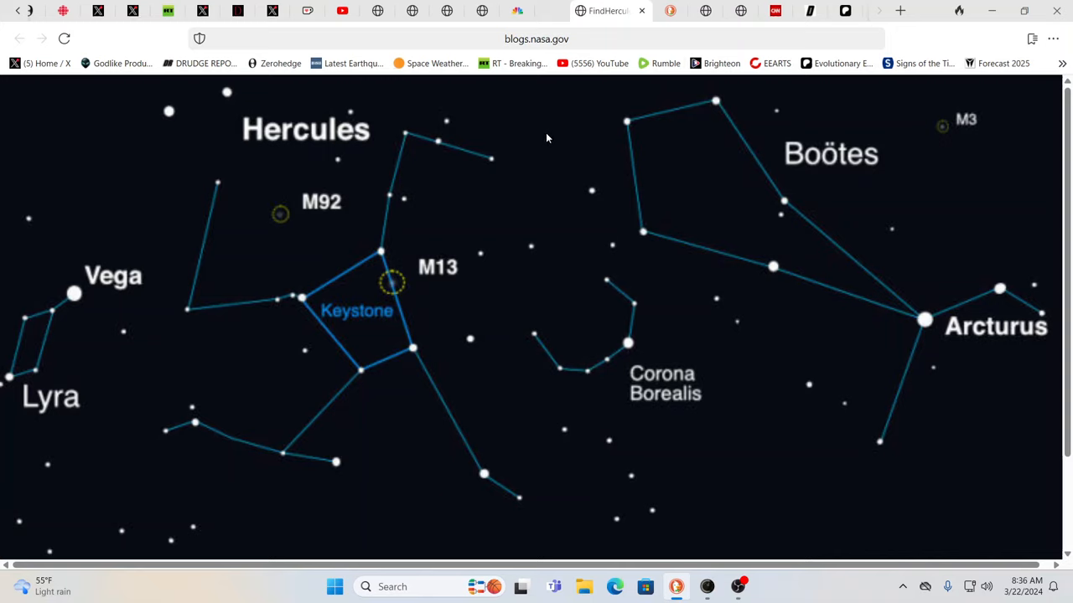
mouse_move(553, 118)
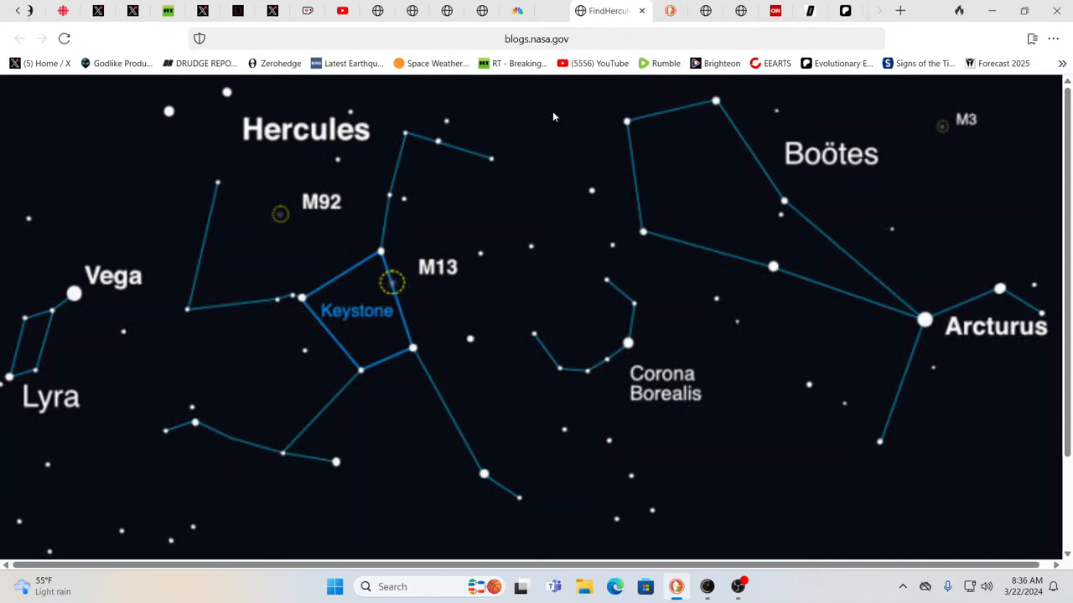
mouse_move(602, 101)
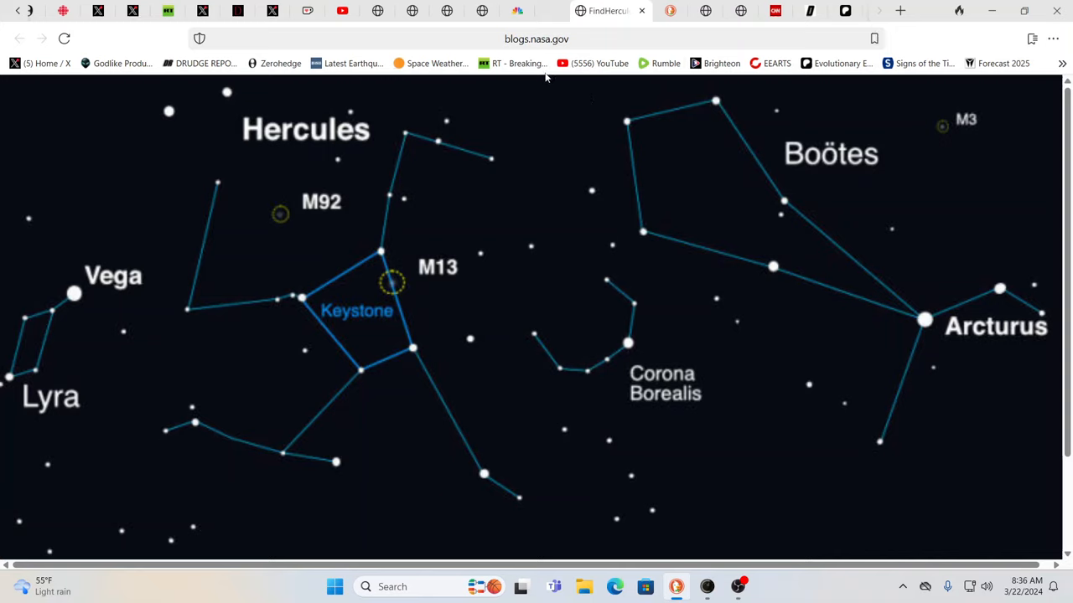
mouse_move(538, 30)
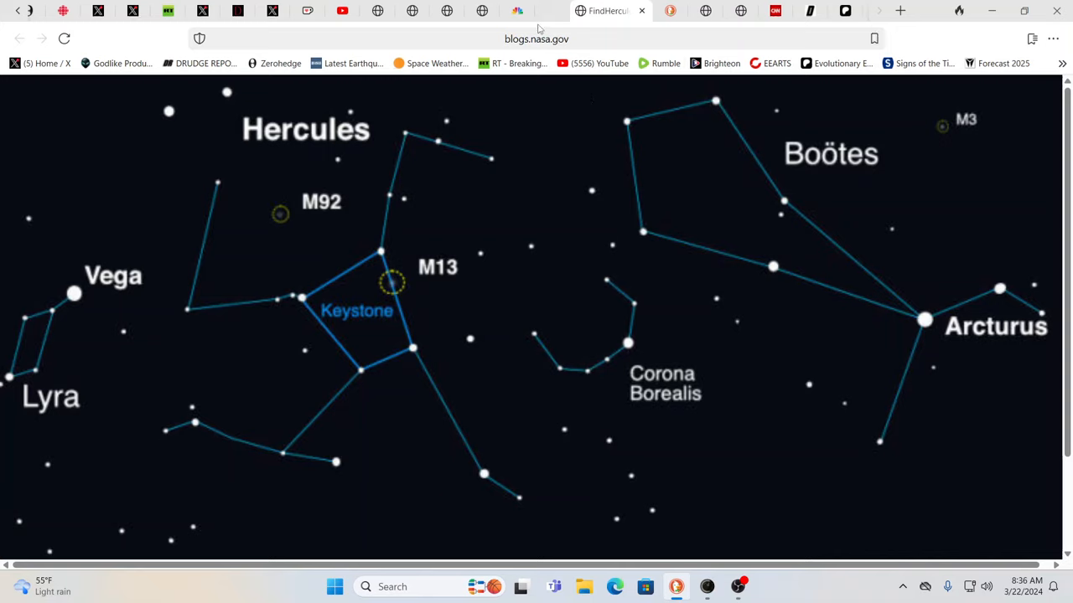
mouse_move(580, 114)
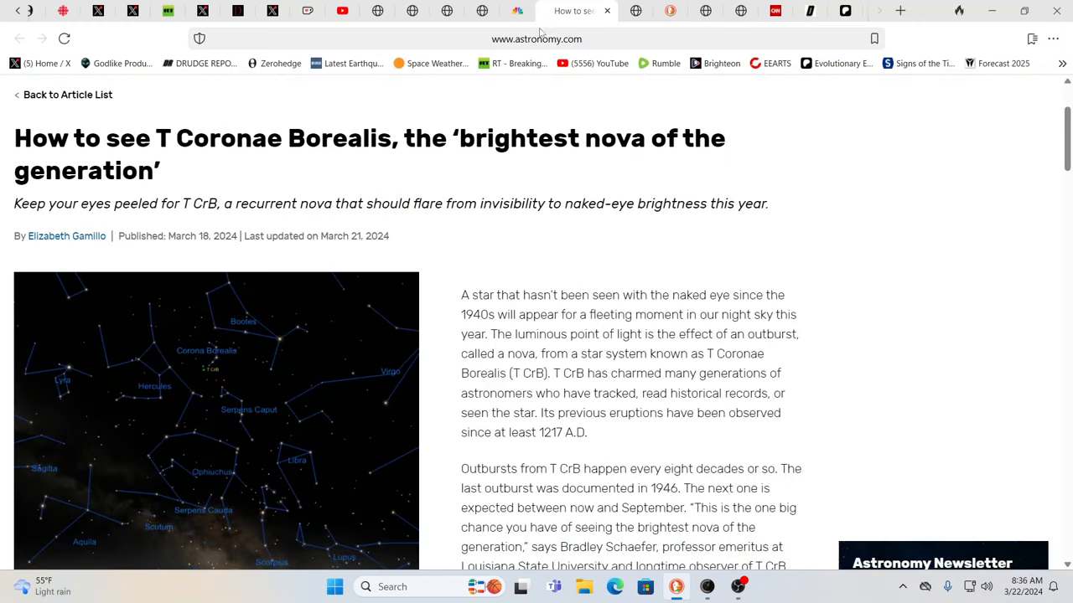
mouse_move(610, 221)
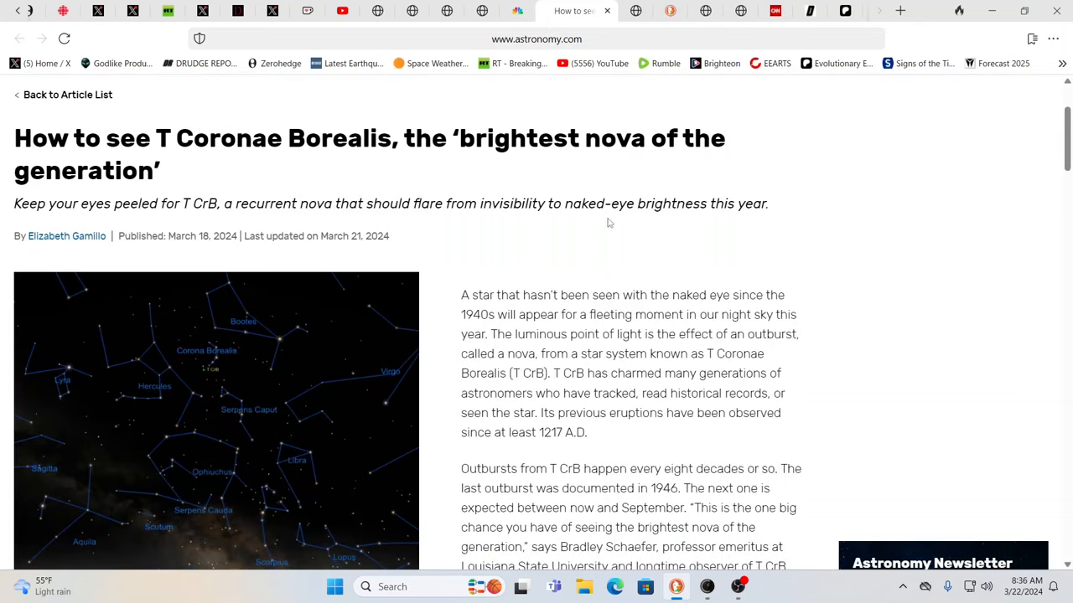
mouse_move(590, 228)
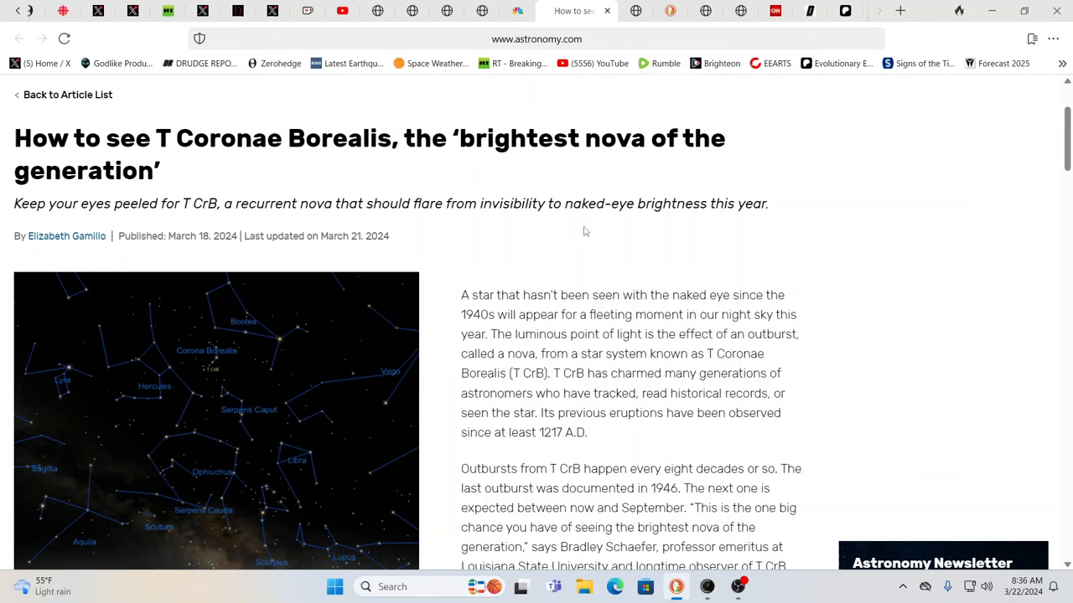
mouse_move(490, 221)
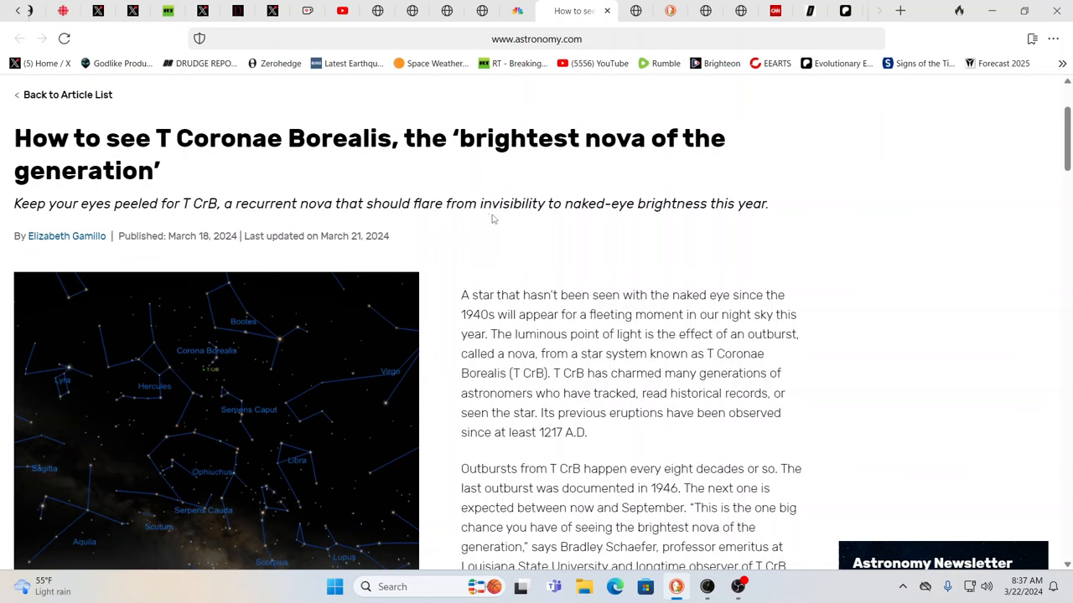
mouse_move(741, 230)
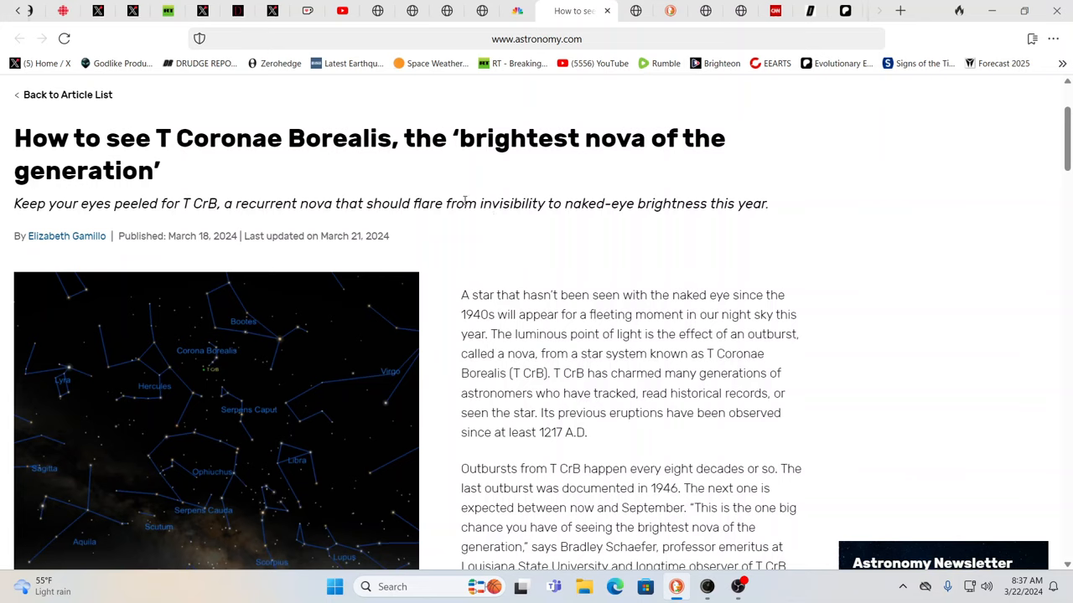
mouse_move(633, 221)
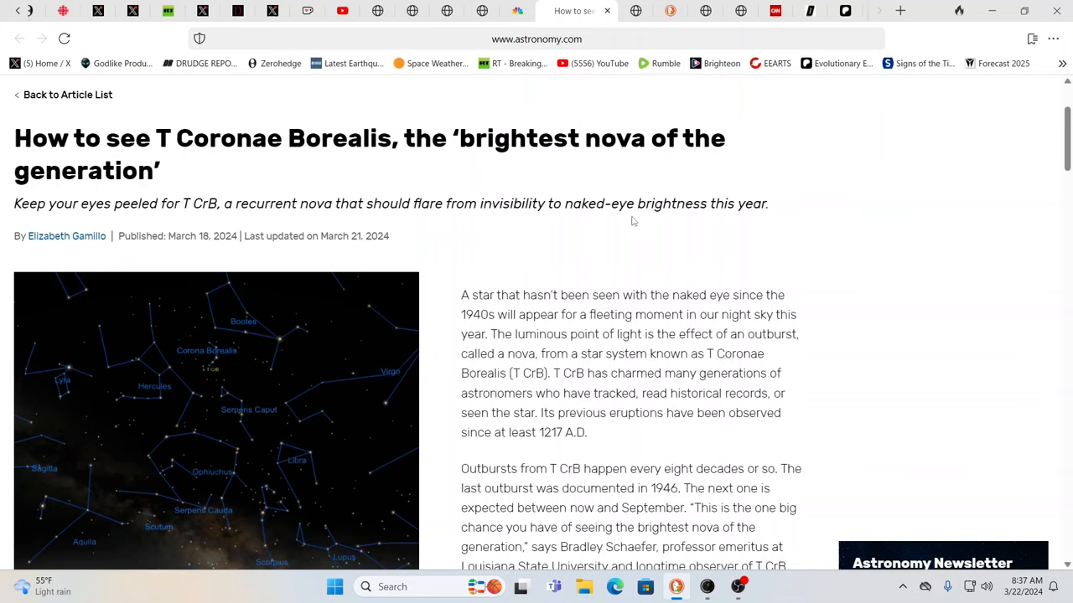
mouse_move(788, 196)
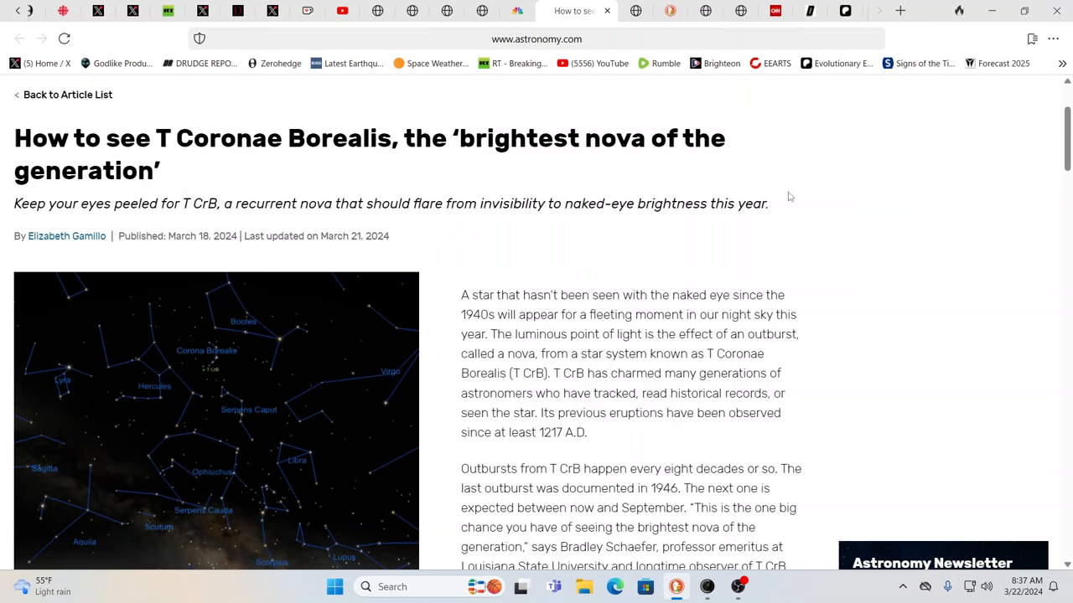
mouse_move(885, 187)
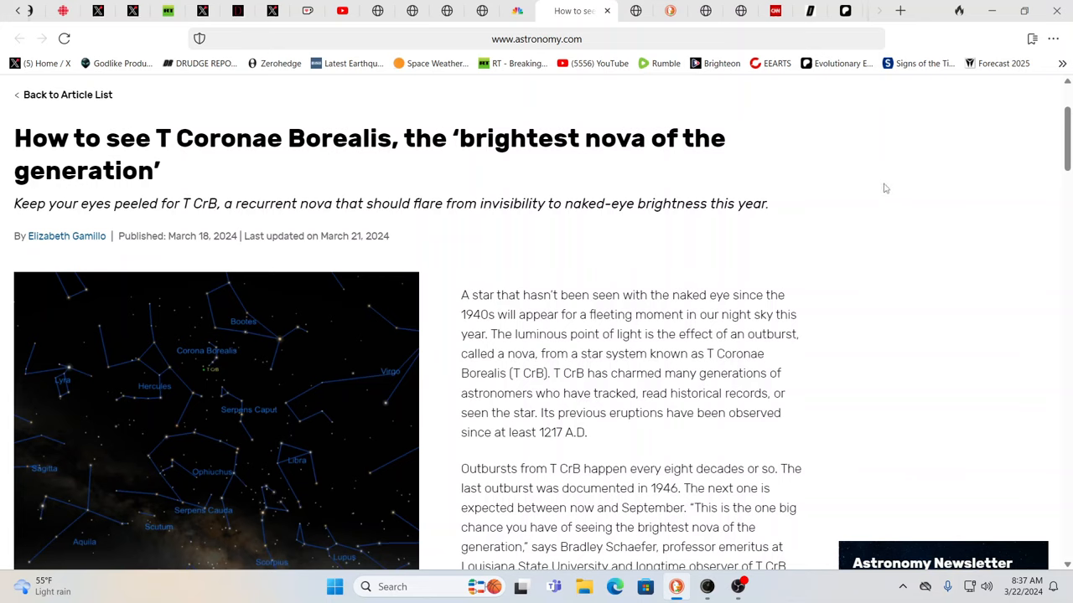
mouse_move(902, 184)
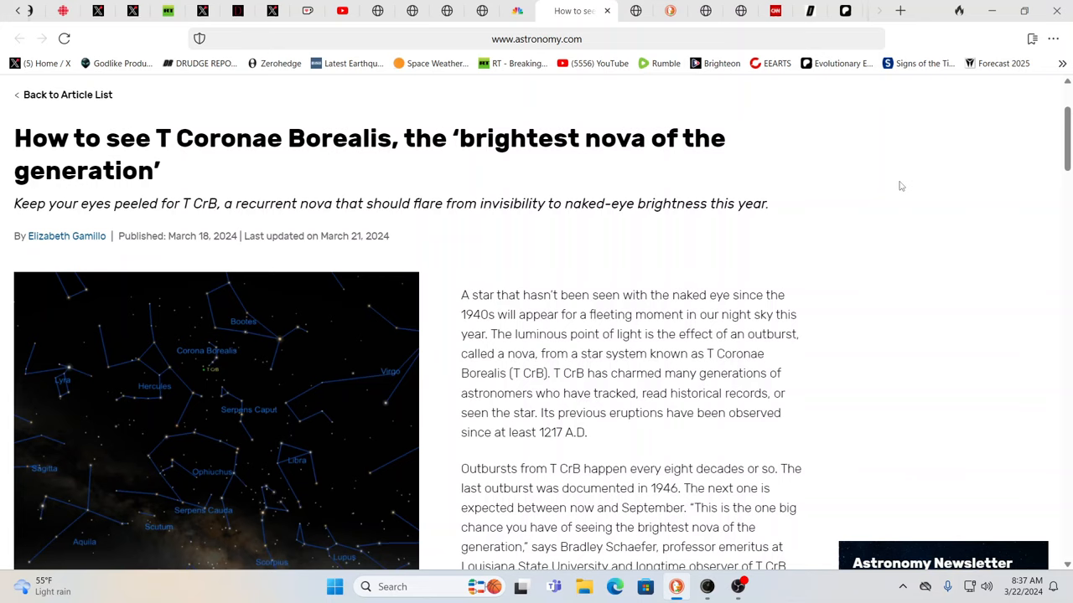
mouse_move(935, 198)
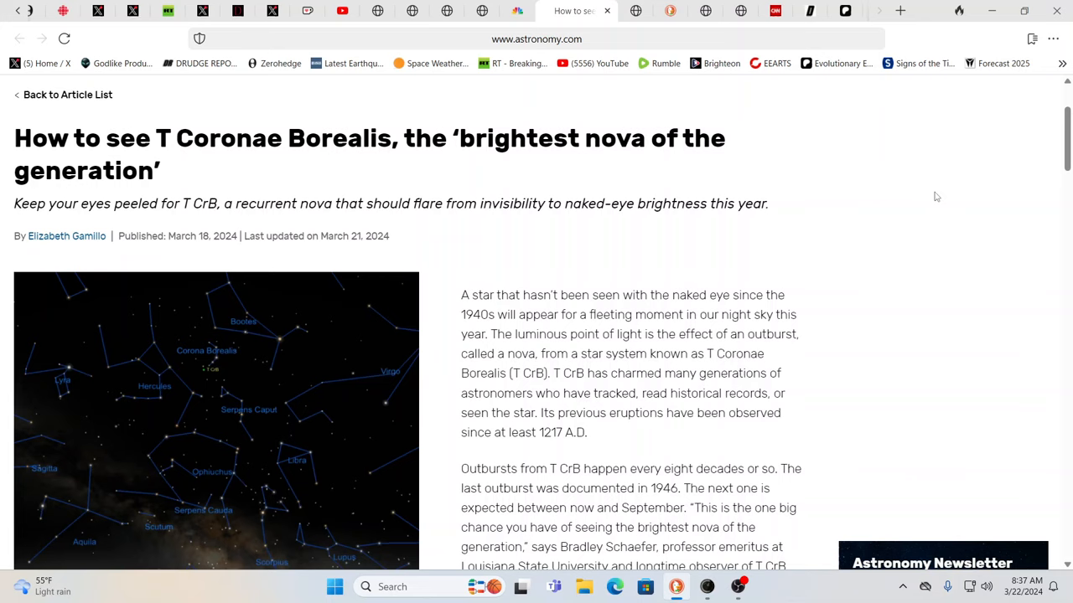
mouse_move(956, 109)
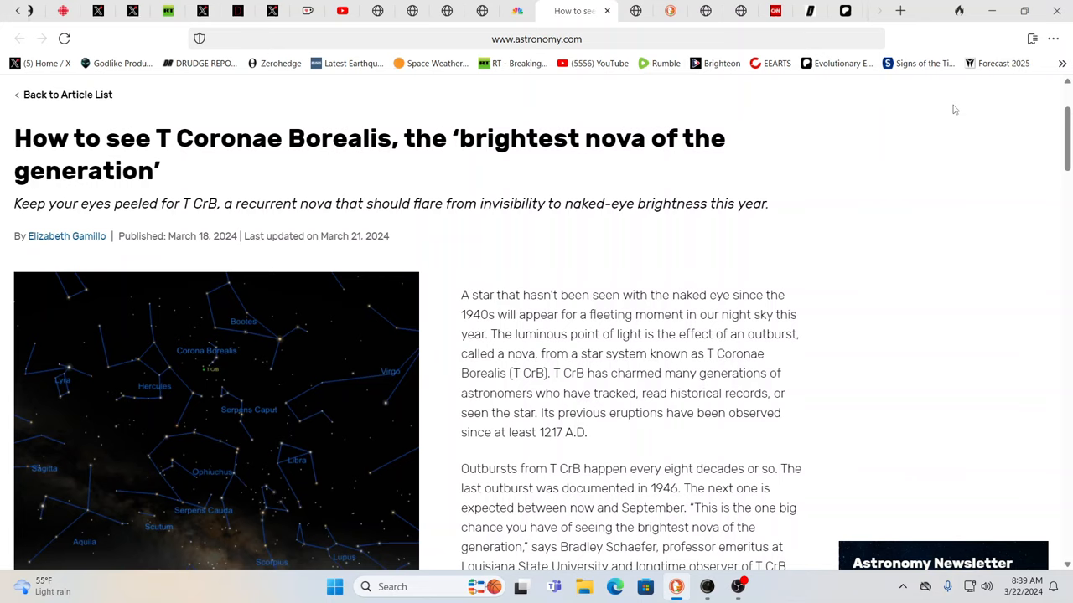
mouse_move(530, 100)
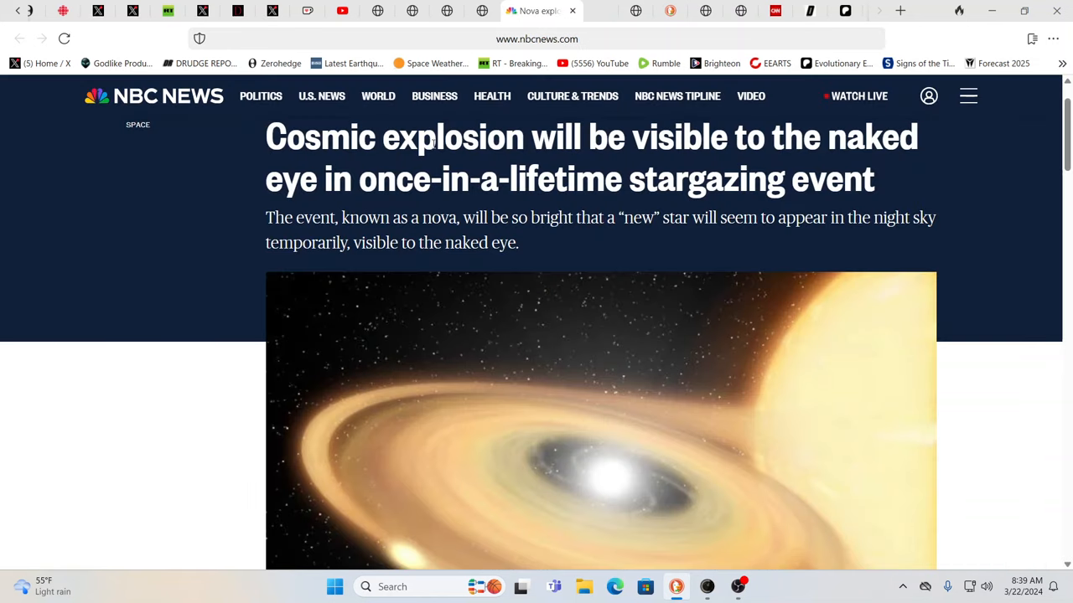
mouse_move(647, 206)
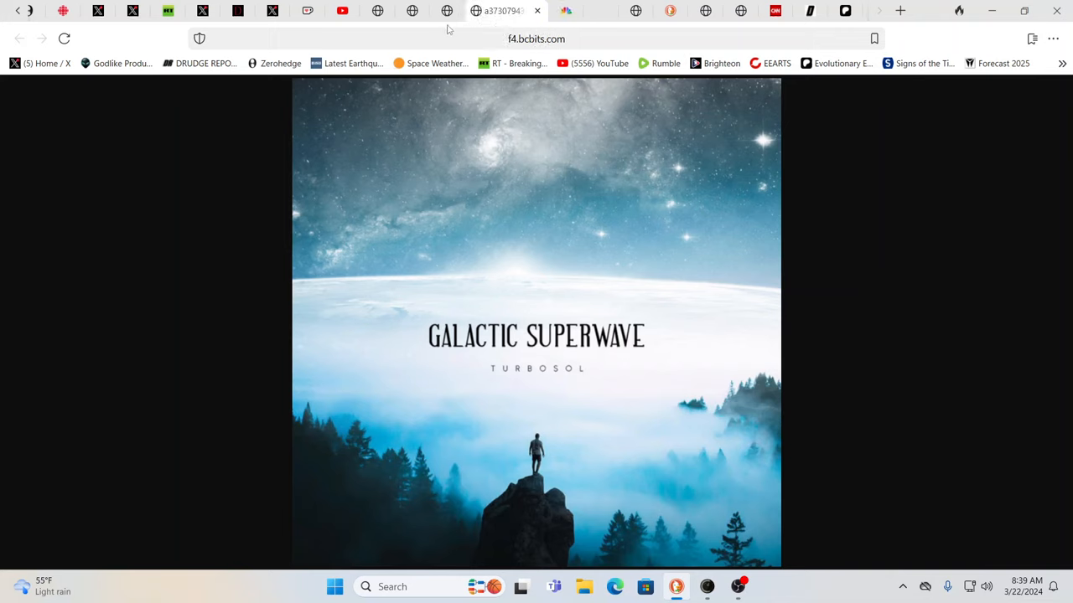
mouse_move(446, 10)
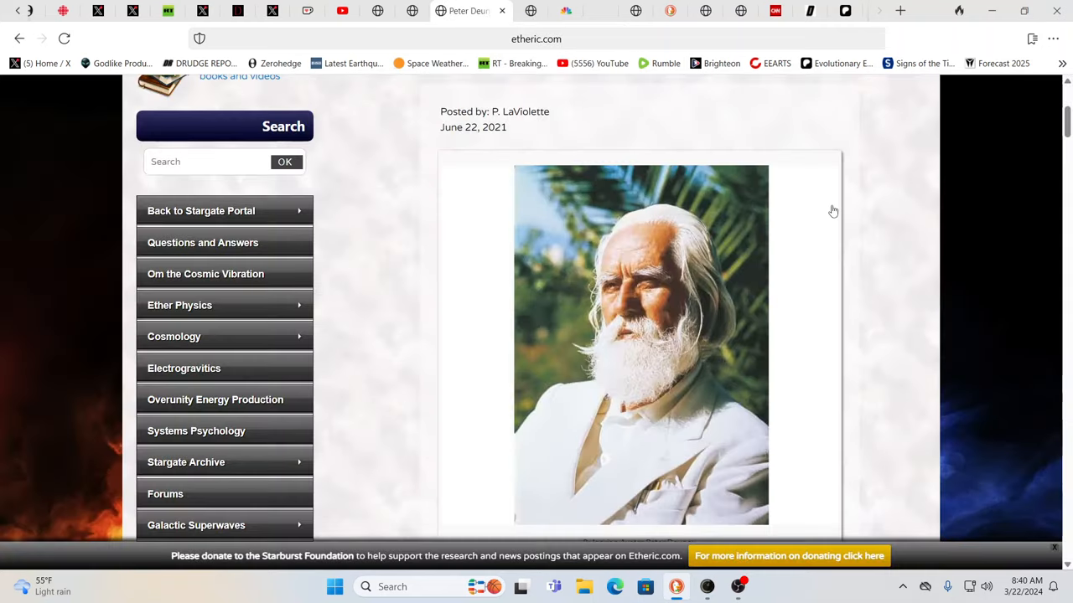
mouse_move(867, 218)
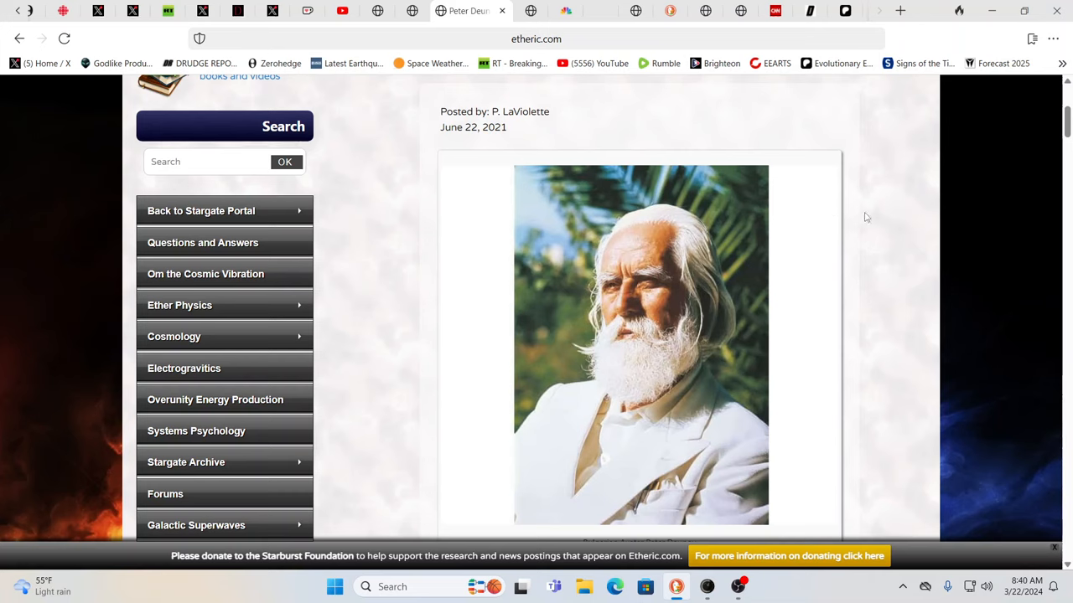
mouse_move(842, 167)
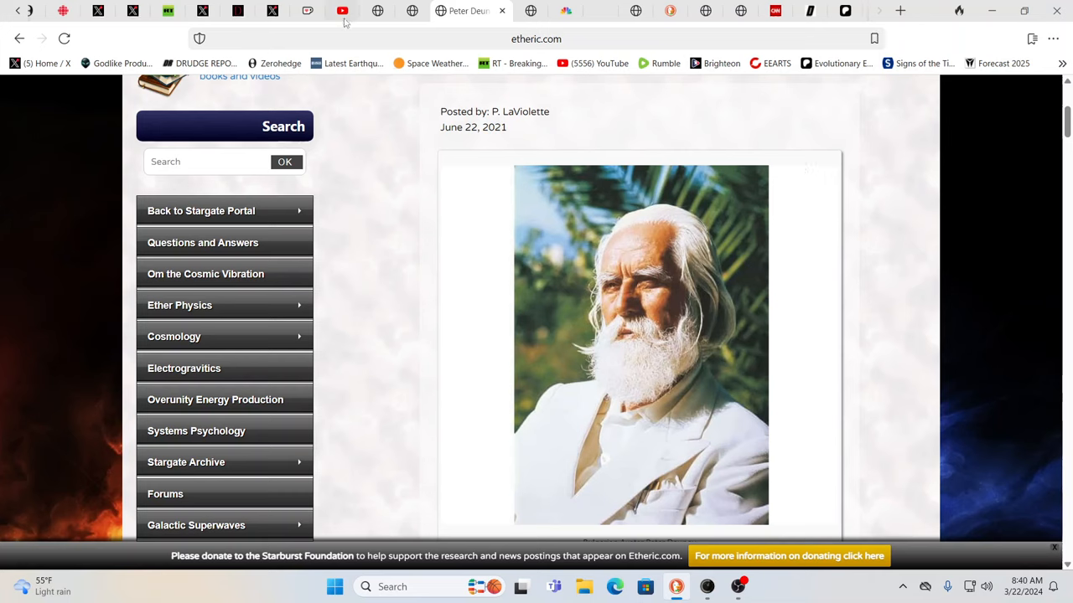
- Scroll through the EEARTS channel's 'superwave' video results on YouTube
click(360, 10)
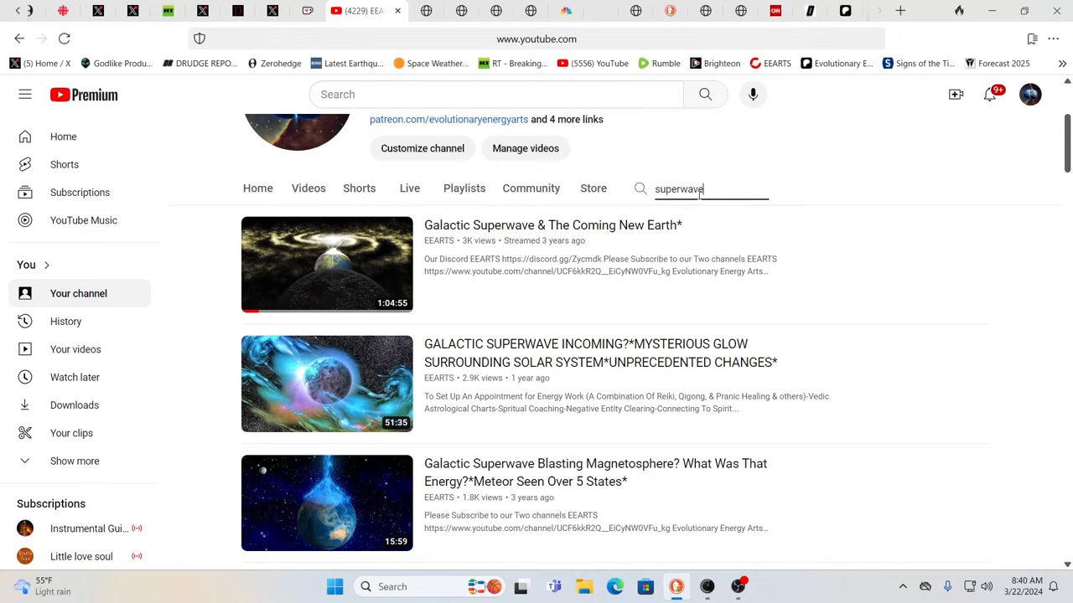
mouse_move(700, 335)
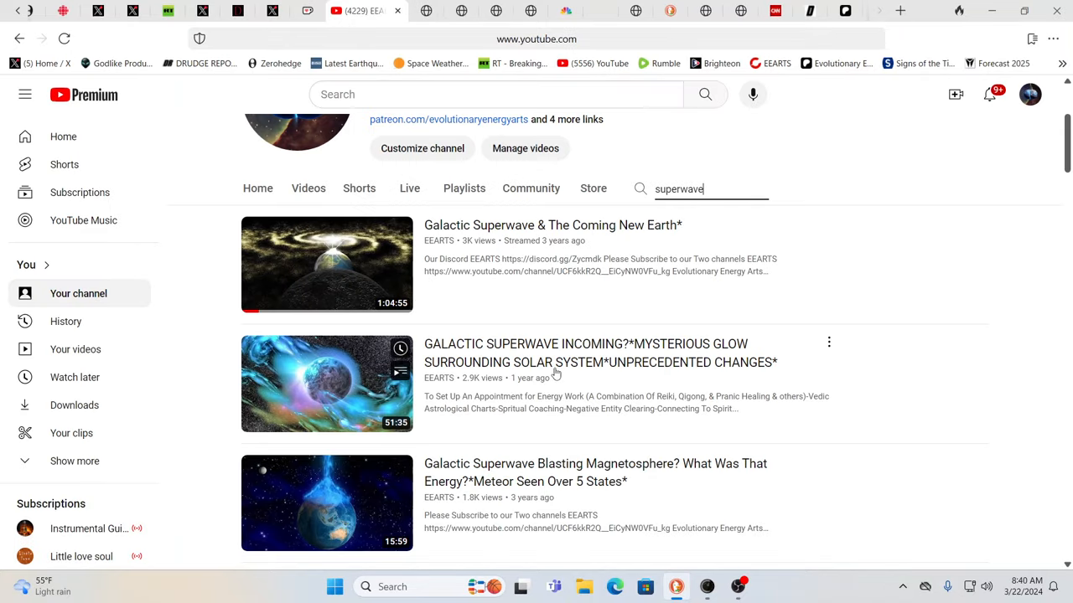
scroll(down, 3)
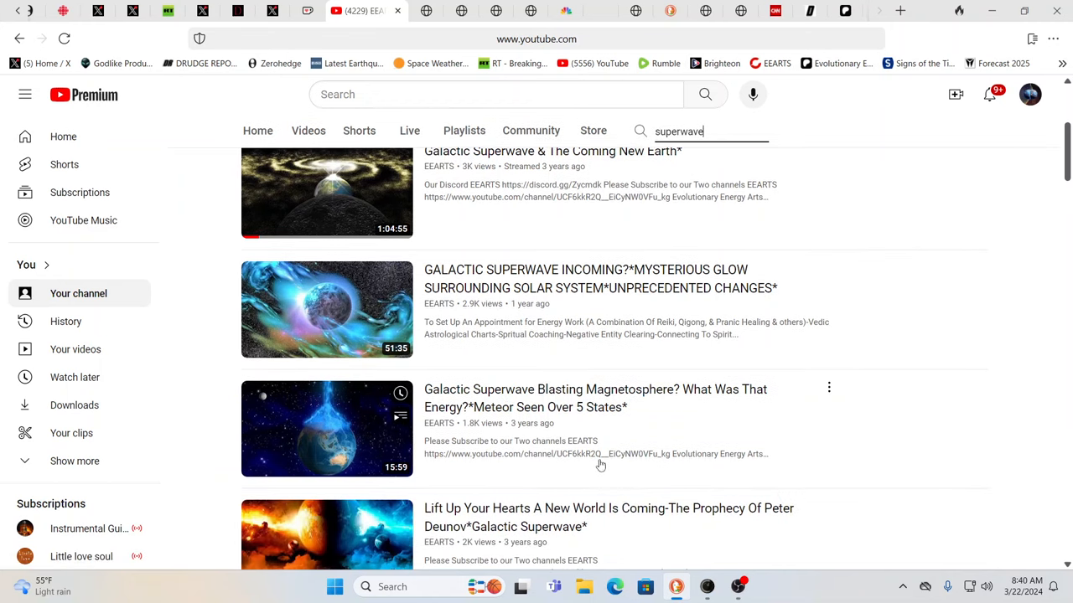
scroll(down, 3)
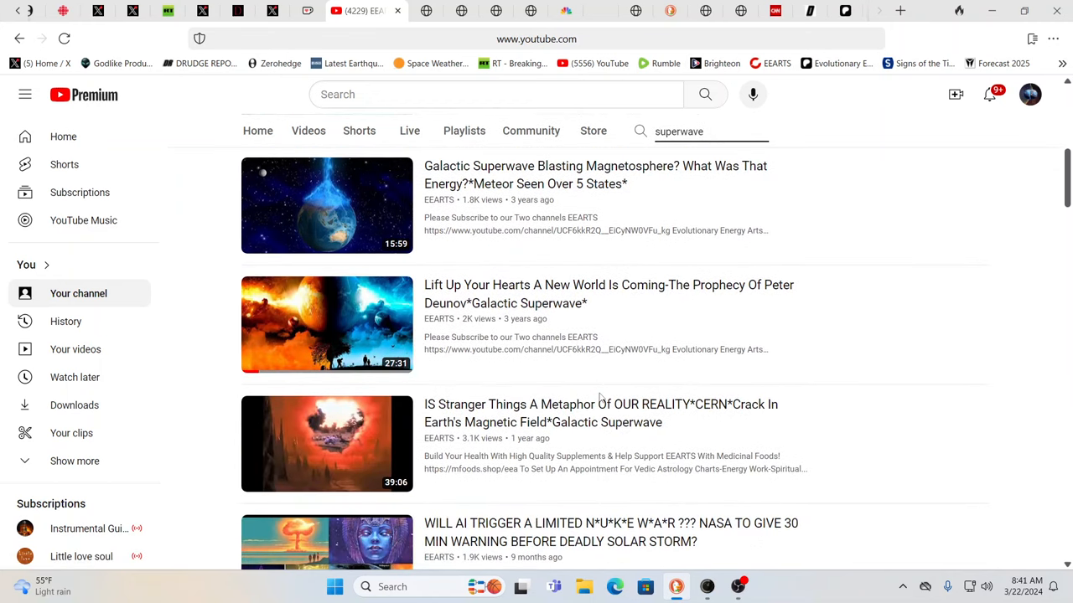
mouse_move(607, 396)
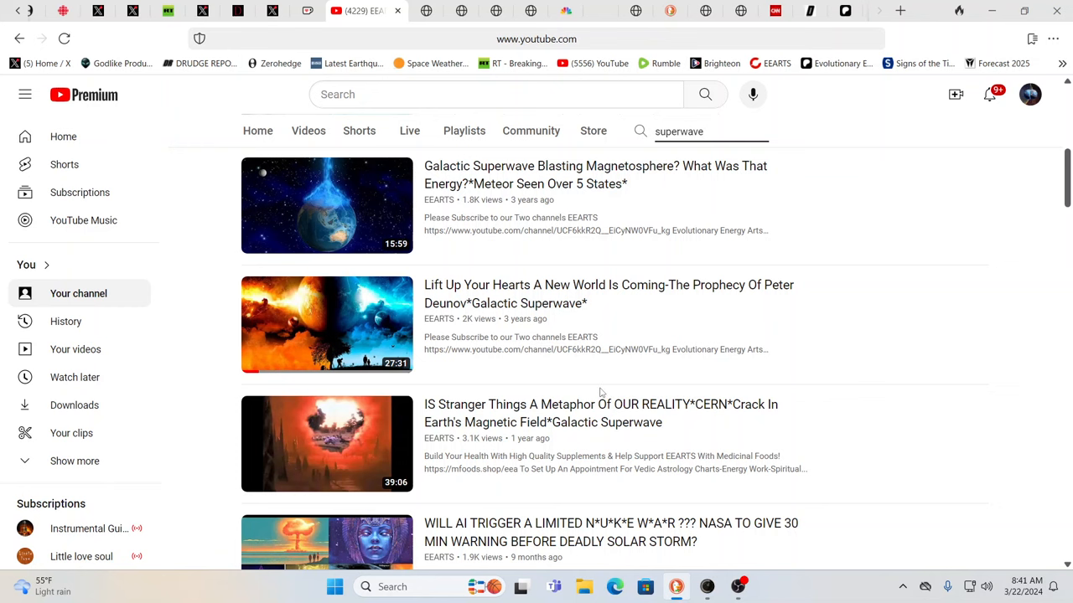
scroll(down, 3)
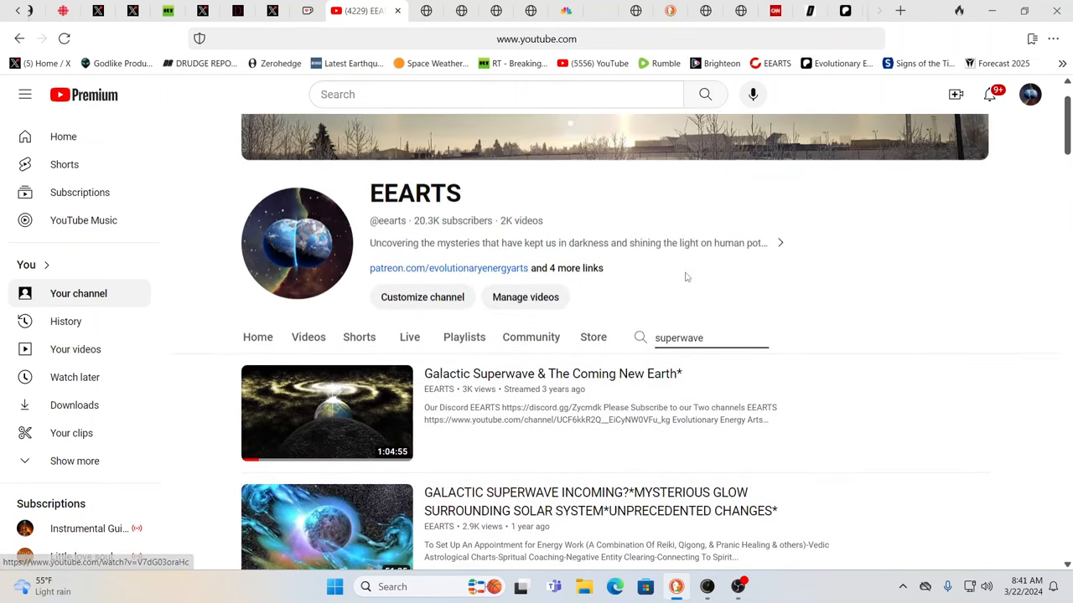
click(496, 10)
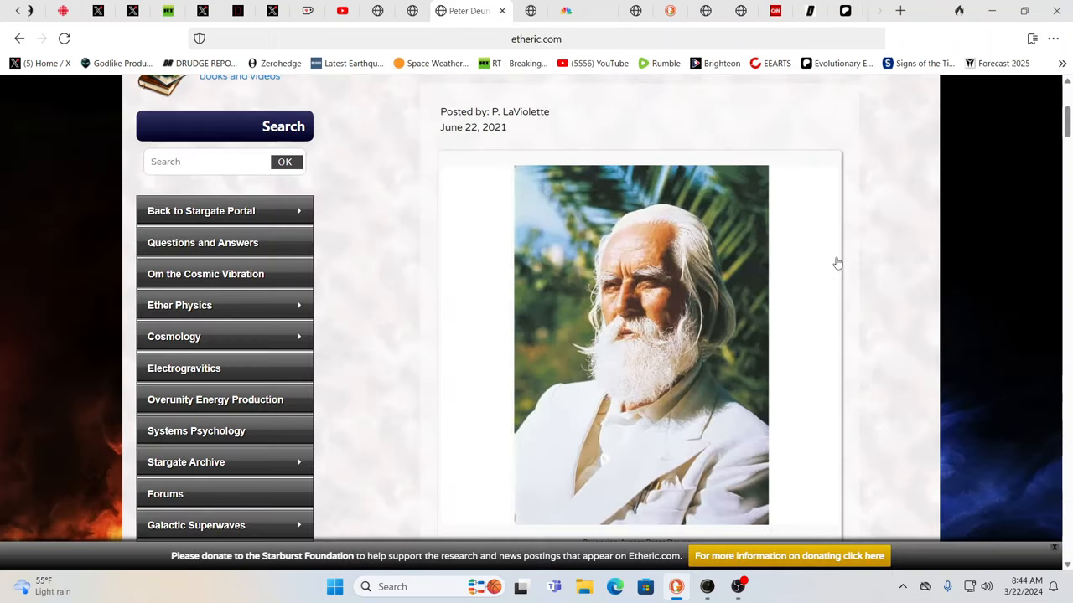
scroll(down, 3)
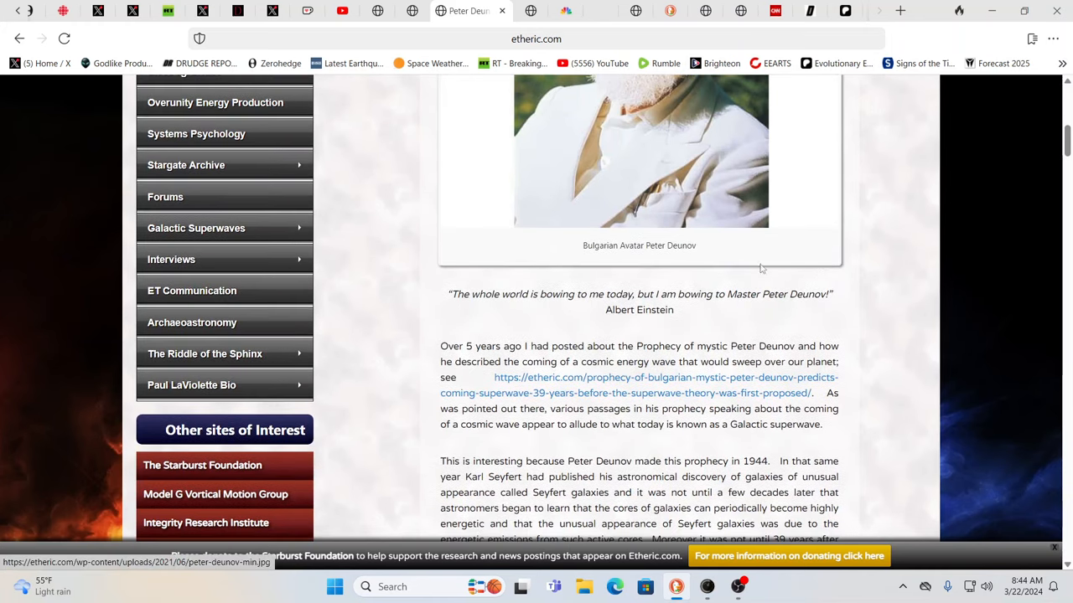
scroll(up, 3)
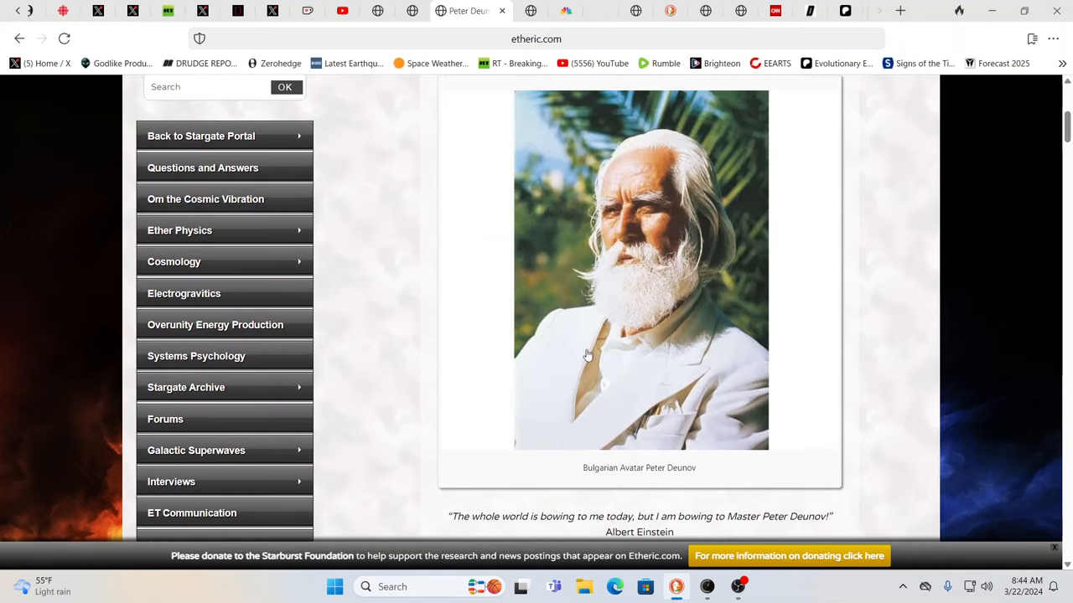
scroll(up, 3)
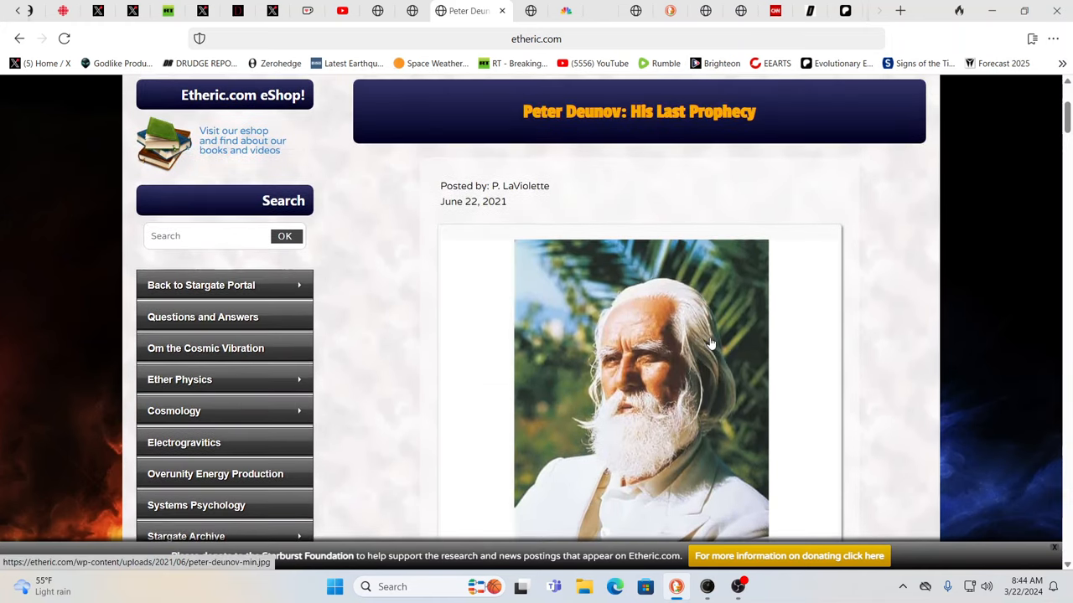
scroll(up, 3)
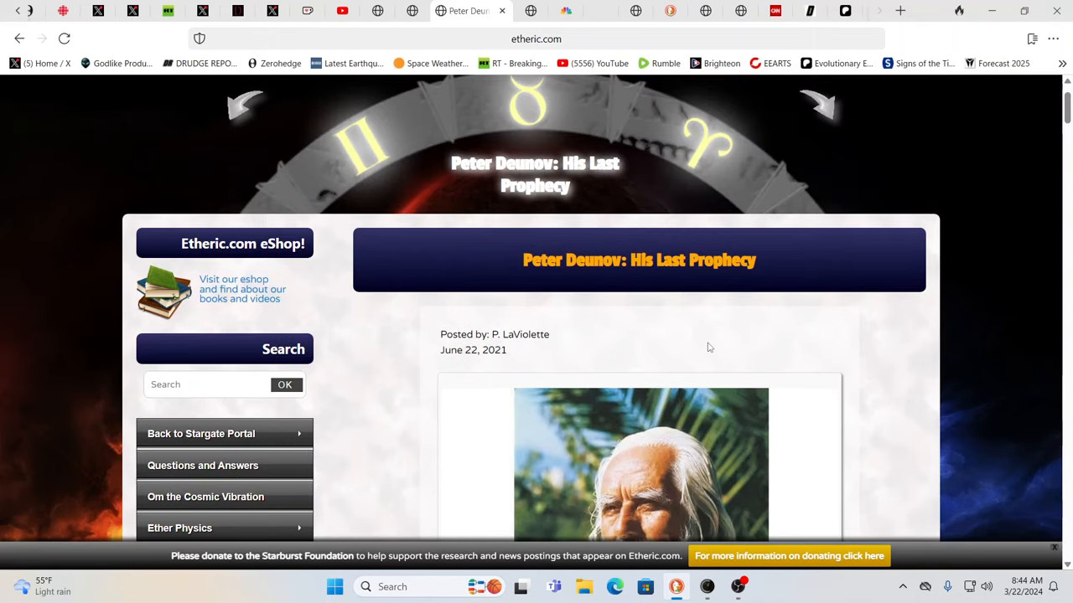
scroll(down, 3)
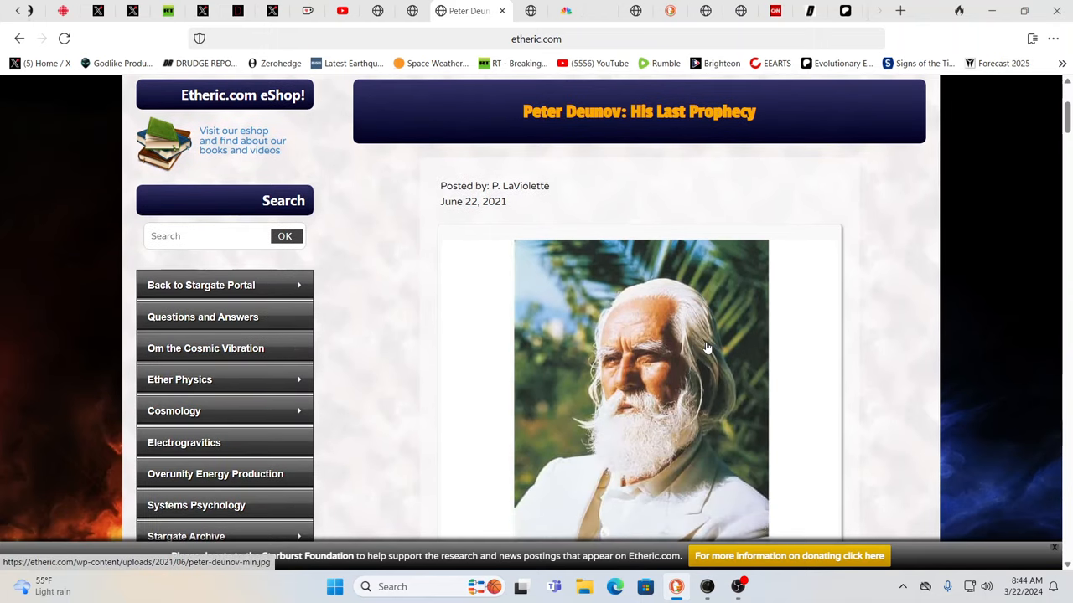
mouse_move(689, 355)
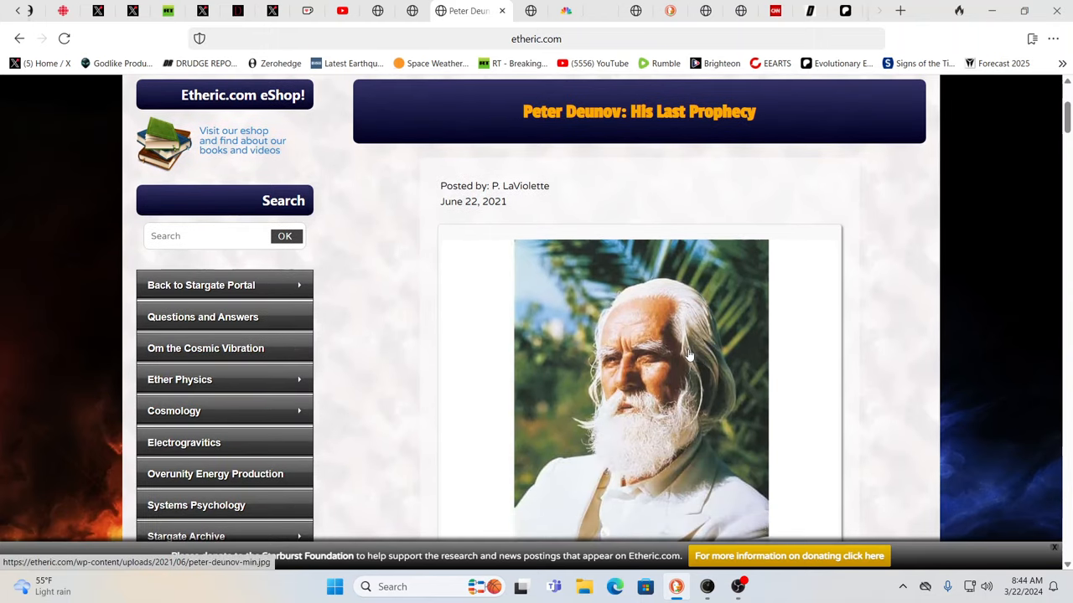
mouse_move(679, 355)
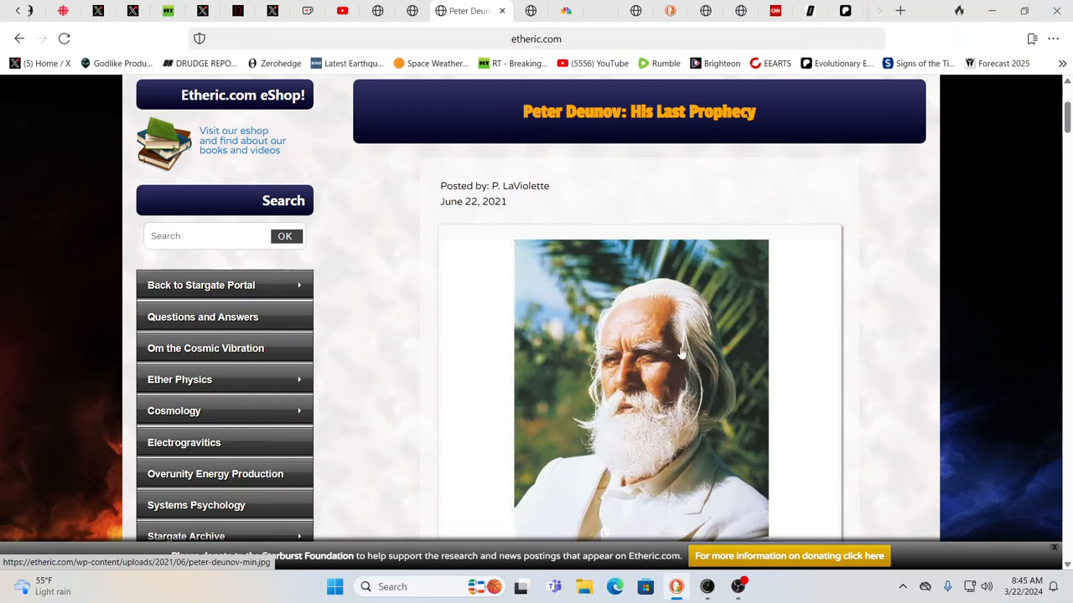
scroll(down, 3)
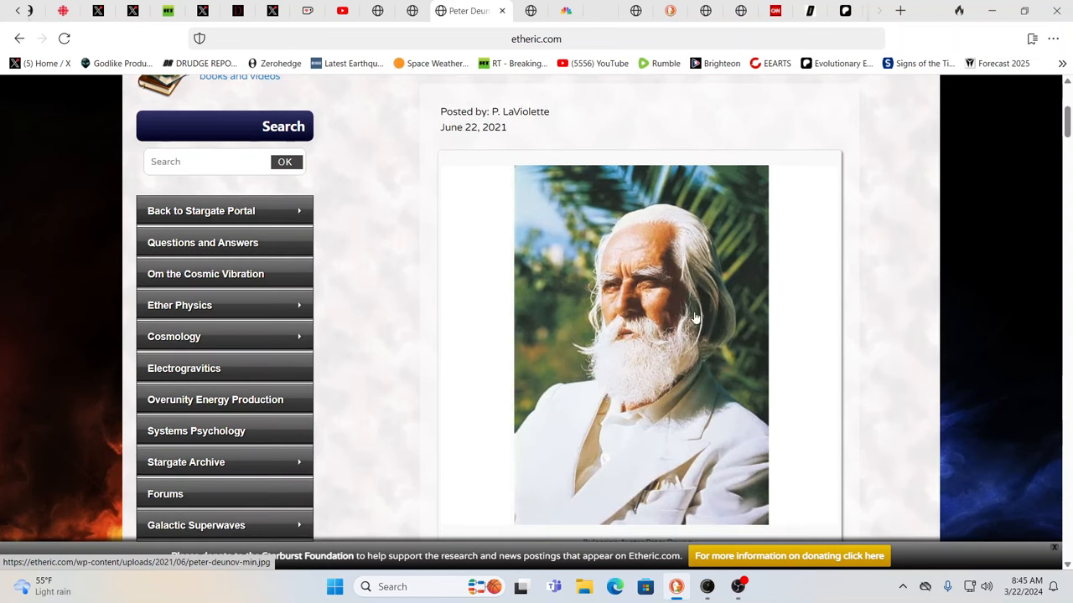
mouse_move(667, 312)
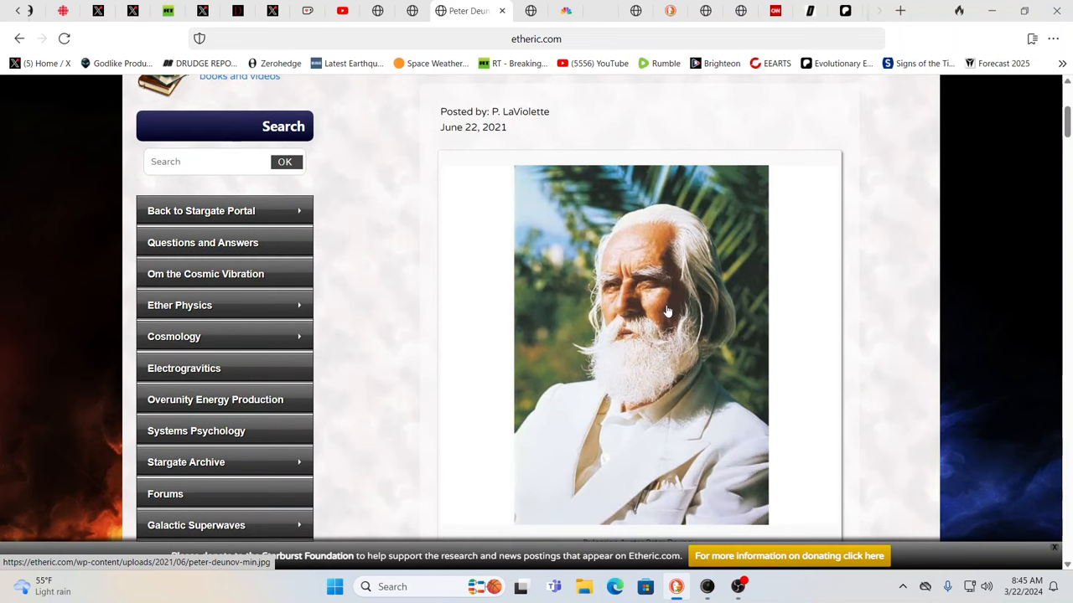
mouse_move(318, 45)
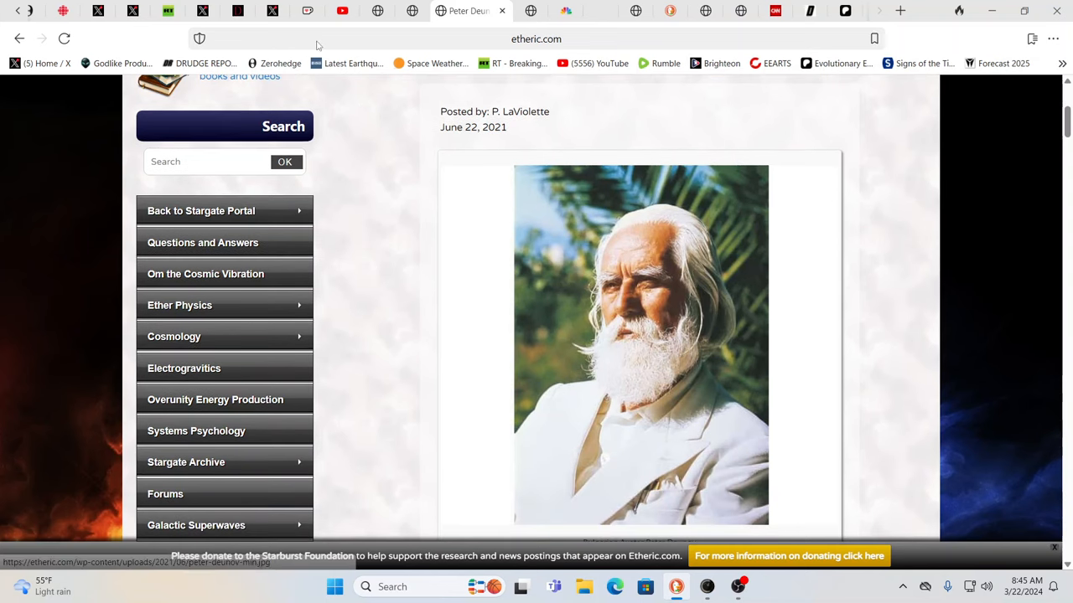
- Return to the EEARTS 'superwave' results listing the Galactic Superwave videos
click(355, 10)
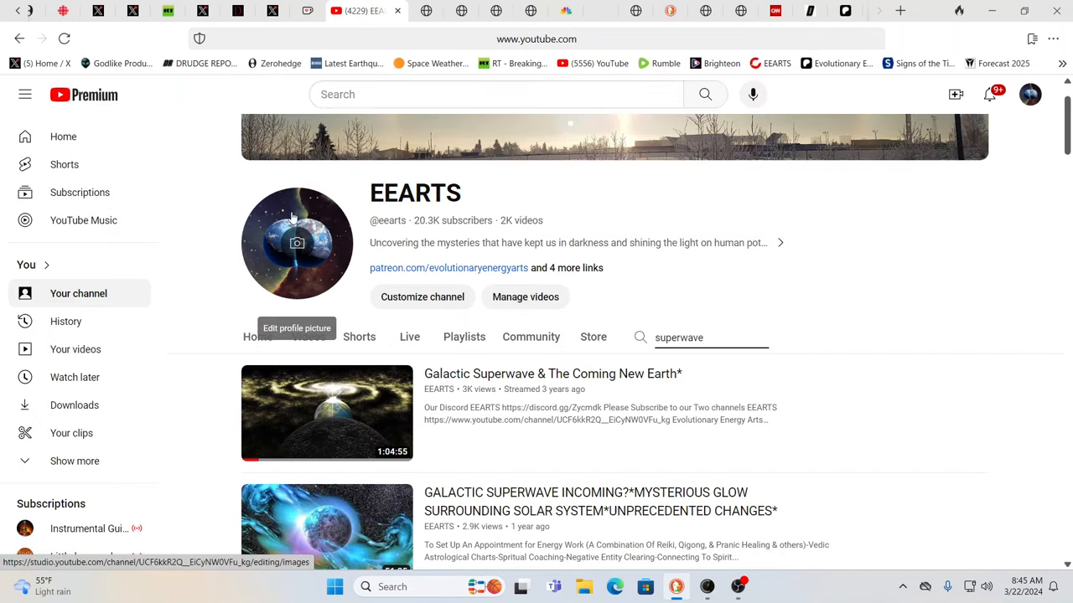
mouse_move(301, 291)
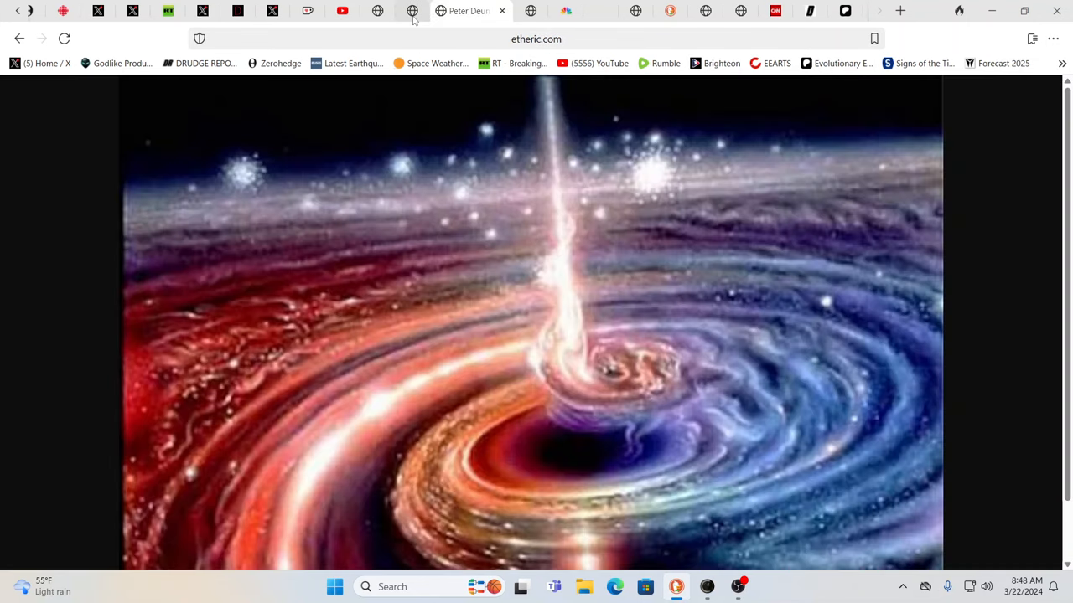
- Show the swirling galactic superwave artwork on goldenageofgaia.com
click(410, 10)
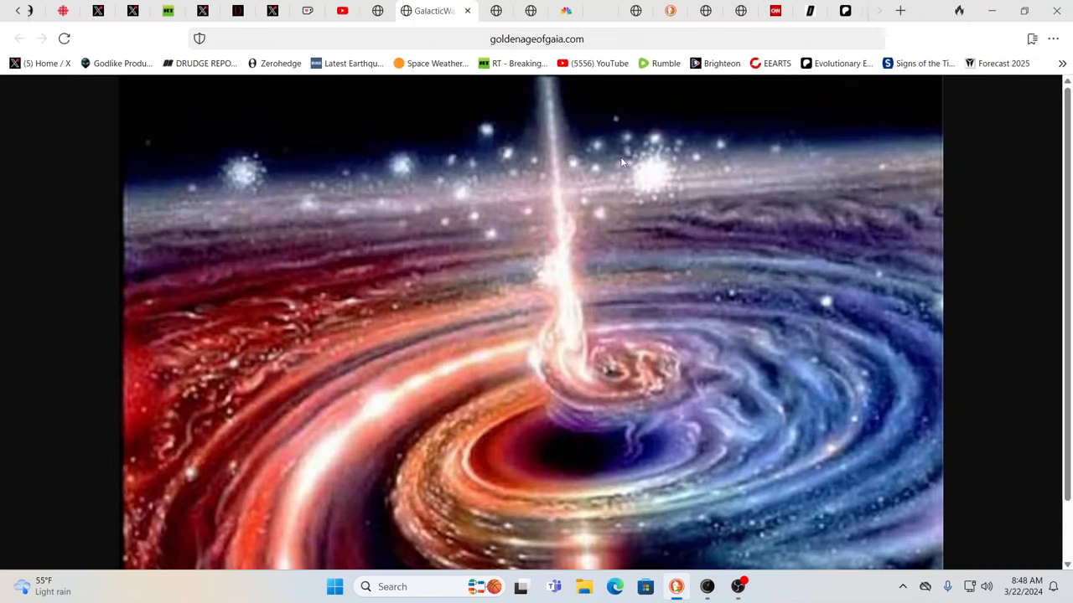
mouse_move(677, 186)
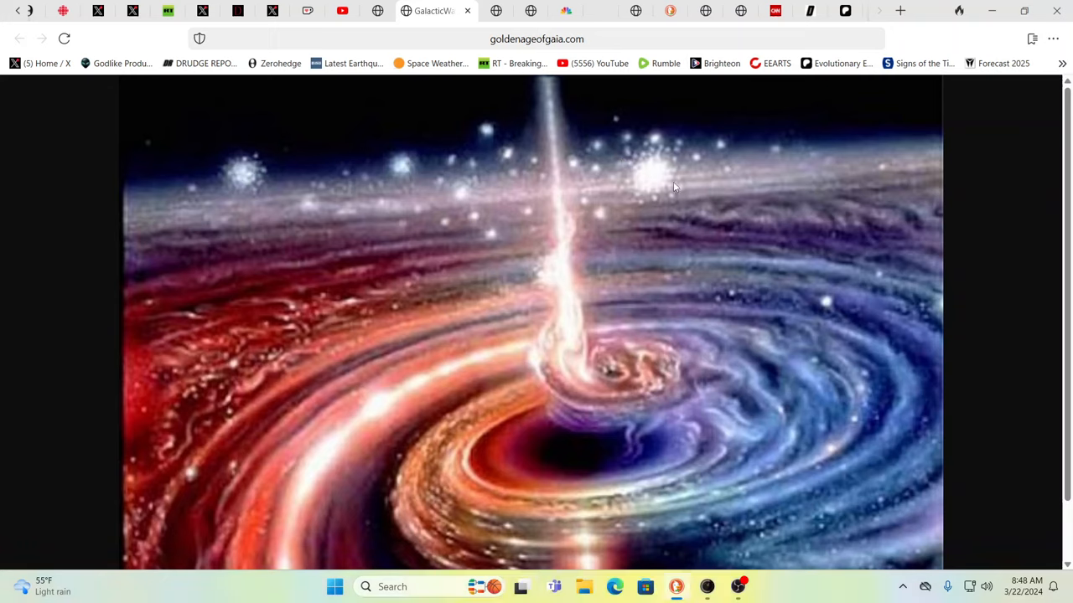
mouse_move(950, 253)
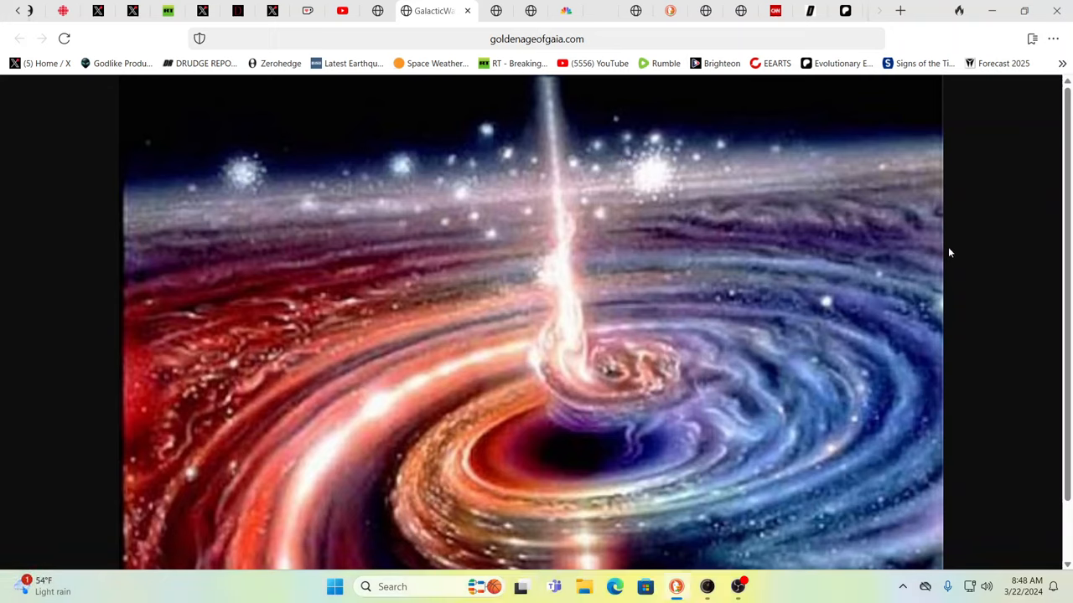
mouse_move(919, 248)
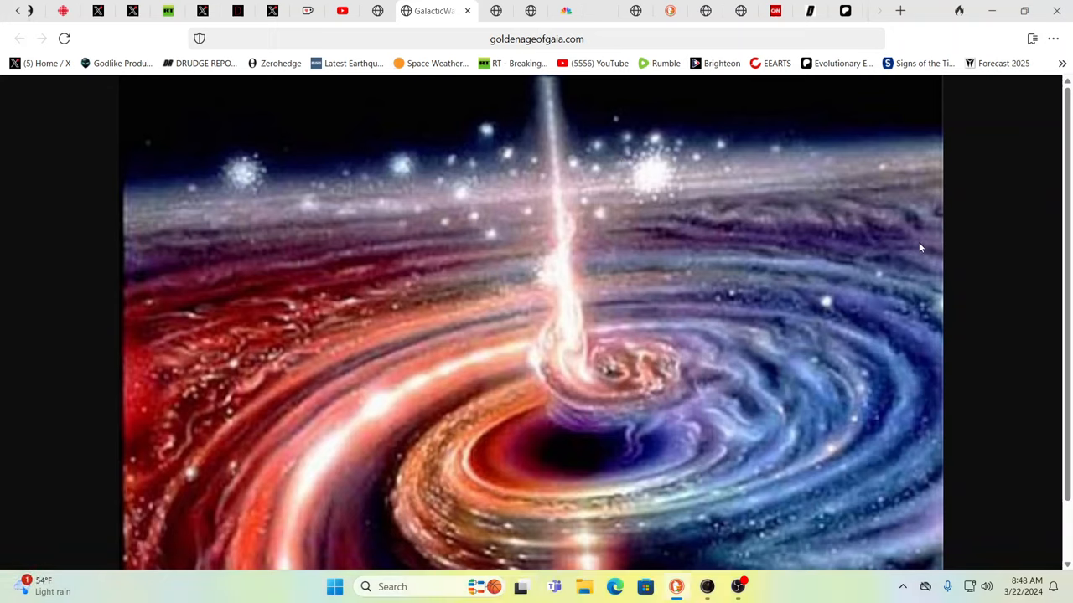
mouse_move(915, 247)
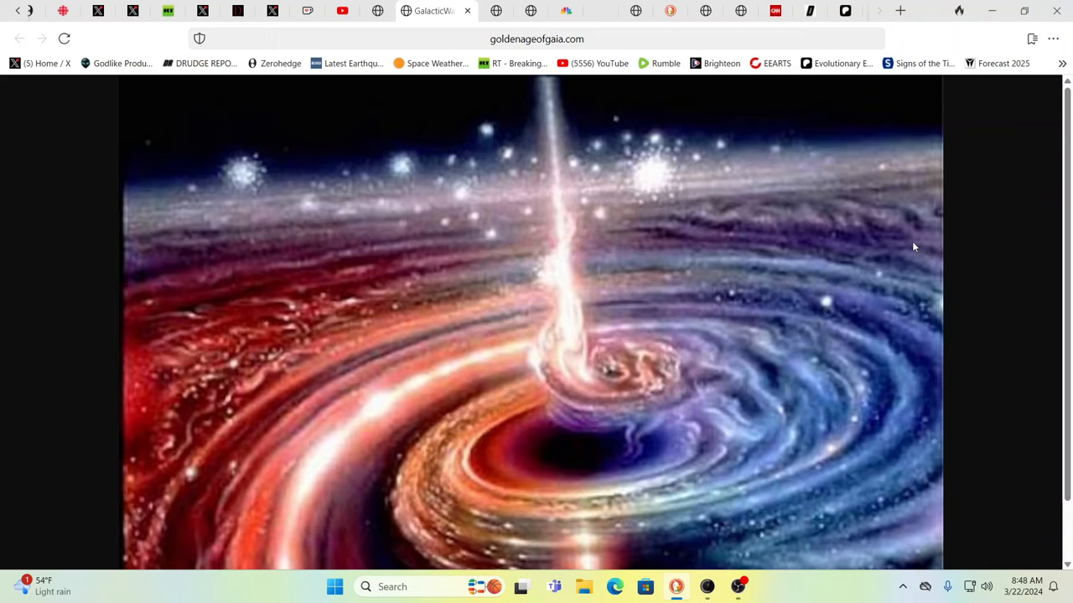
mouse_move(904, 246)
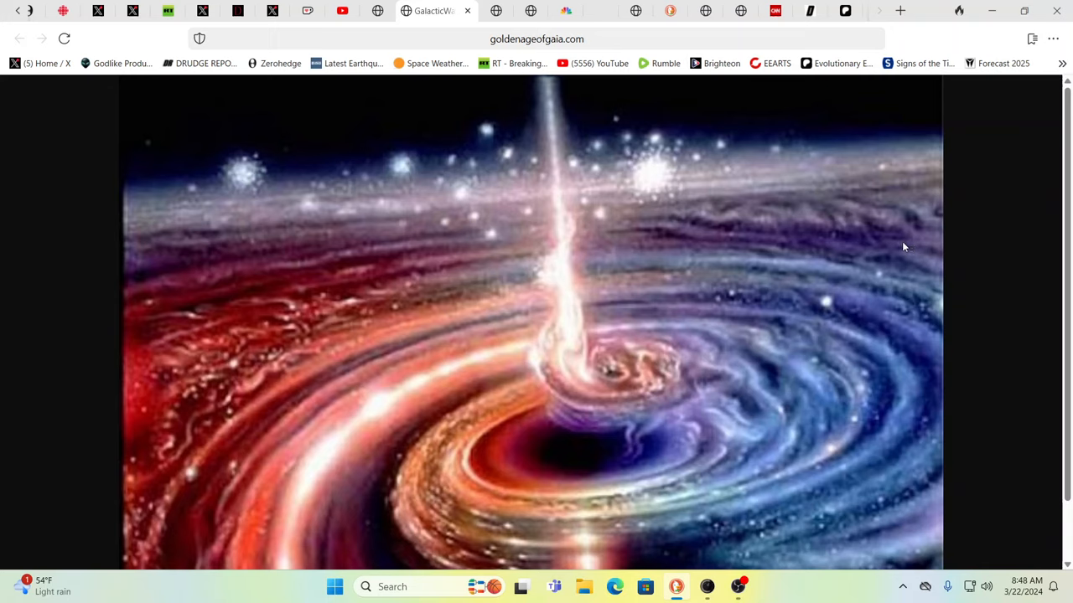
mouse_move(899, 246)
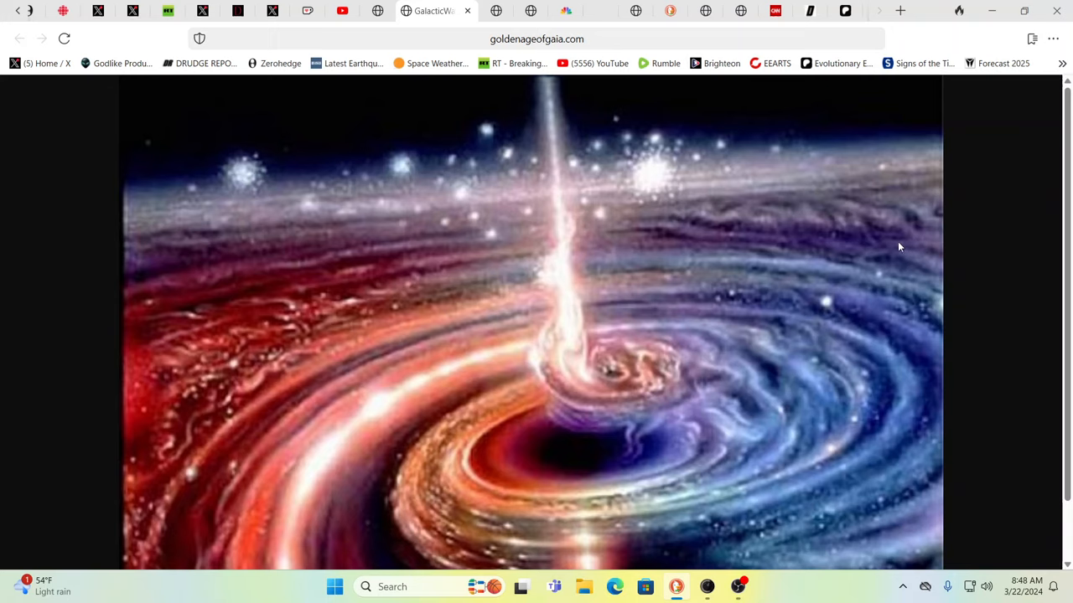
mouse_move(694, 243)
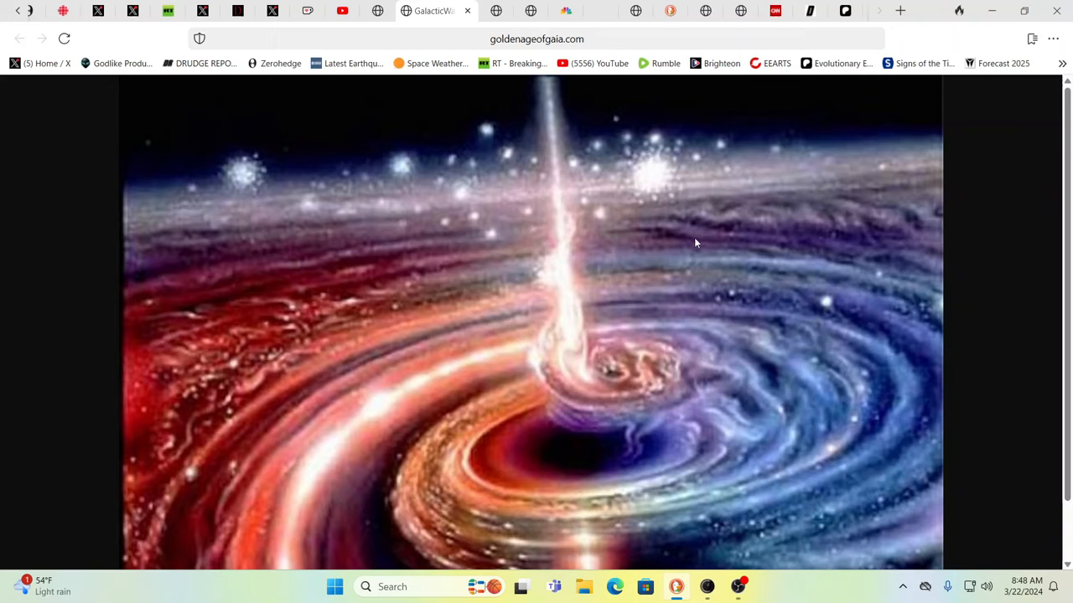
mouse_move(589, 274)
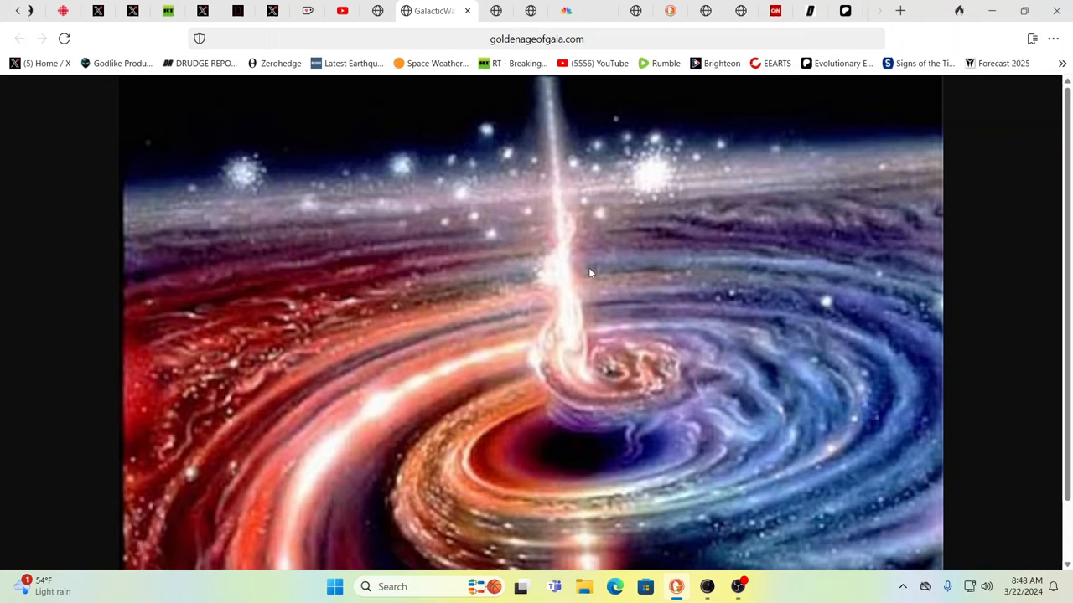
mouse_move(577, 266)
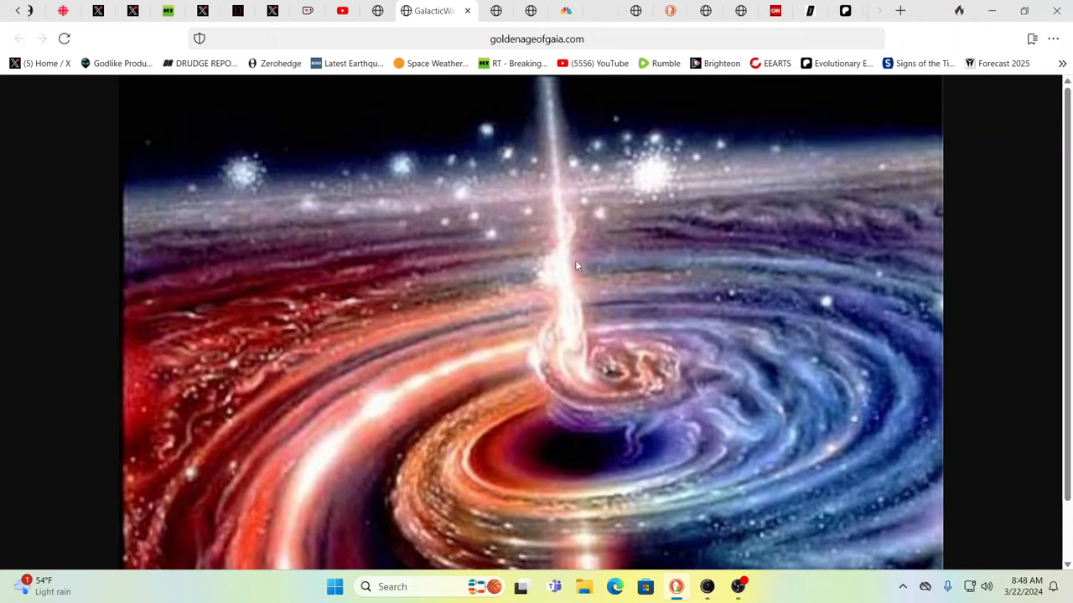
mouse_move(573, 266)
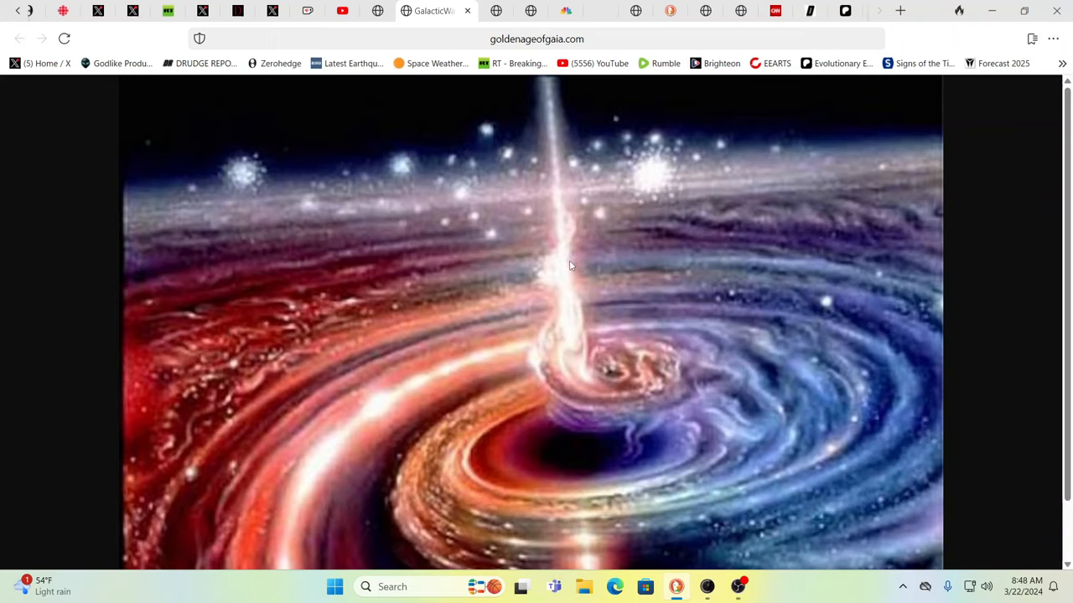
mouse_move(565, 266)
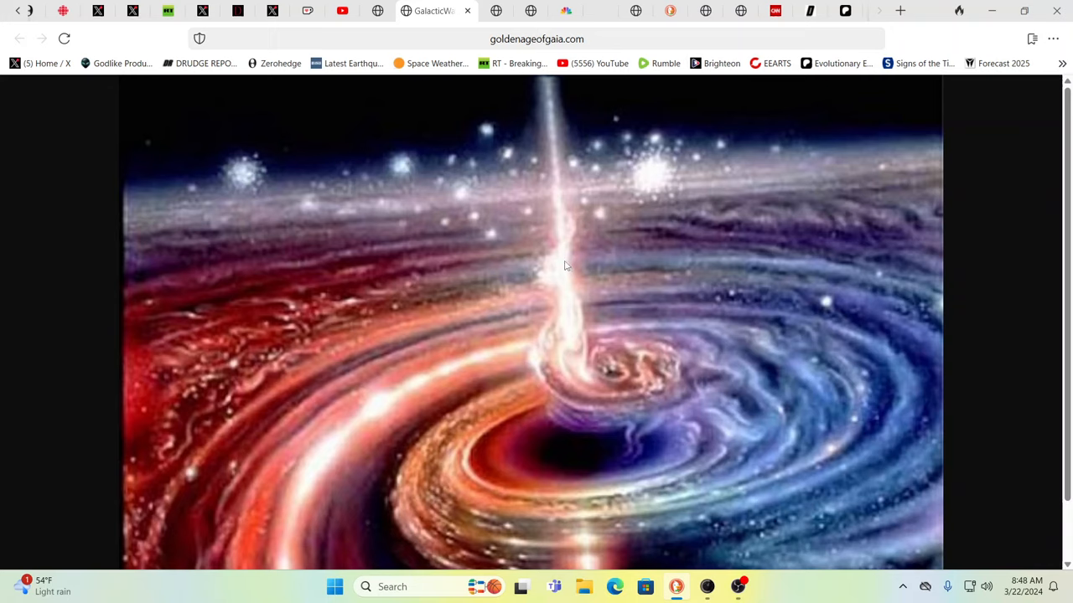
mouse_move(561, 267)
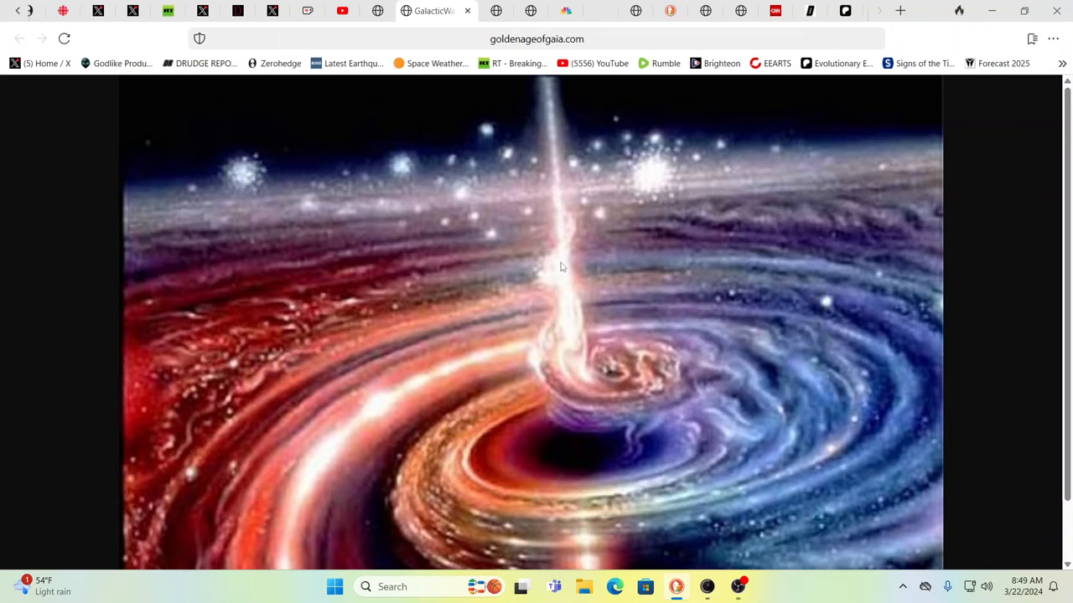
mouse_move(389, 151)
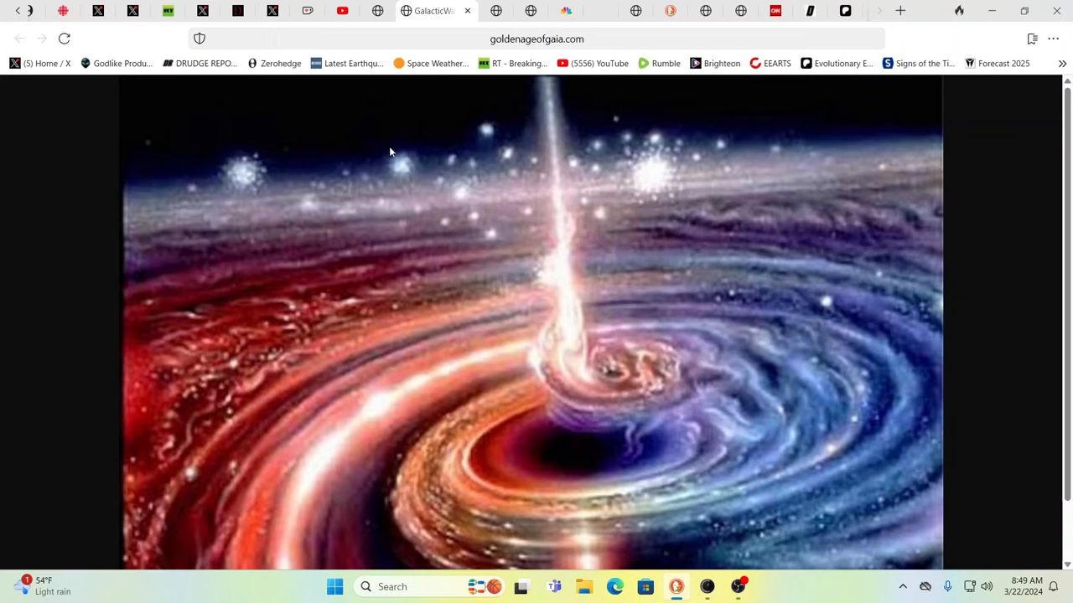